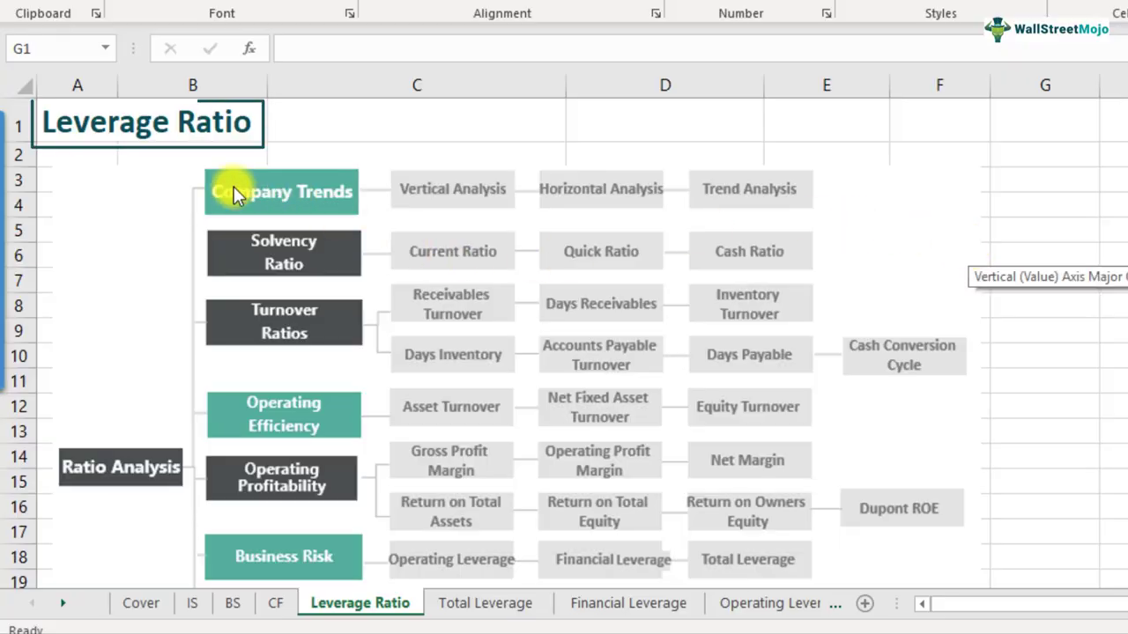
Label row 28 'Debt to Equity' as a Leverage Ratio and add the Debt heading below it.
{"action": "scroll", "scroll_direction": "down", "scroll_amount": 3}
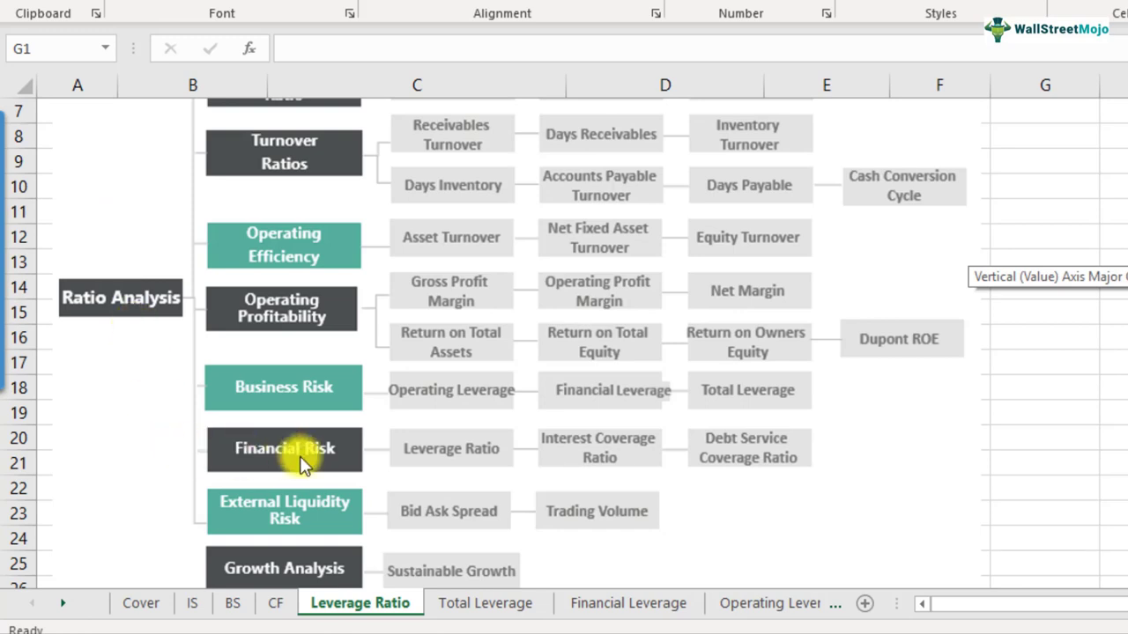
{"action": "mouse_move", "coordinate": [341, 451]}
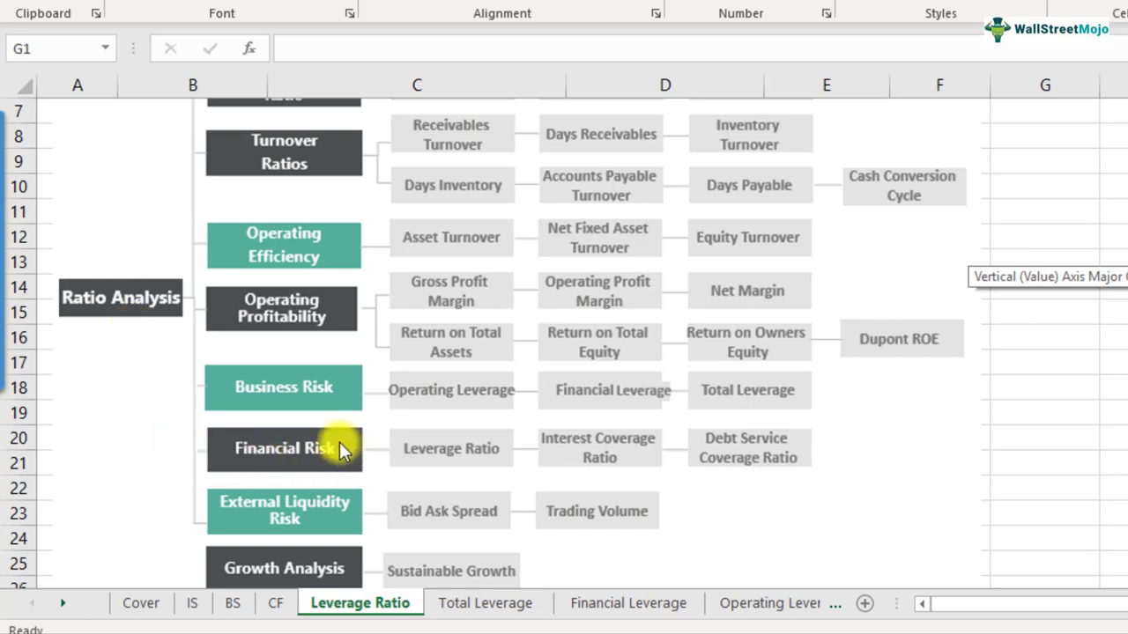
{"action": "scroll", "scroll_direction": "down", "scroll_amount": 3}
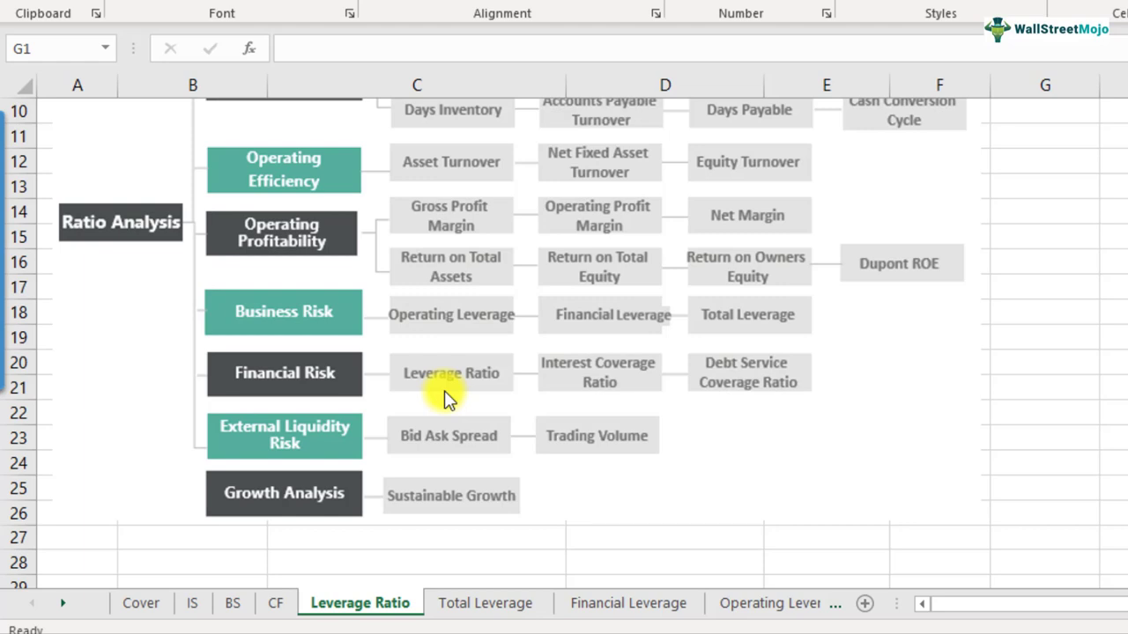
{"action": "mouse_move", "coordinate": [451, 352]}
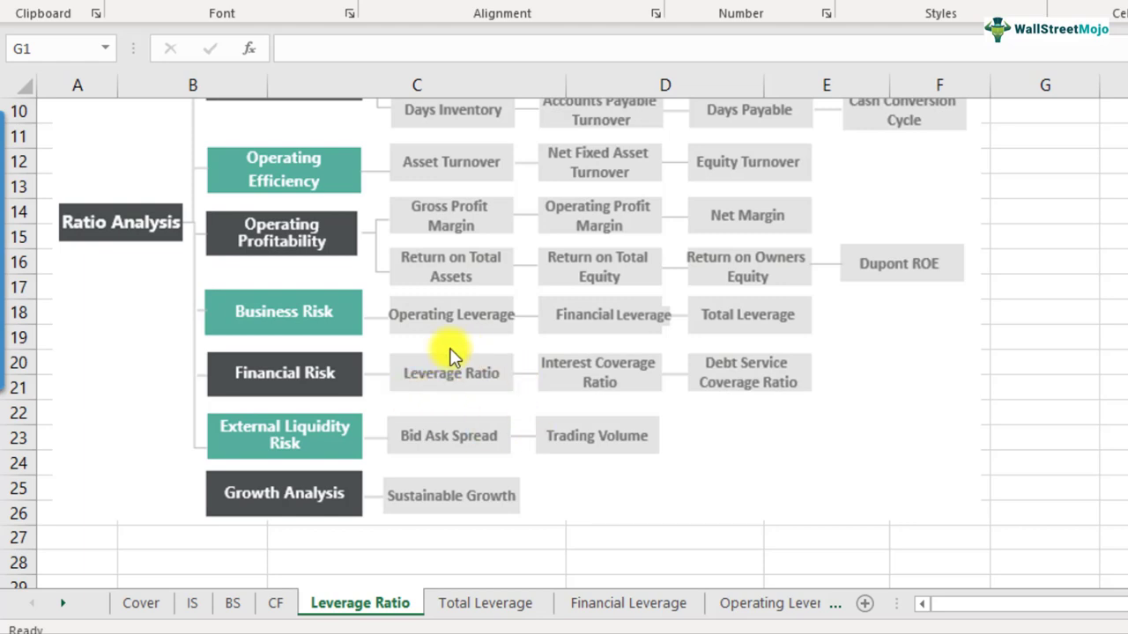
{"action": "scroll", "scroll_direction": "down", "scroll_amount": 3}
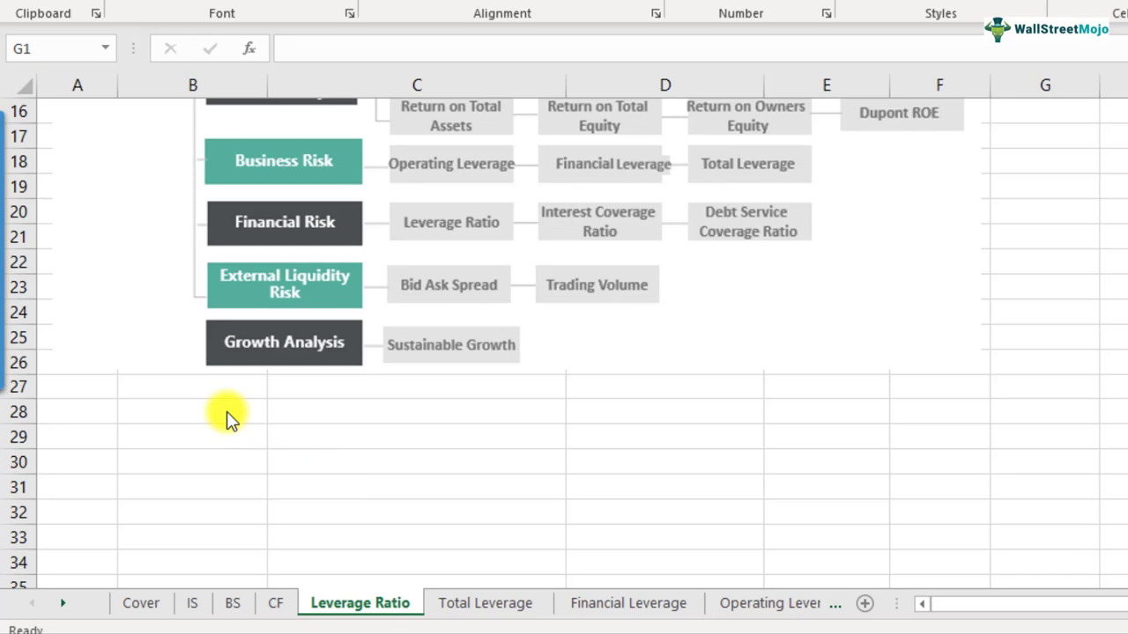
{"action": "type", "text": "De"}
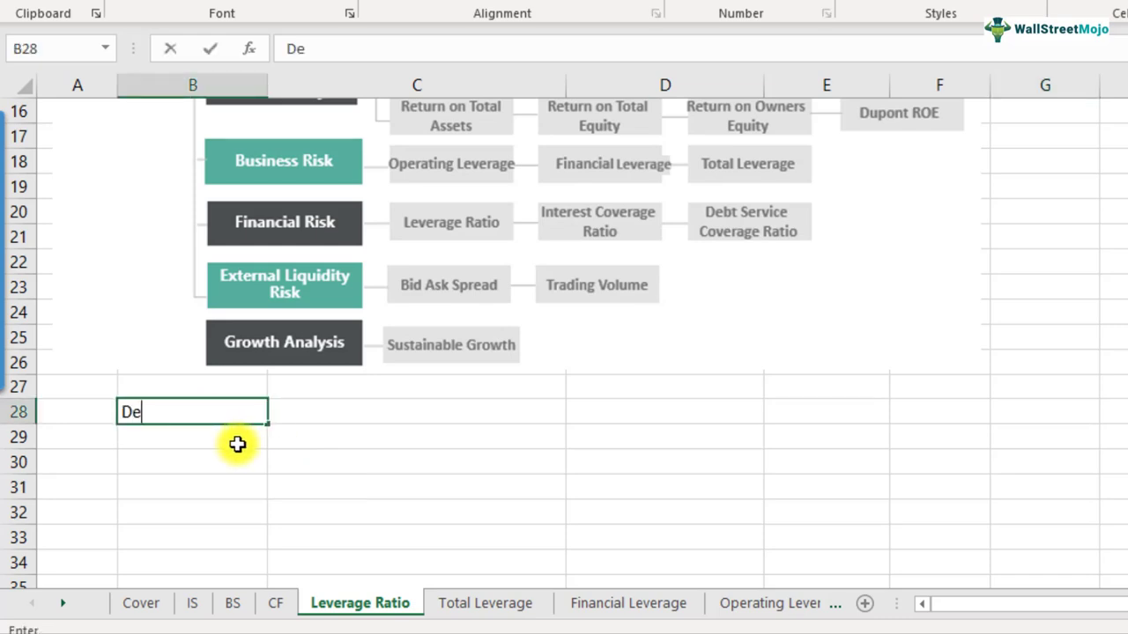
{"action": "type", "text": "bt to Equity"}
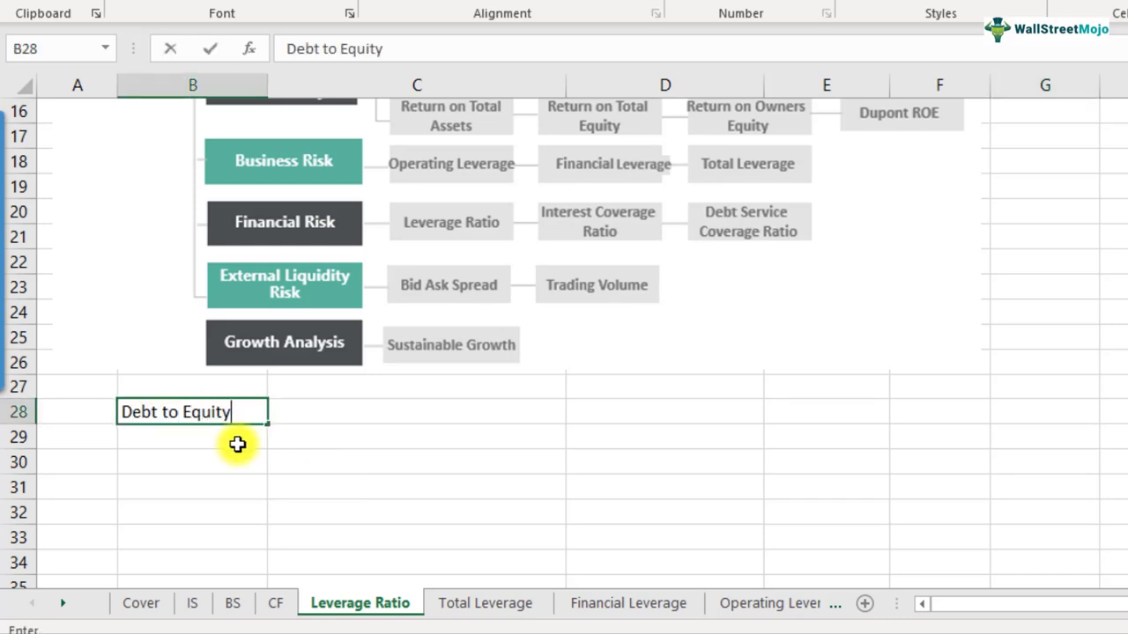
{"action": "key", "text": "tab"}
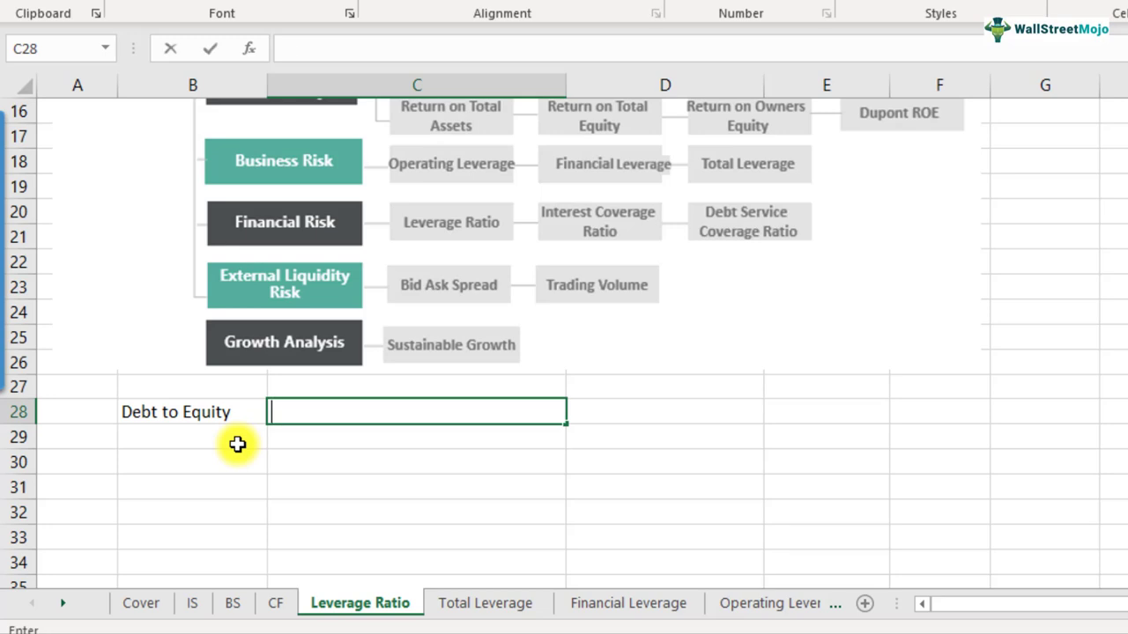
{"action": "type", "text": "Leverage Ratio"}
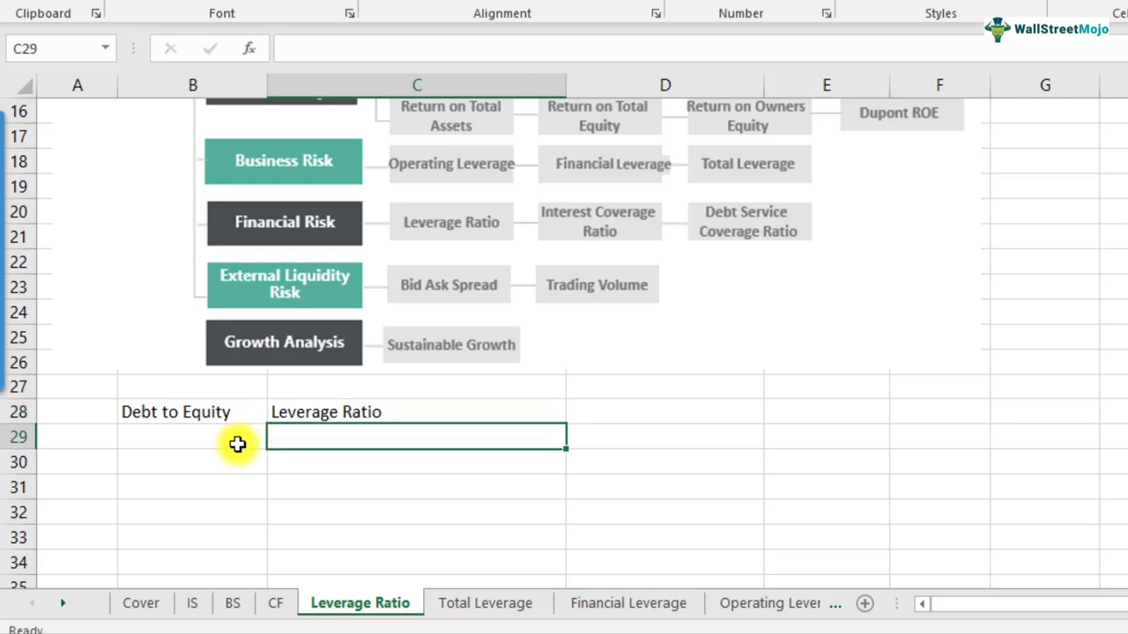
{"action": "type", "text": "Debt"}
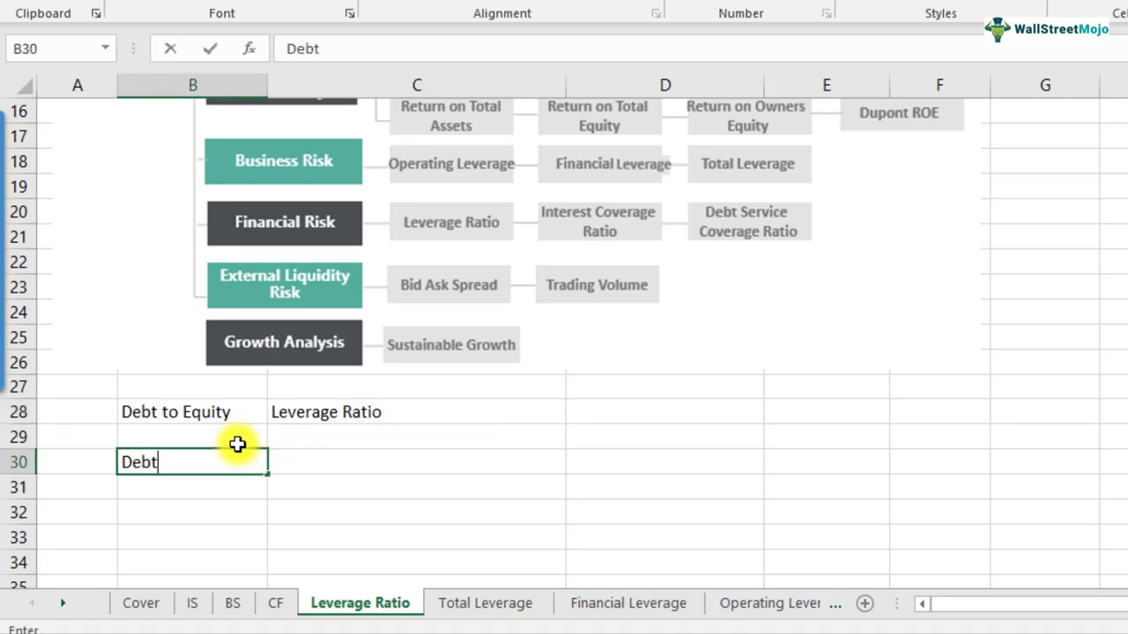
{"action": "key", "text": "tab"}
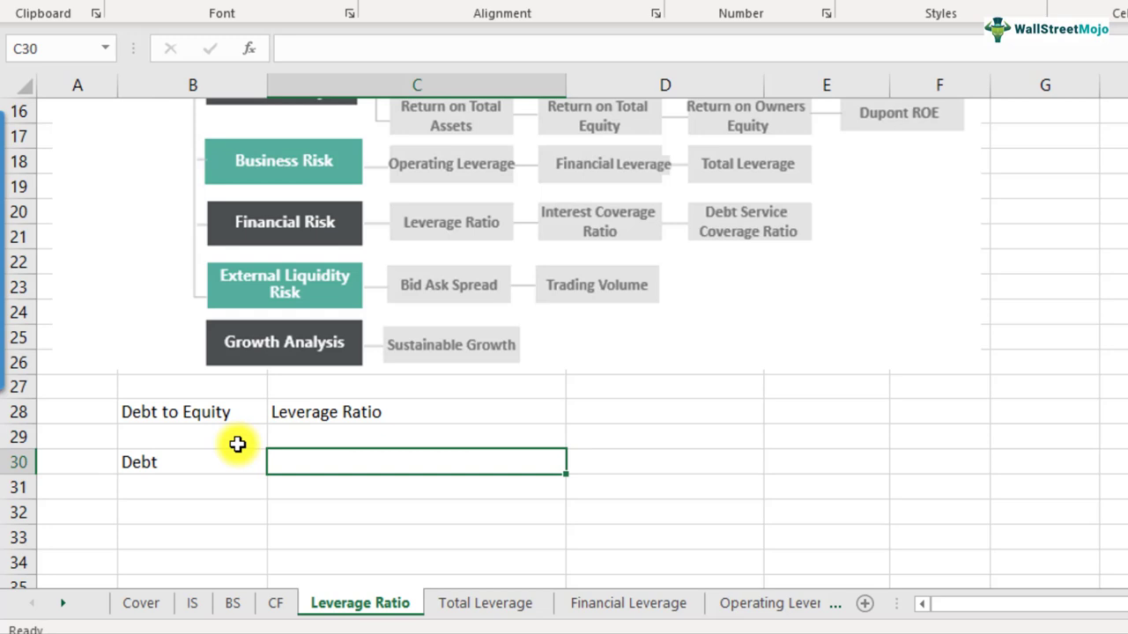
List Long Term Debt, Short Term Debt and Current Portion components and make them bold.
{"action": "type", "text": "L"}
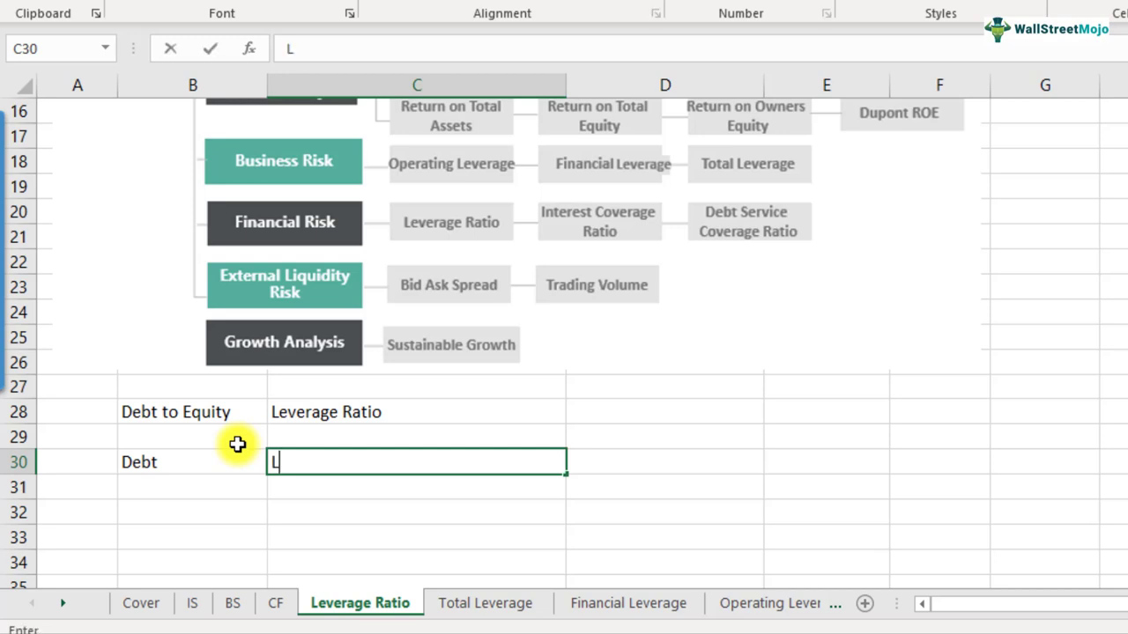
{"action": "type", "text": "ong Term Debt"}
{"action": "left_click", "coordinate": [417, 488]}
{"action": "type", "text": "Short Term Debt"}
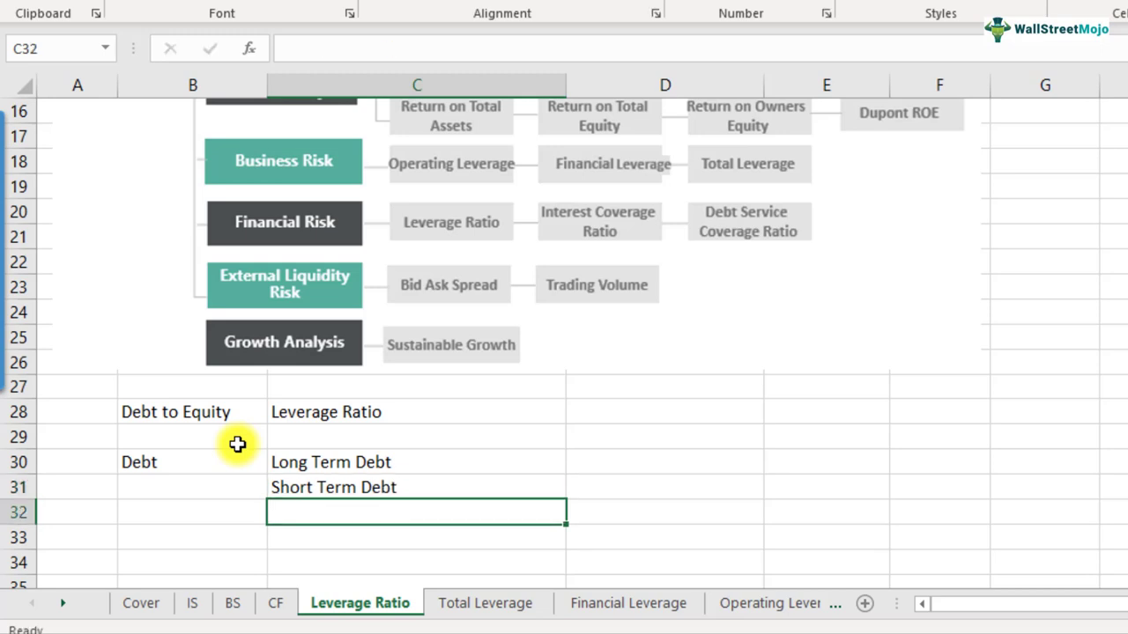
{"action": "type", "text": "C"}
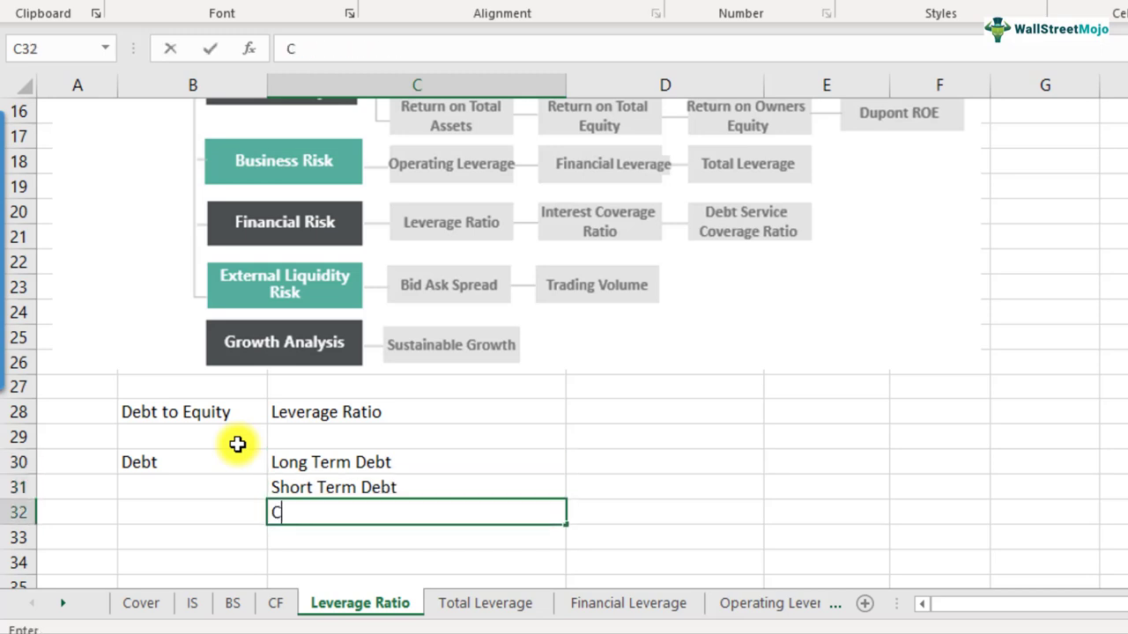
{"action": "type", "text": "urrent Portion of Long Term Debt"}
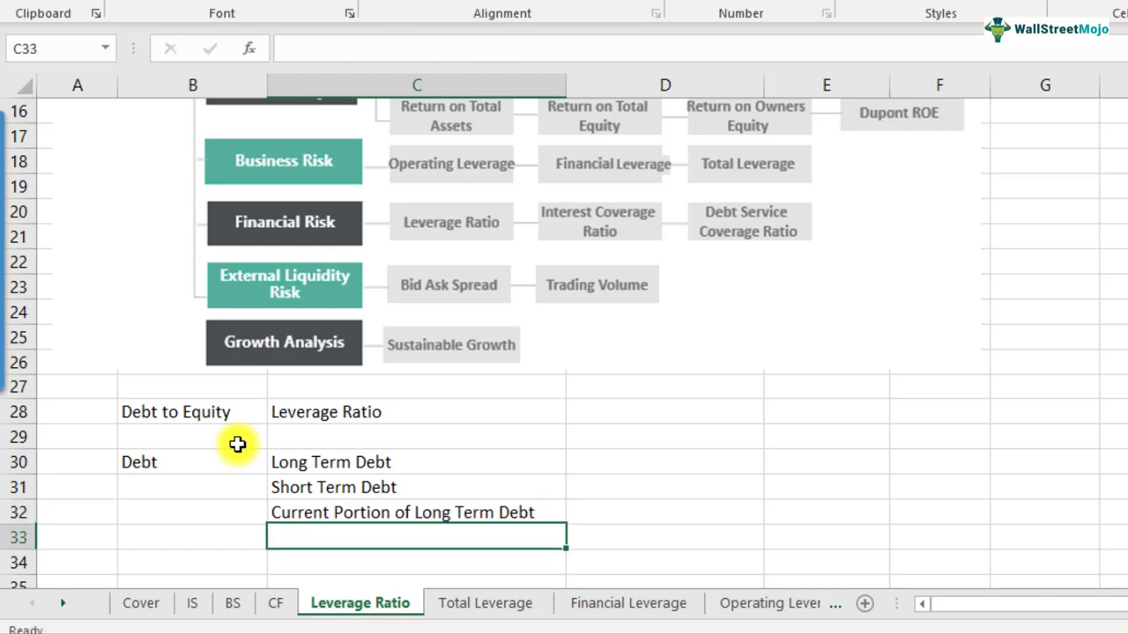
{"action": "left_click", "coordinate": [415, 511]}
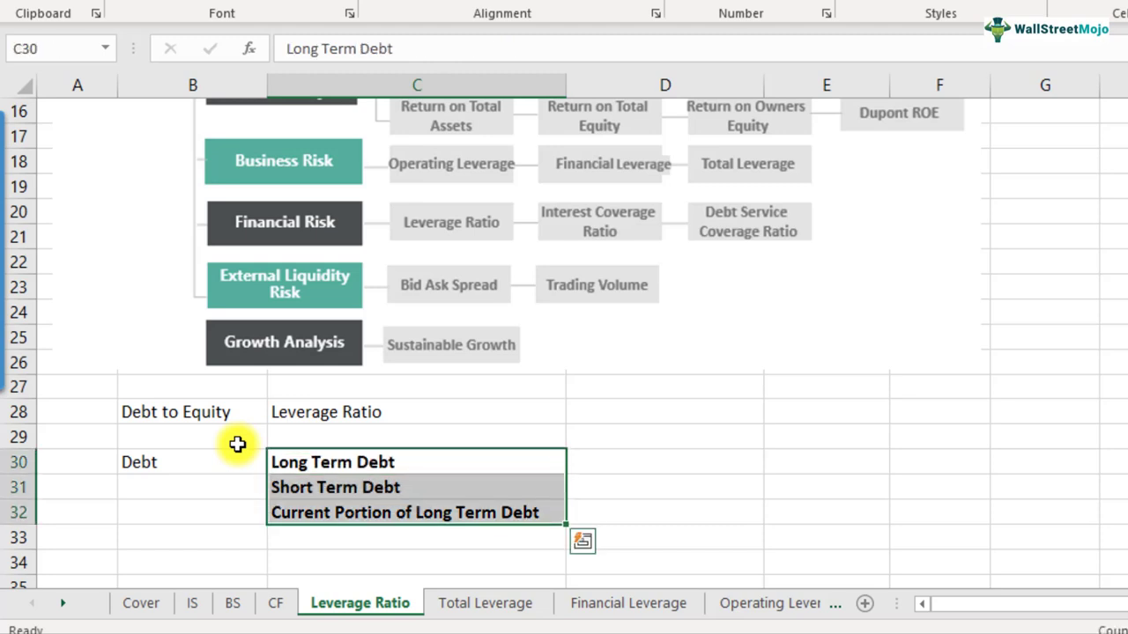
Add the Equity heading with Total Shareholders Equity beneath it.
{"action": "left_click", "coordinate": [192, 486]}
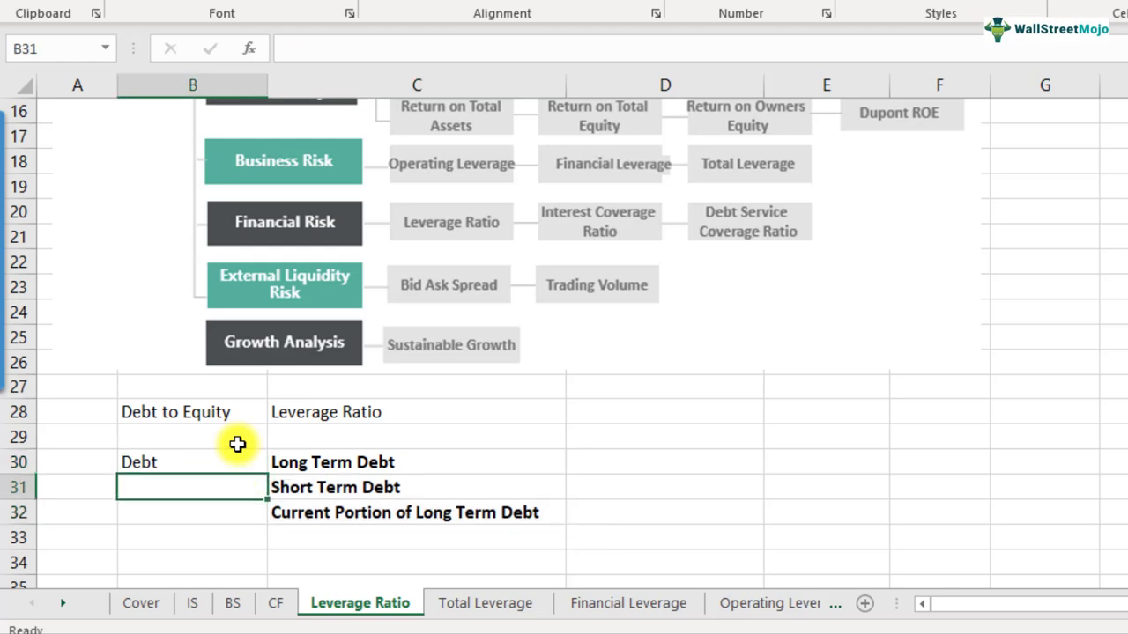
{"action": "type", "text": "Eq"}
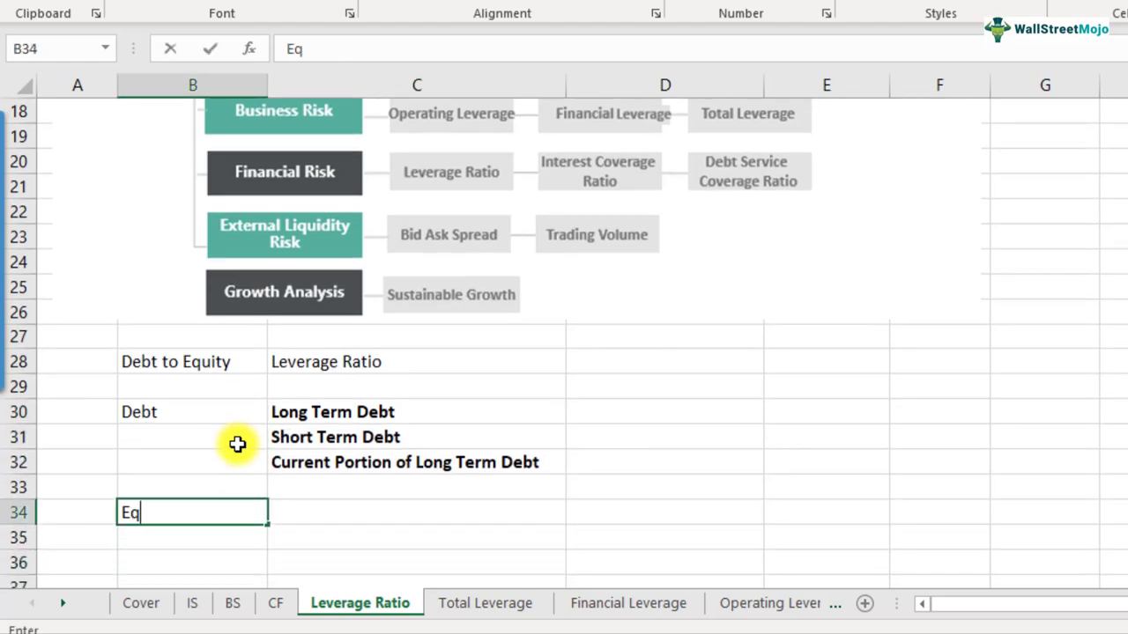
{"action": "key", "text": "Tab"}
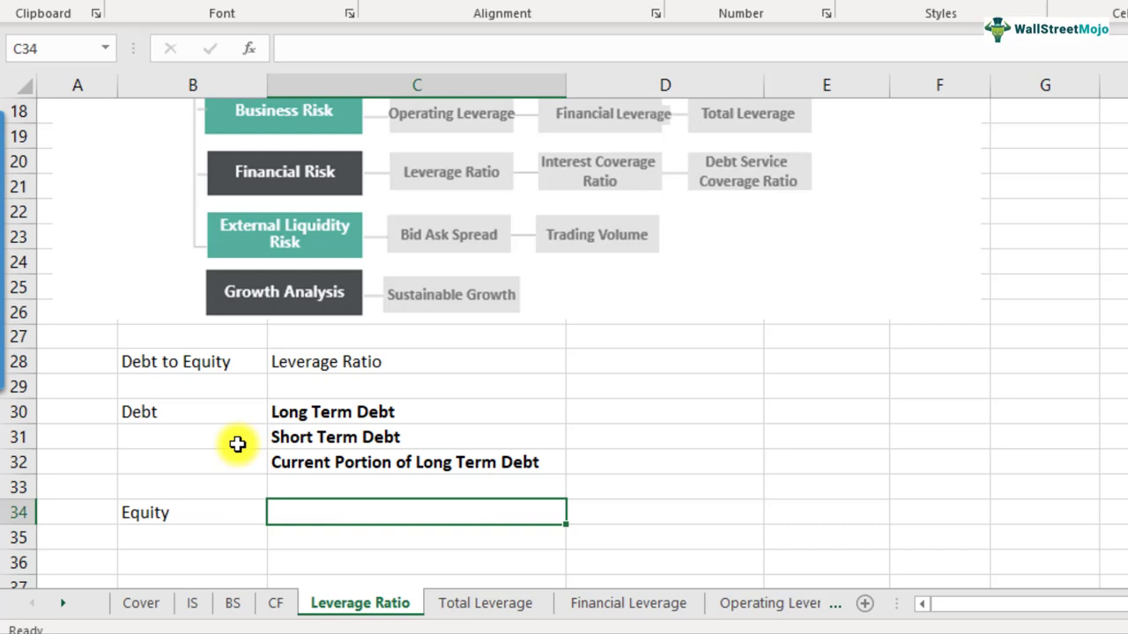
{"action": "type", "text": "Total Sha"}
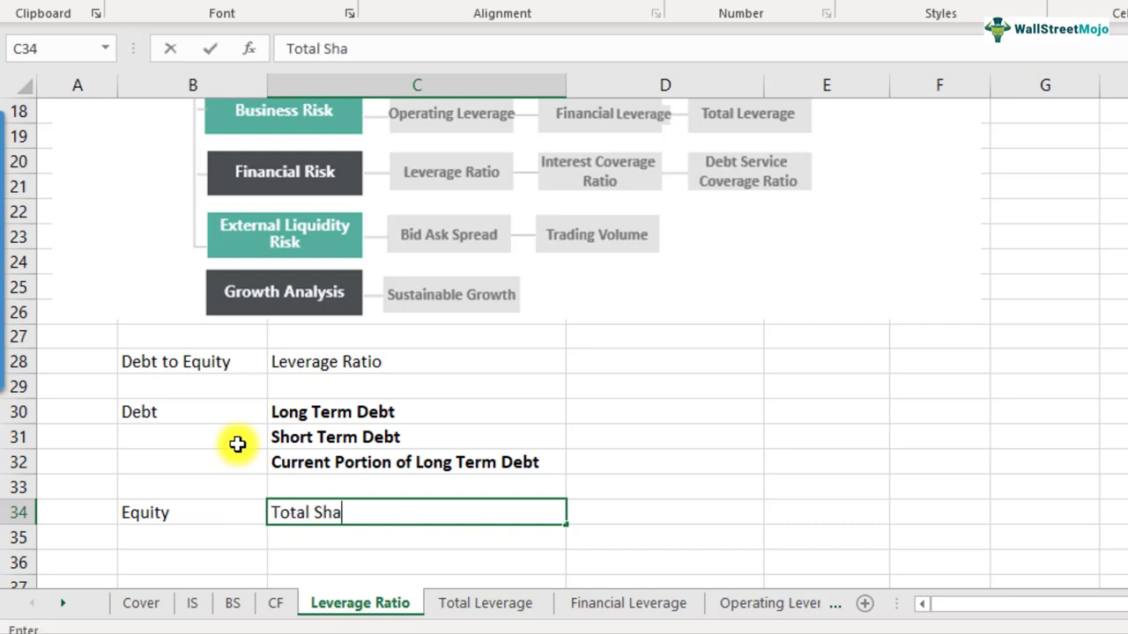
{"action": "type", "text": "reholders Equity"}
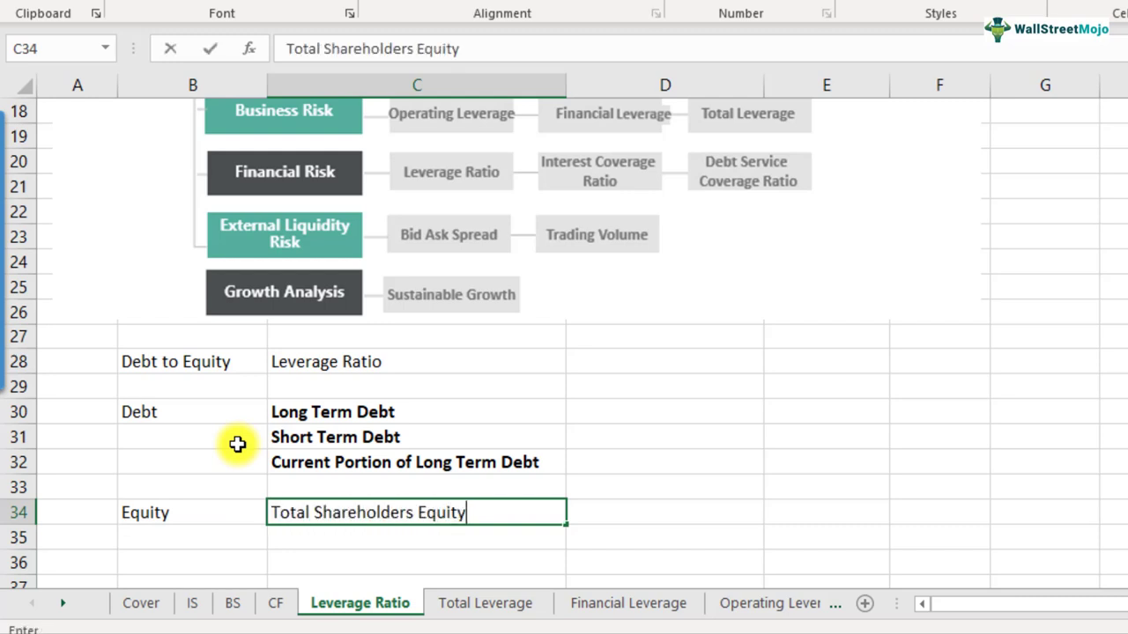
{"action": "key", "text": "Return"}
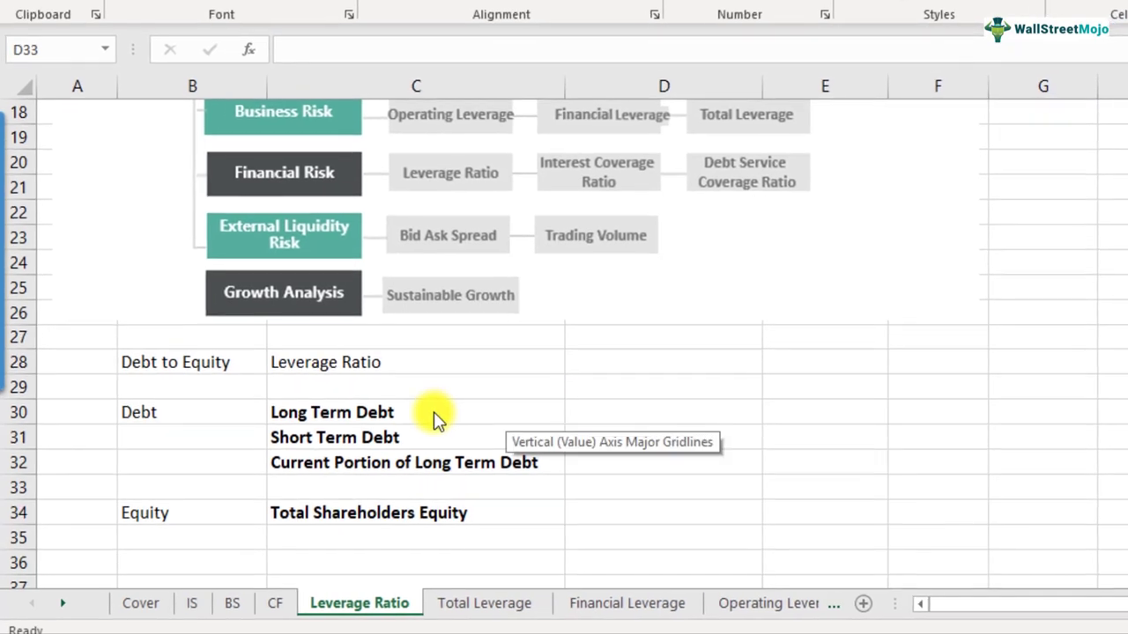
Enter debt amounts 5000, 200, 300 with =SUM(D30:D32) totalling 5500, and equity 2000 in D35.
{"action": "left_click", "coordinate": [663, 486]}
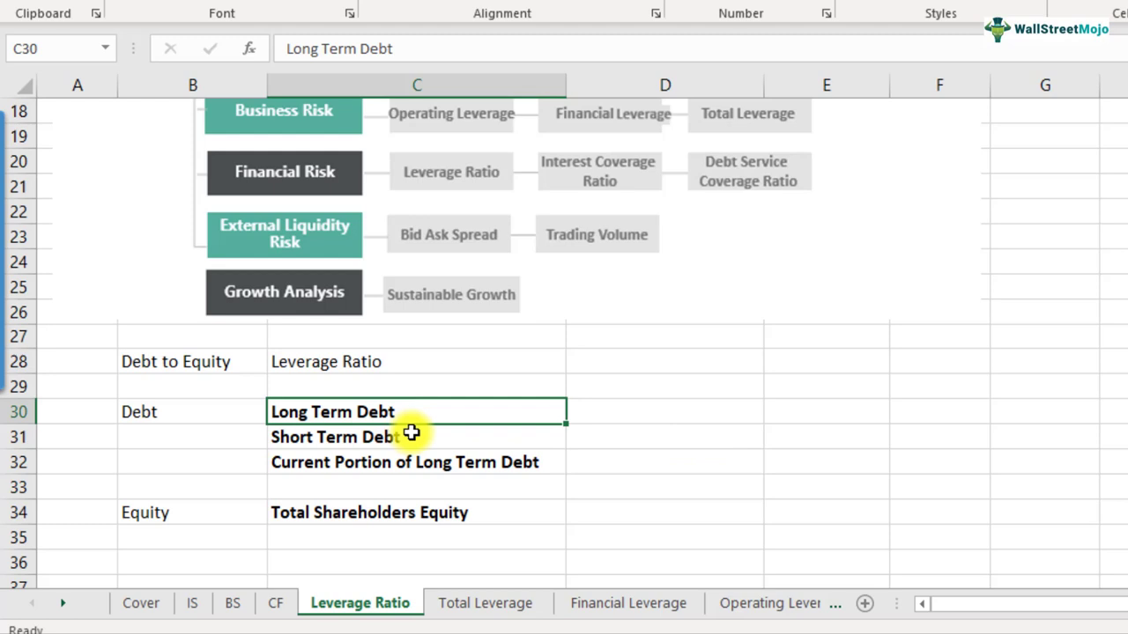
{"action": "mouse_move", "coordinate": [414, 441]}
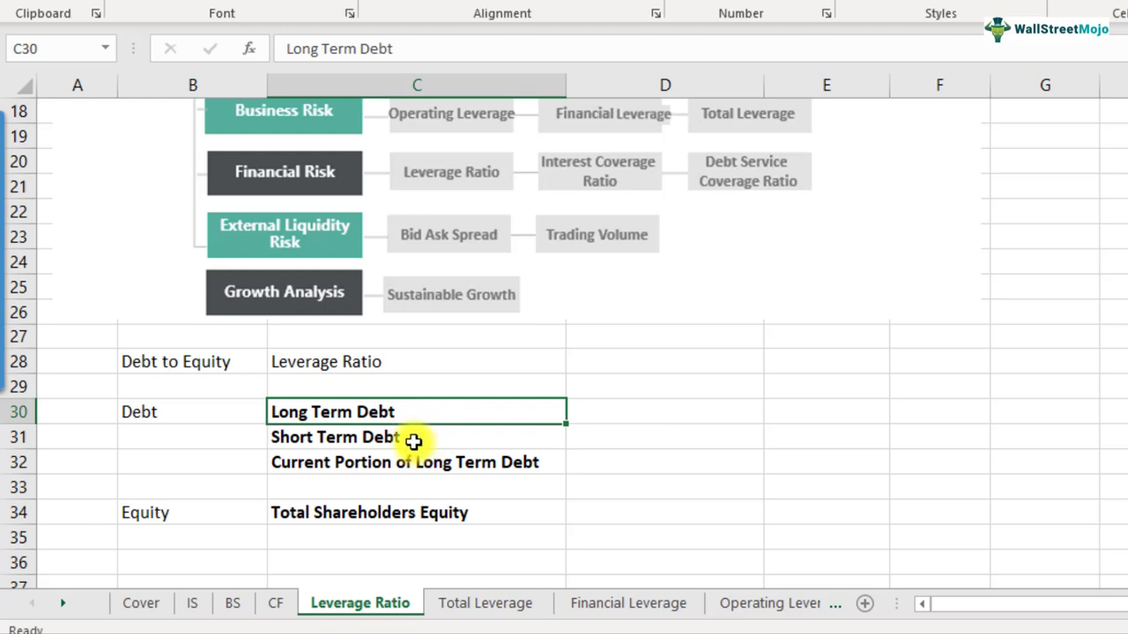
{"action": "mouse_move", "coordinate": [634, 415]}
{"action": "type", "text": "5000"}
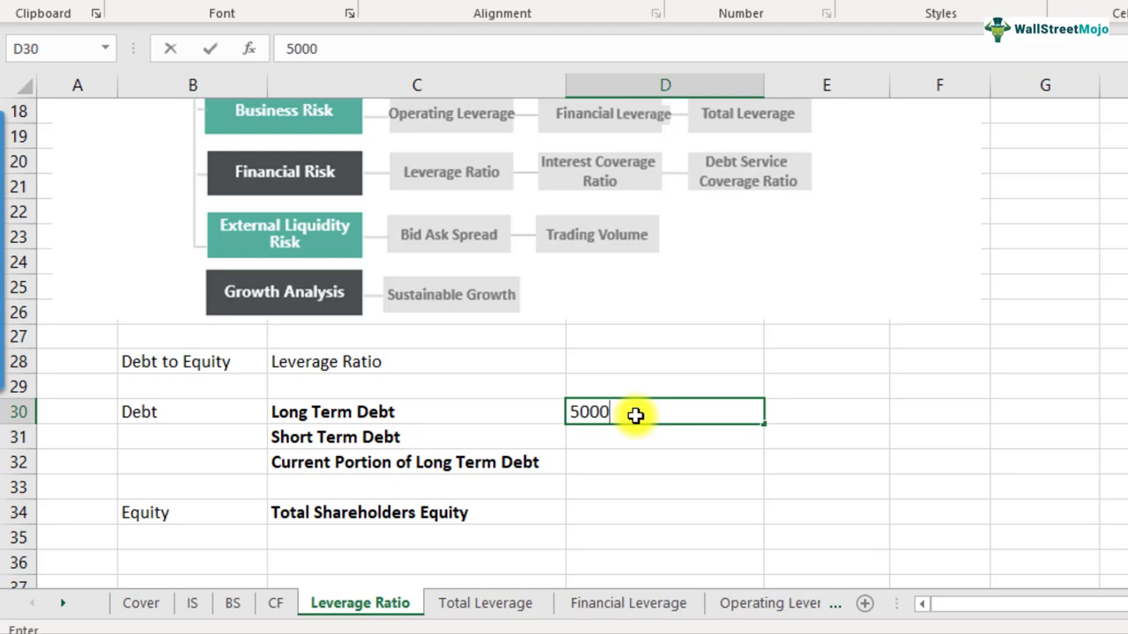
{"action": "key", "text": "Return"}
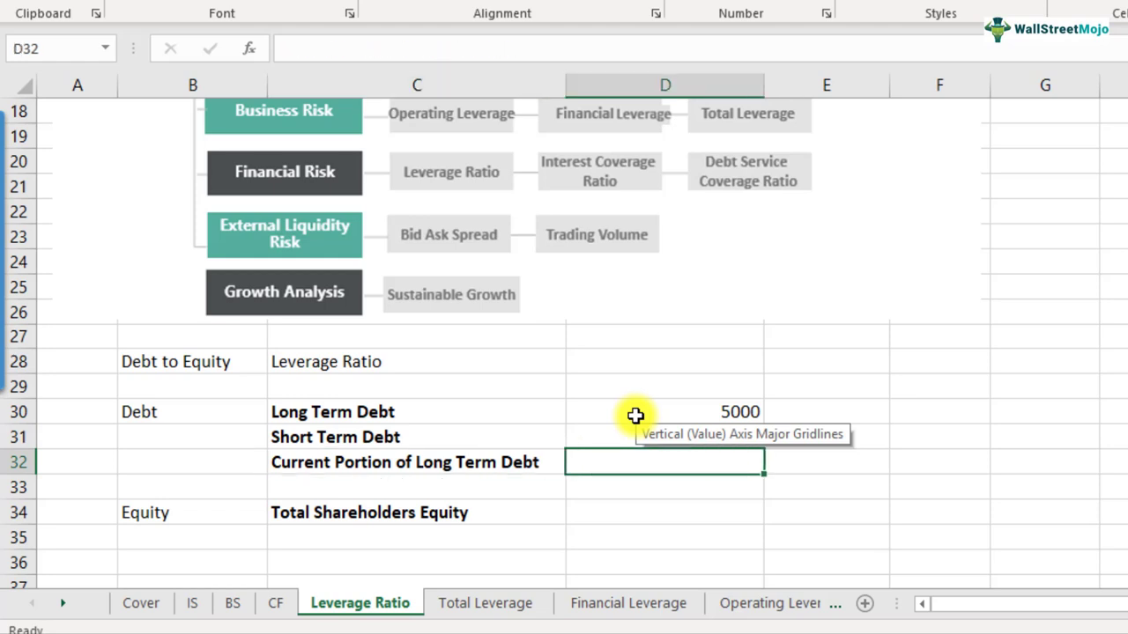
{"action": "type", "text": "300"}
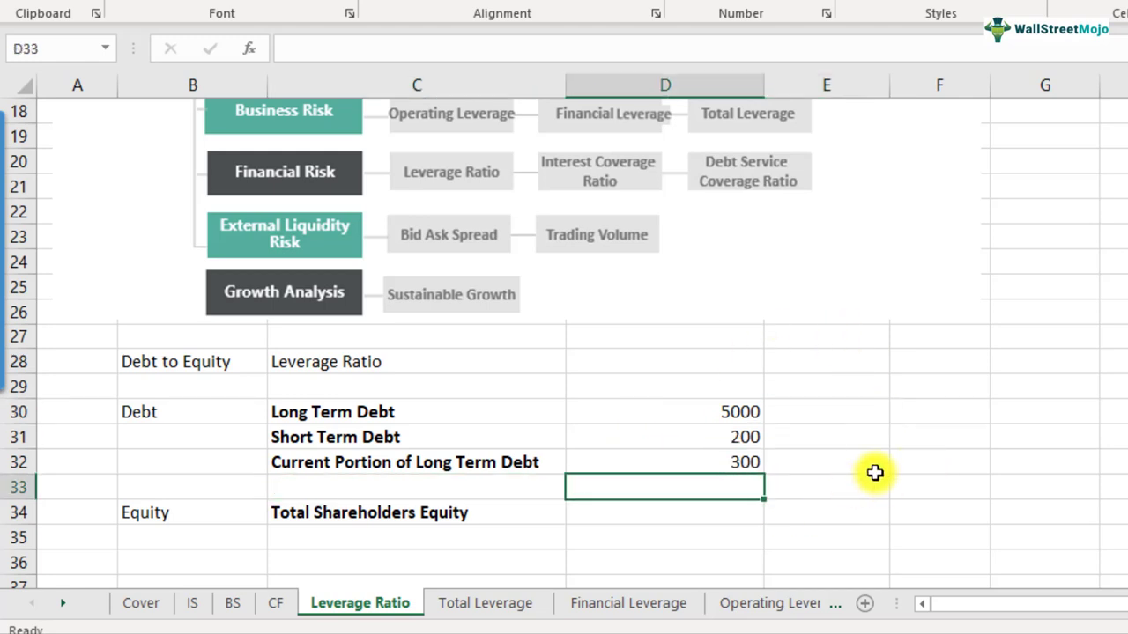
{"action": "type", "text": "=SUM(D30:D32)"}
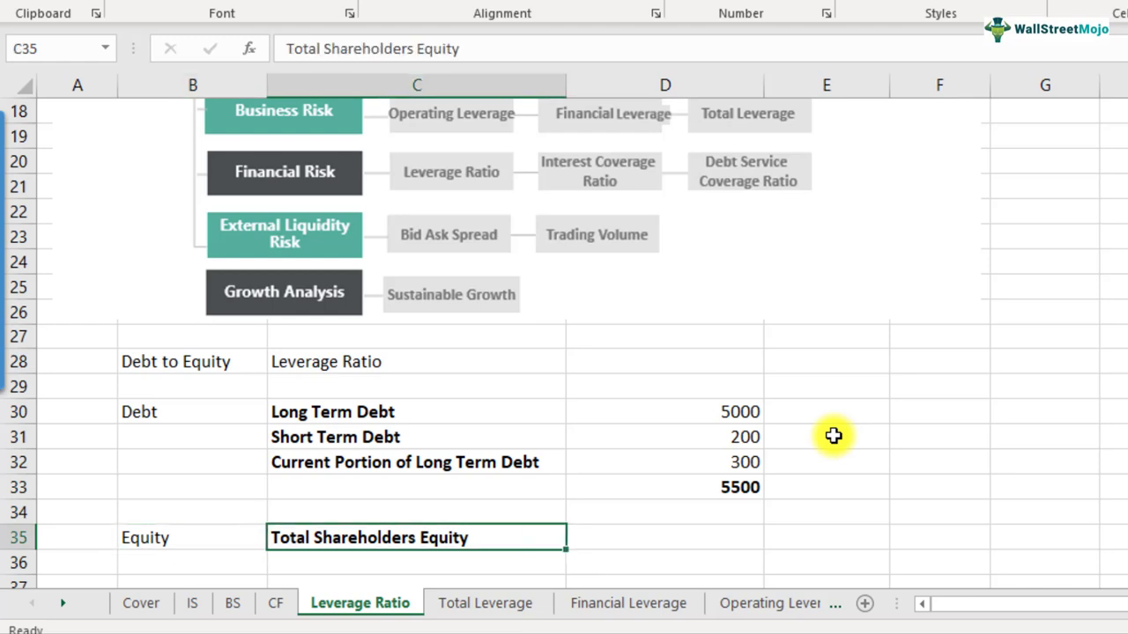
{"action": "type", "text": "2000"}
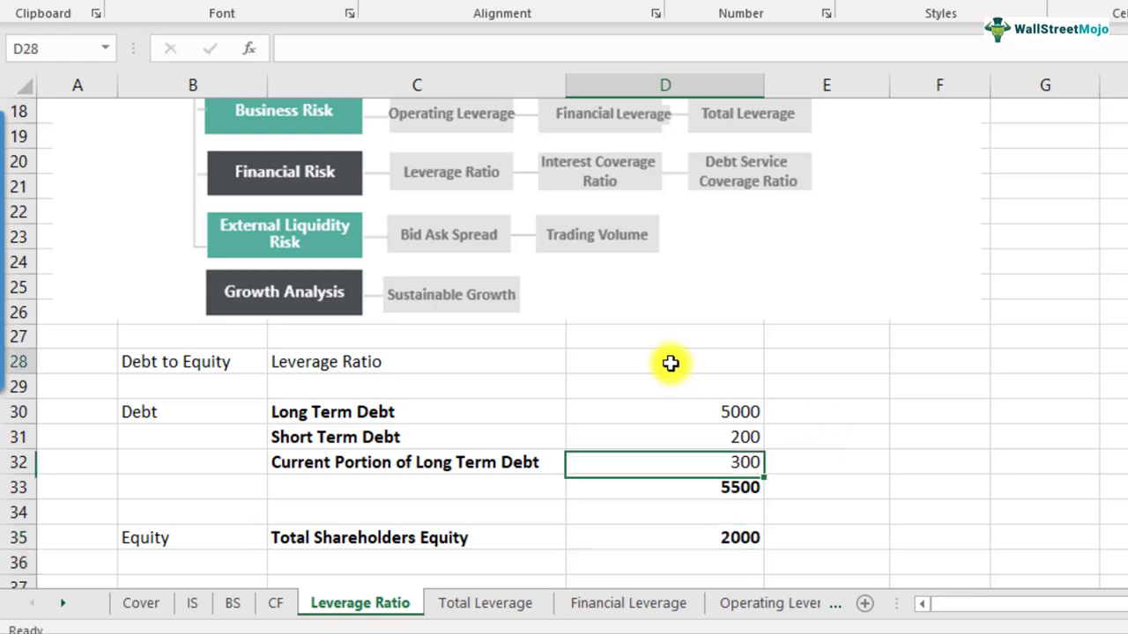
Enter =D33/D35 in D28 giving 2.75 and highlight it with yellow fill.
{"action": "left_click", "coordinate": [664, 361]}
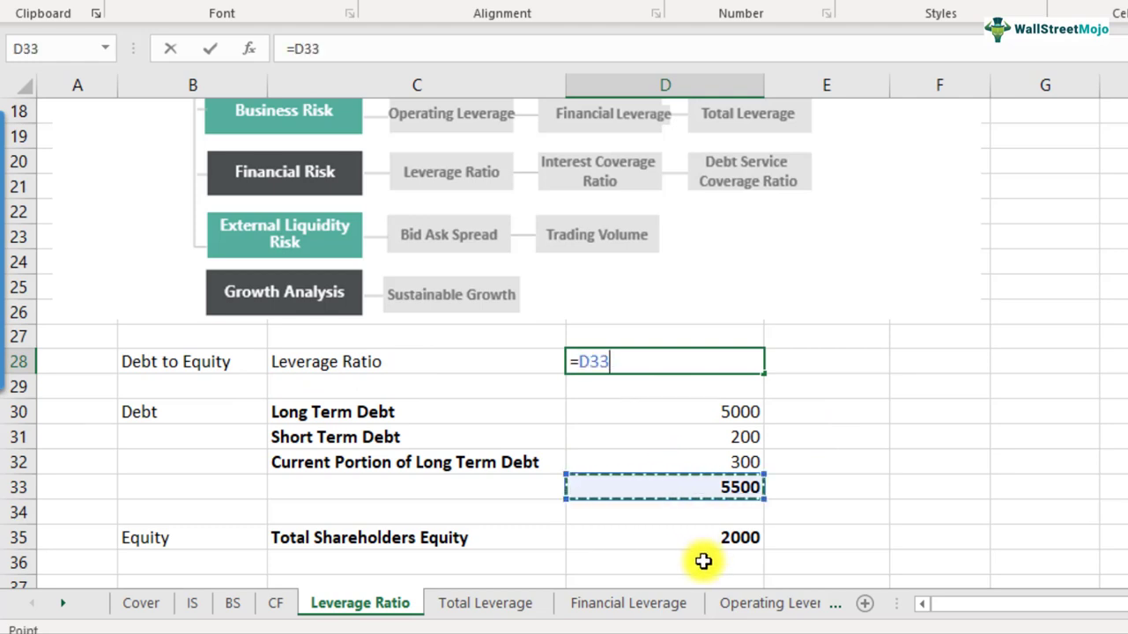
{"action": "left_click", "coordinate": [715, 537]}
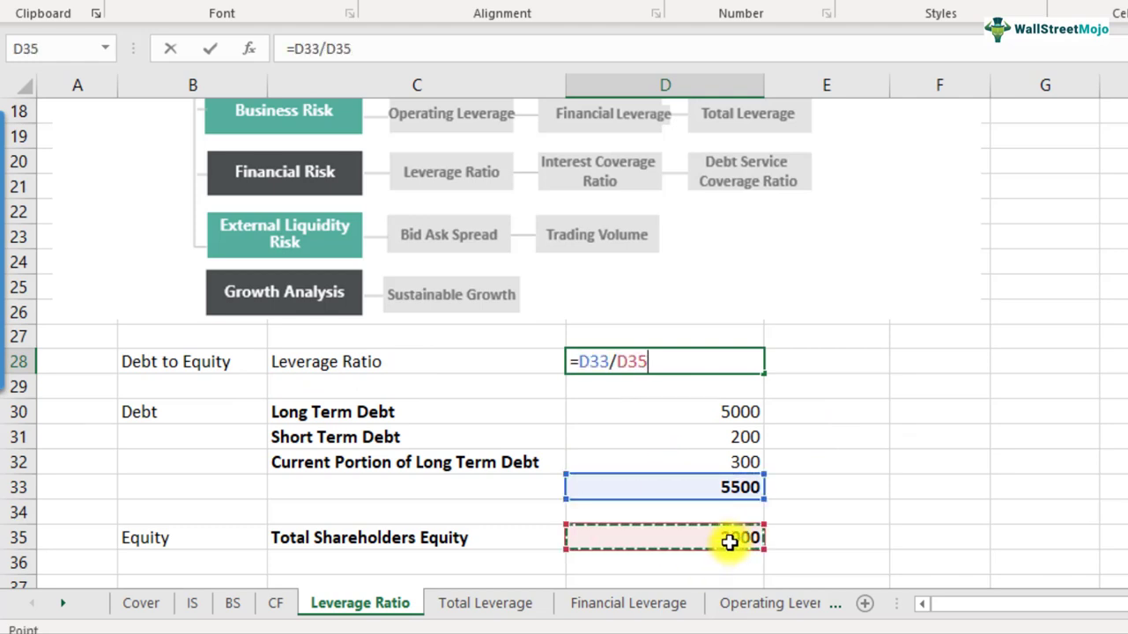
{"action": "key", "text": "Return"}
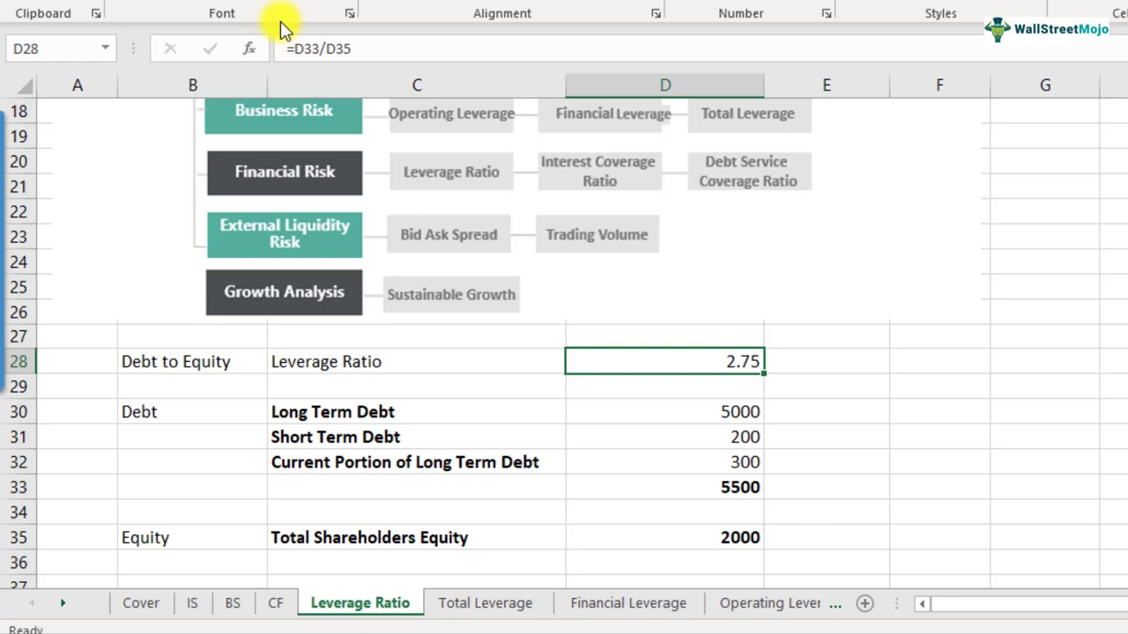
{"action": "left_click", "coordinate": [826, 361]}
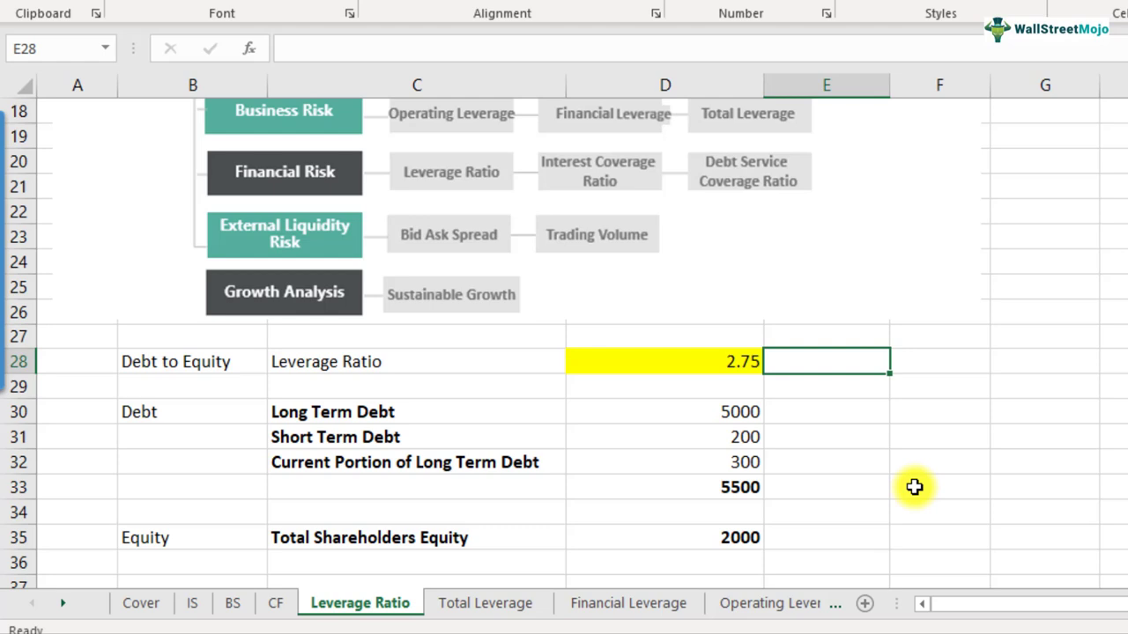
{"action": "left_click", "coordinate": [666, 361]}
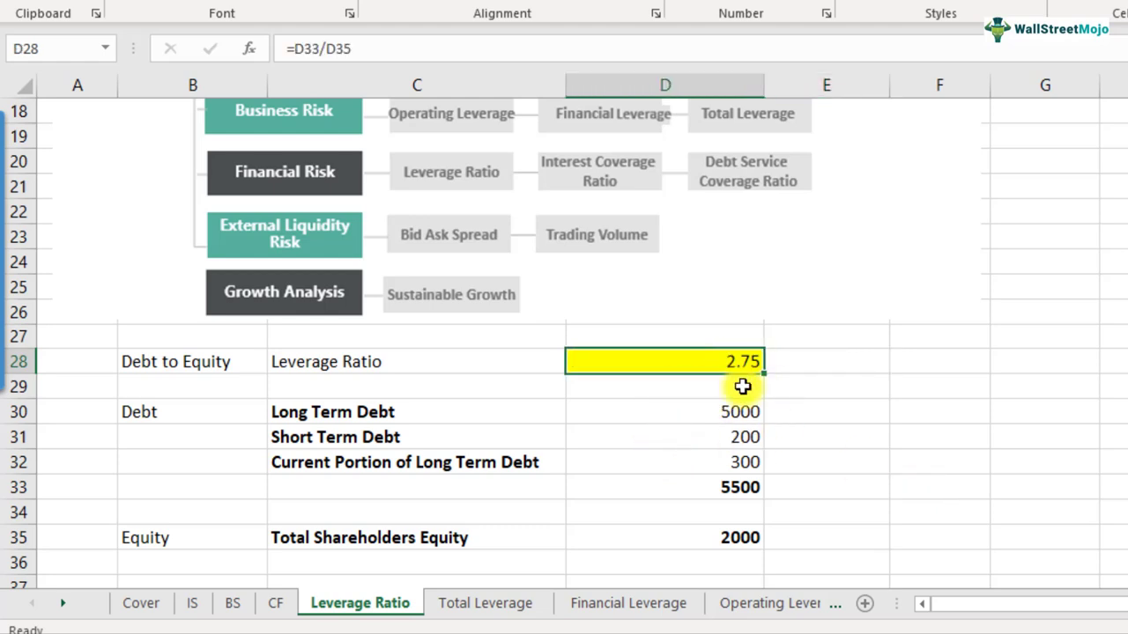
{"action": "mouse_move", "coordinate": [701, 392]}
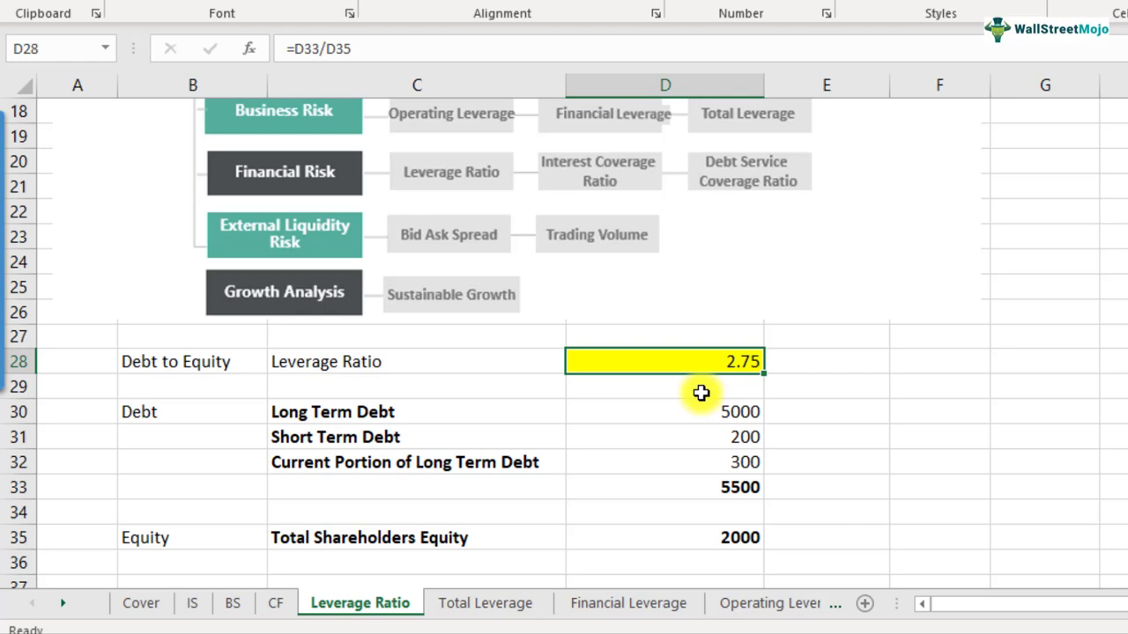
{"action": "mouse_move", "coordinate": [1002, 369]}
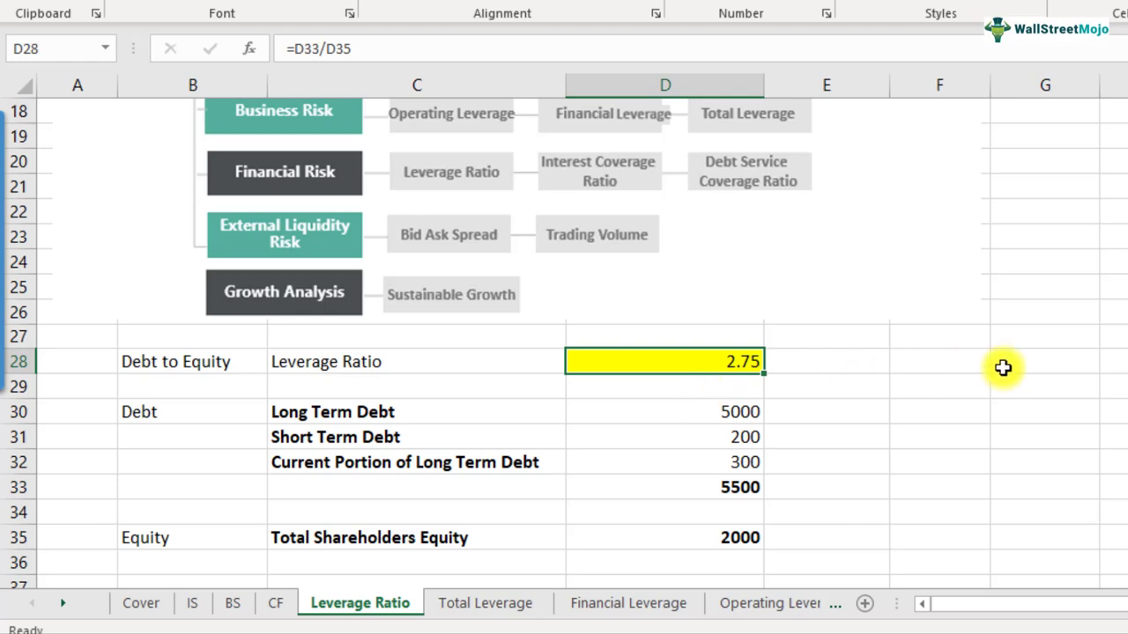
{"action": "mouse_move", "coordinate": [923, 399]}
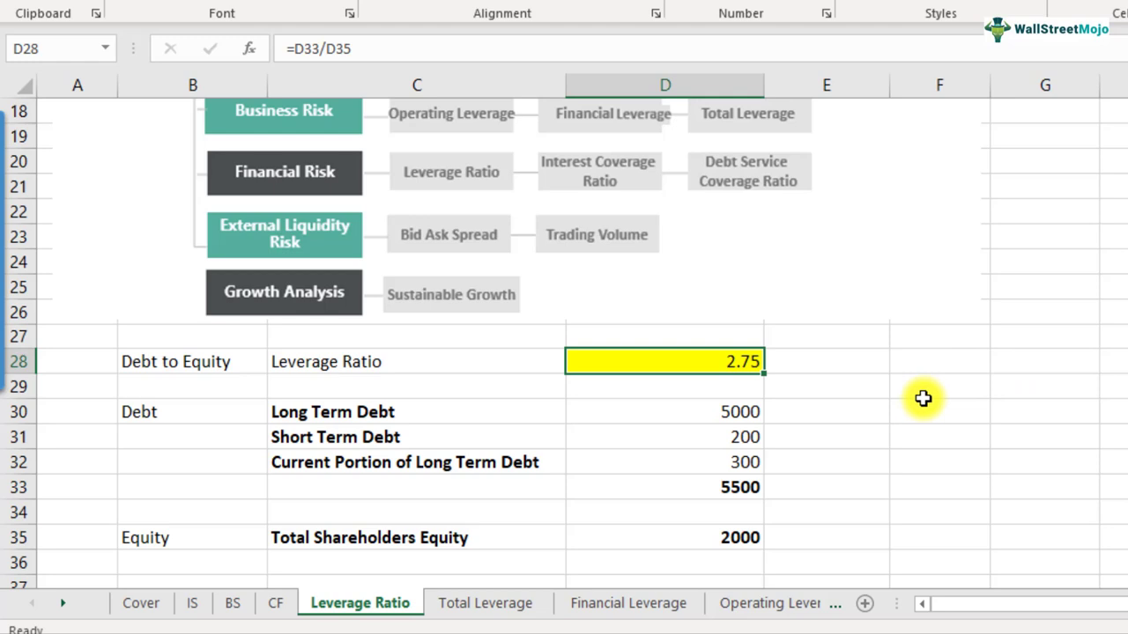
{"action": "mouse_move", "coordinate": [754, 398]}
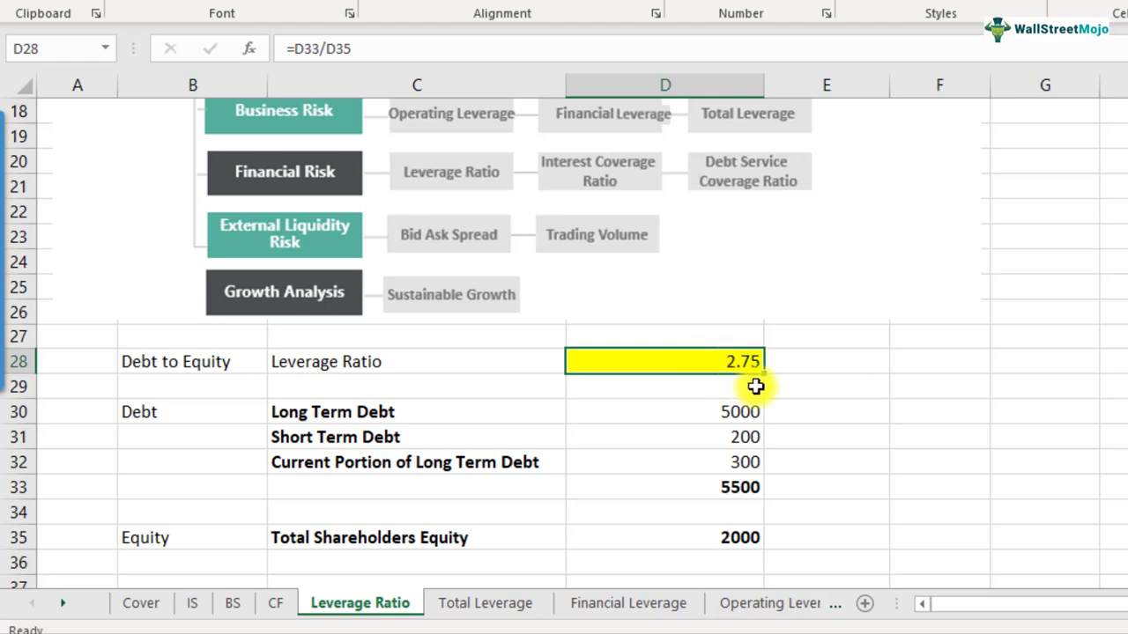
{"action": "mouse_move", "coordinate": [837, 370]}
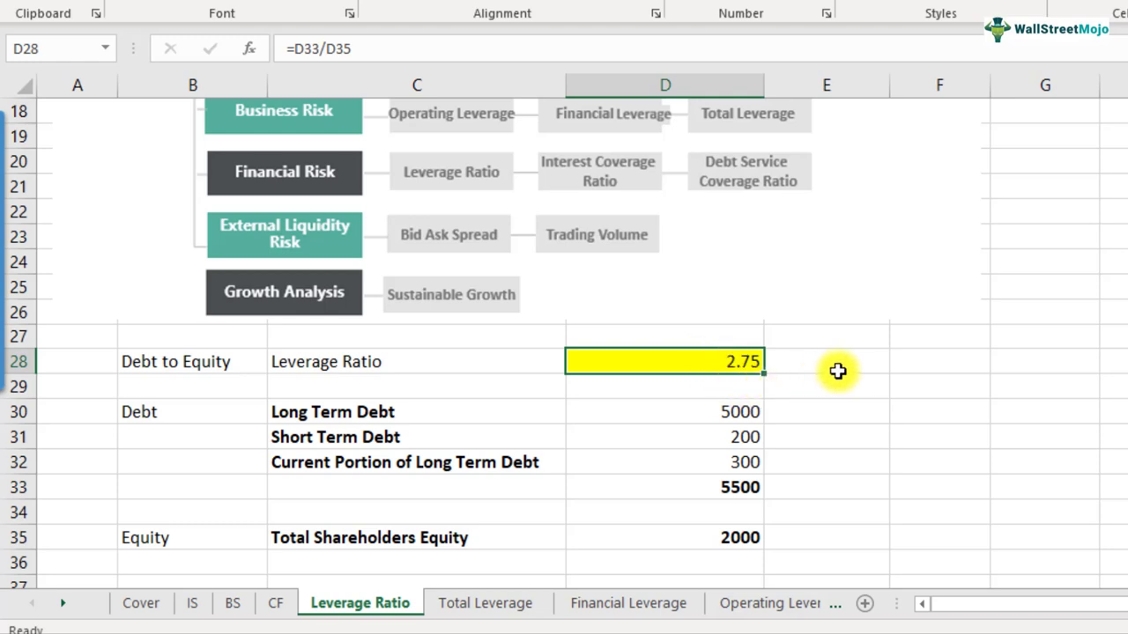
{"action": "mouse_move", "coordinate": [870, 368]}
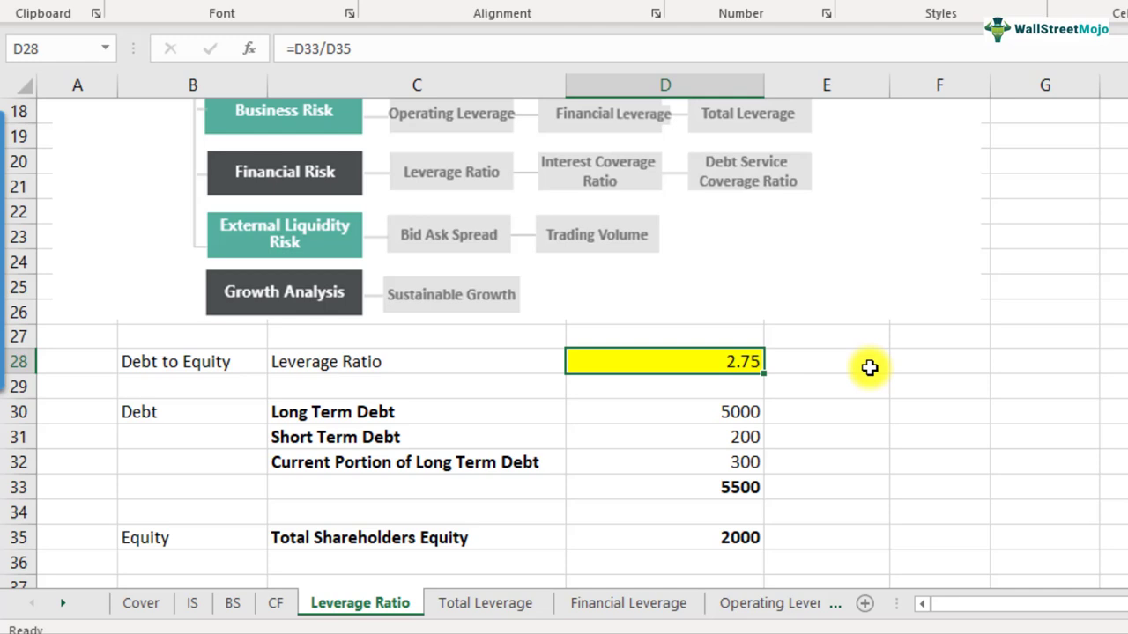
{"action": "left_click", "coordinate": [825, 362]}
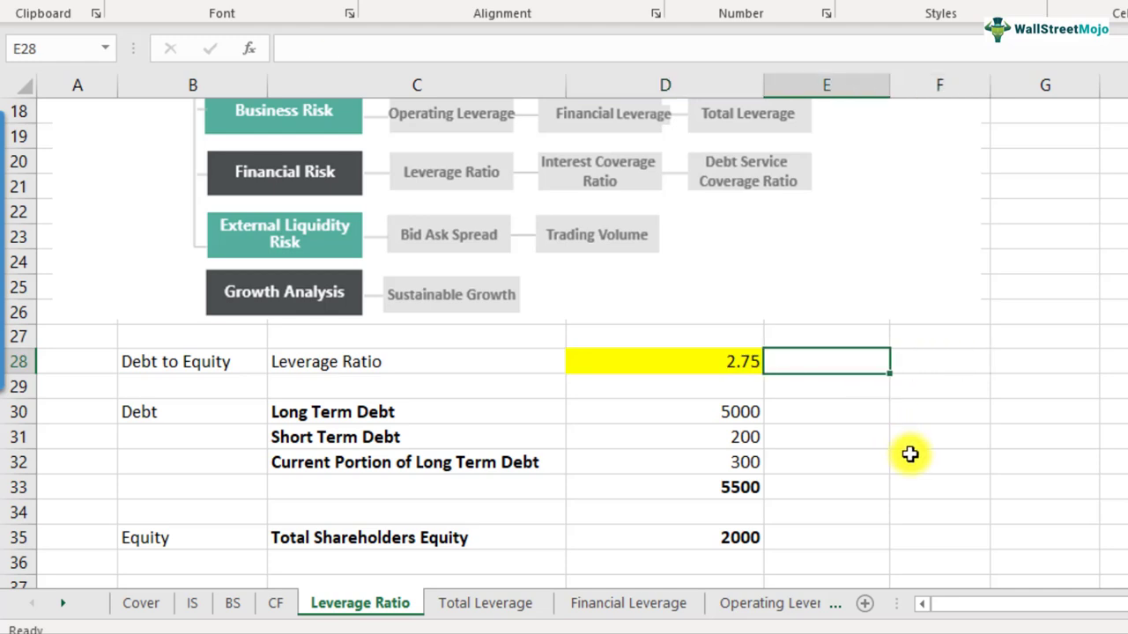
Note Energy/Utilities and Oil and Gas beside the ratio with a 10x benchmark.
{"action": "type", "text": "Energy/Utilities"}
{"action": "left_click", "coordinate": [826, 386]}
{"action": "type", "text": "Oil and Gas"}
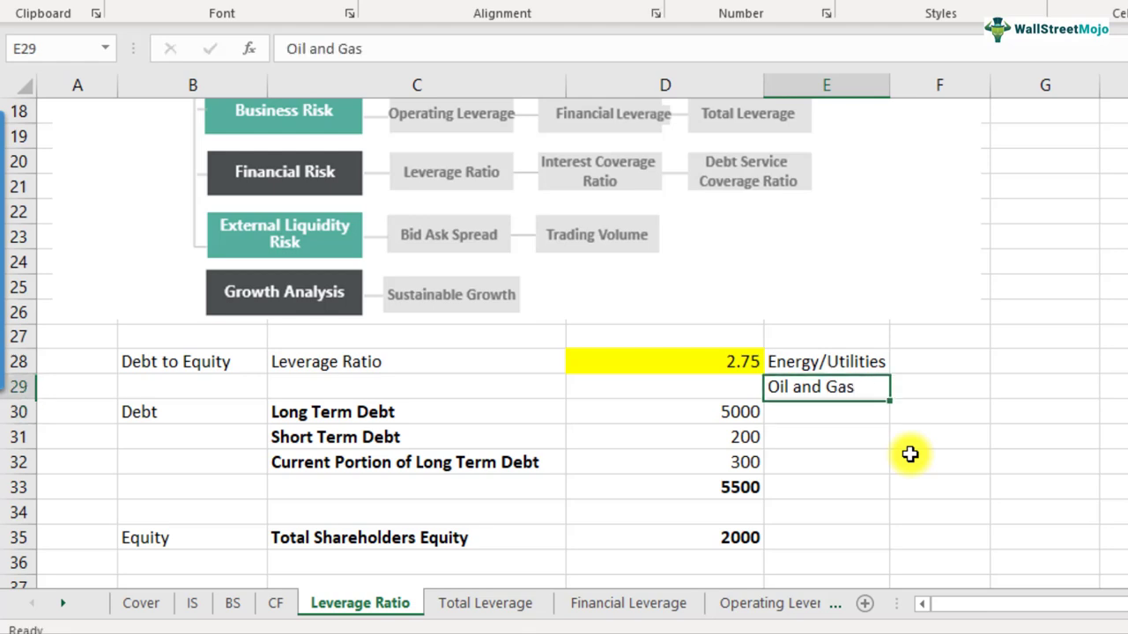
{"action": "left_click", "coordinate": [938, 362]}
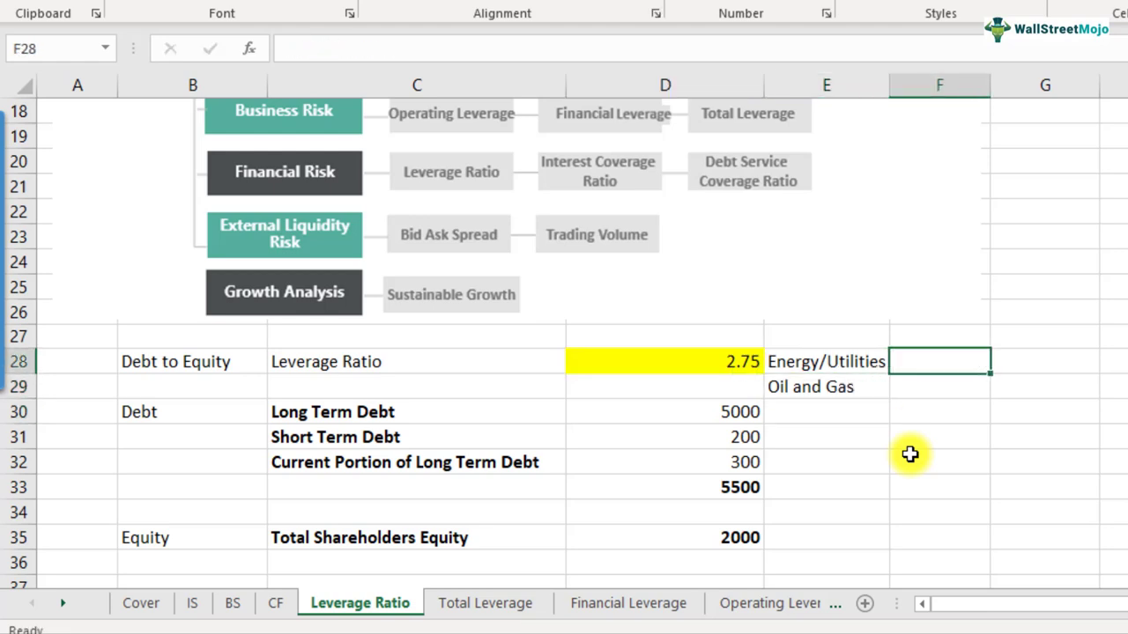
{"action": "type", "text": "10"}
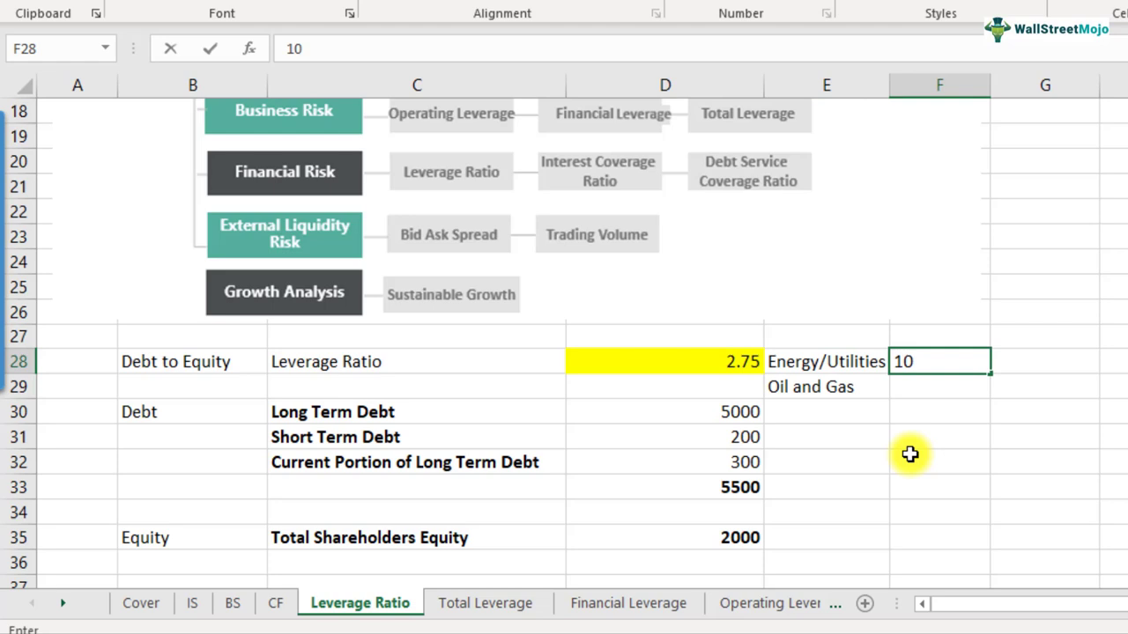
{"action": "type", "text": "x"}
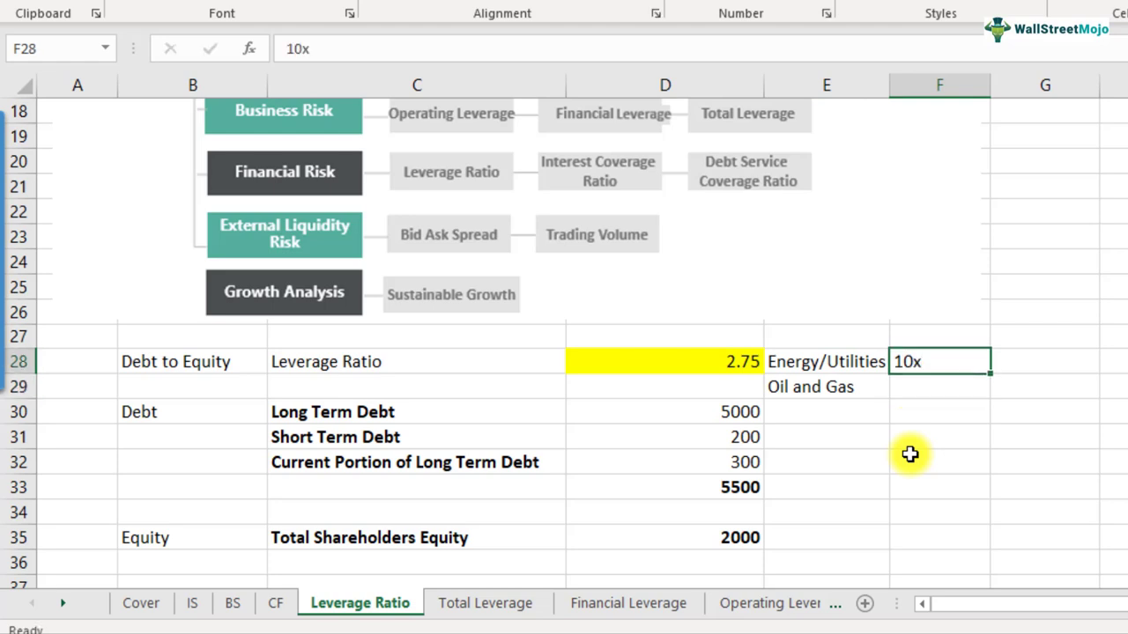
{"action": "left_click", "coordinate": [824, 361]}
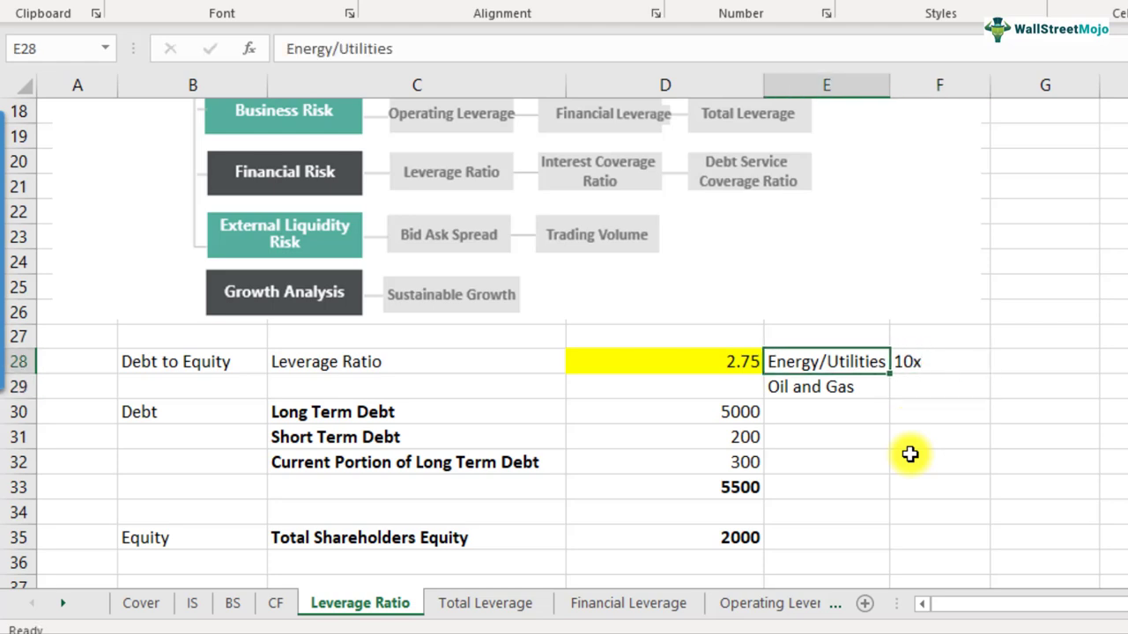
Add Services at 0.5 and bold the industry labels.
{"action": "left_click", "coordinate": [824, 437]}
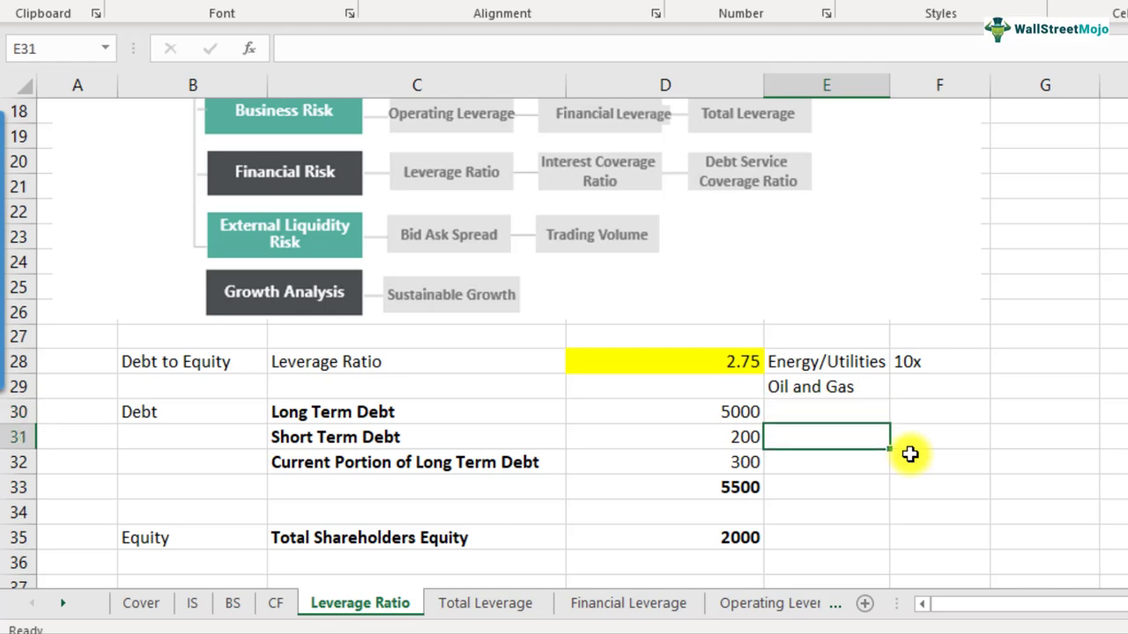
{"action": "type", "text": "Services"}
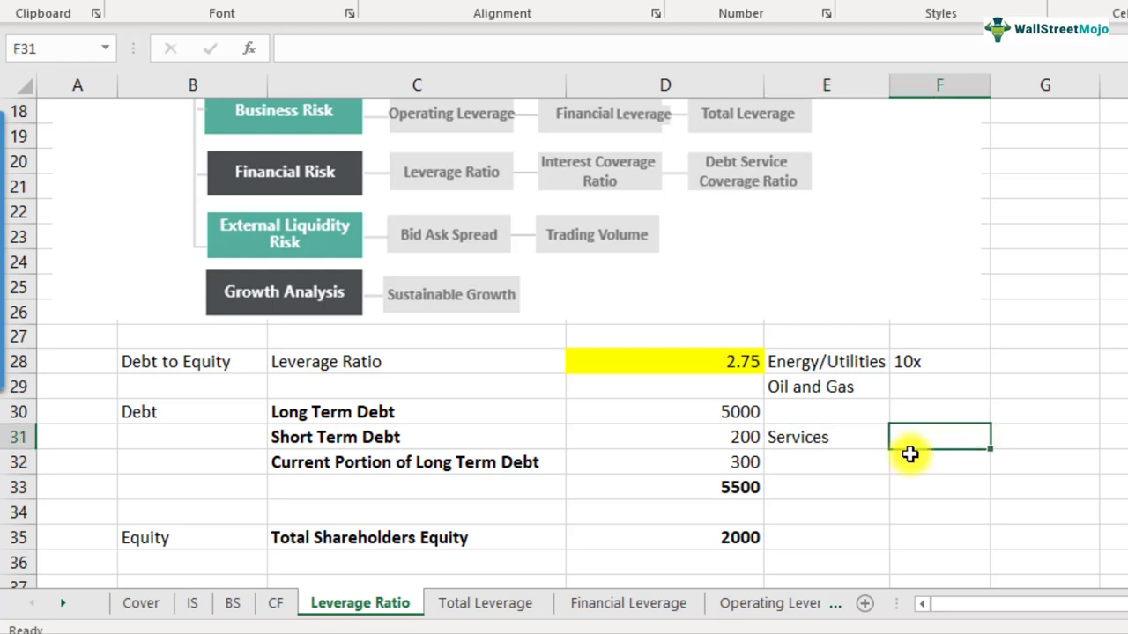
{"action": "type", "text": "0.5"}
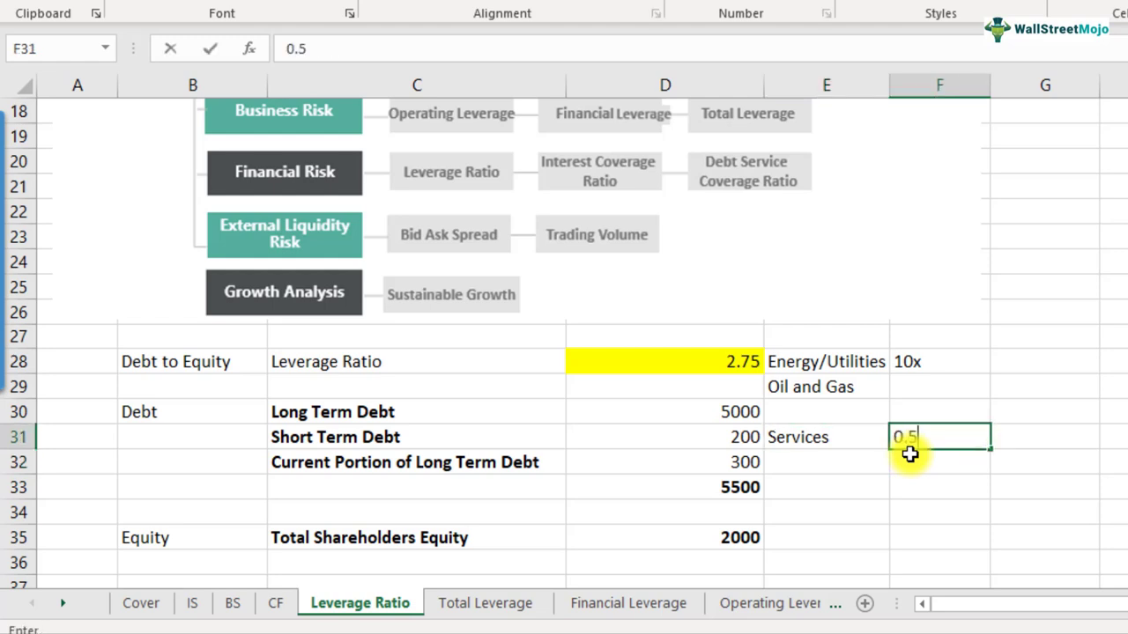
{"action": "left_click", "coordinate": [825, 437]}
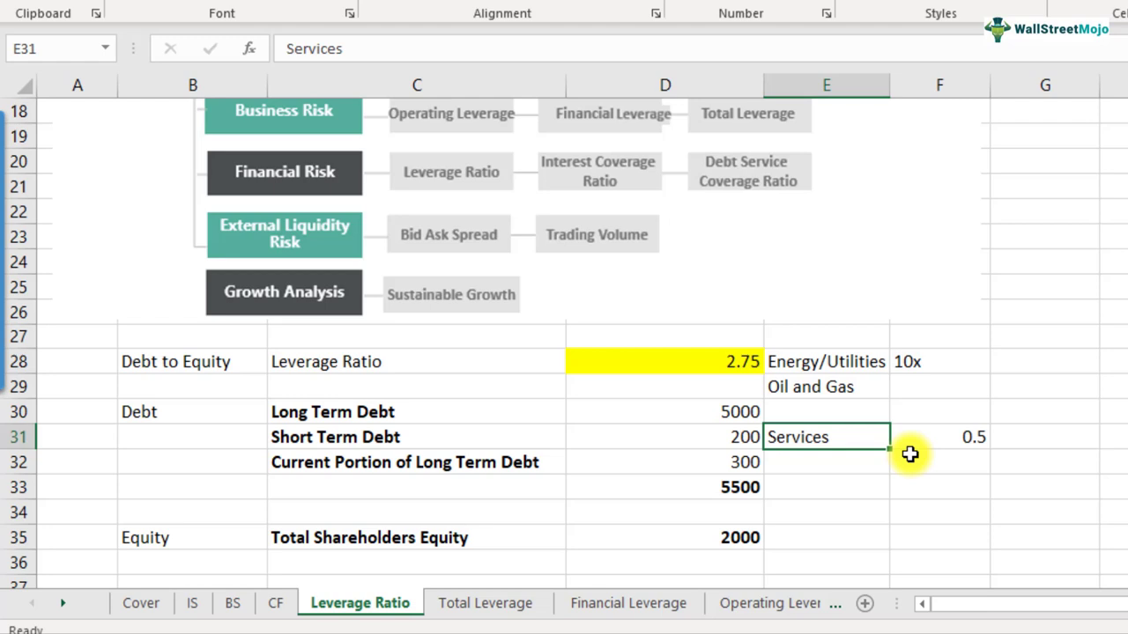
{"action": "left_click", "coordinate": [824, 386]}
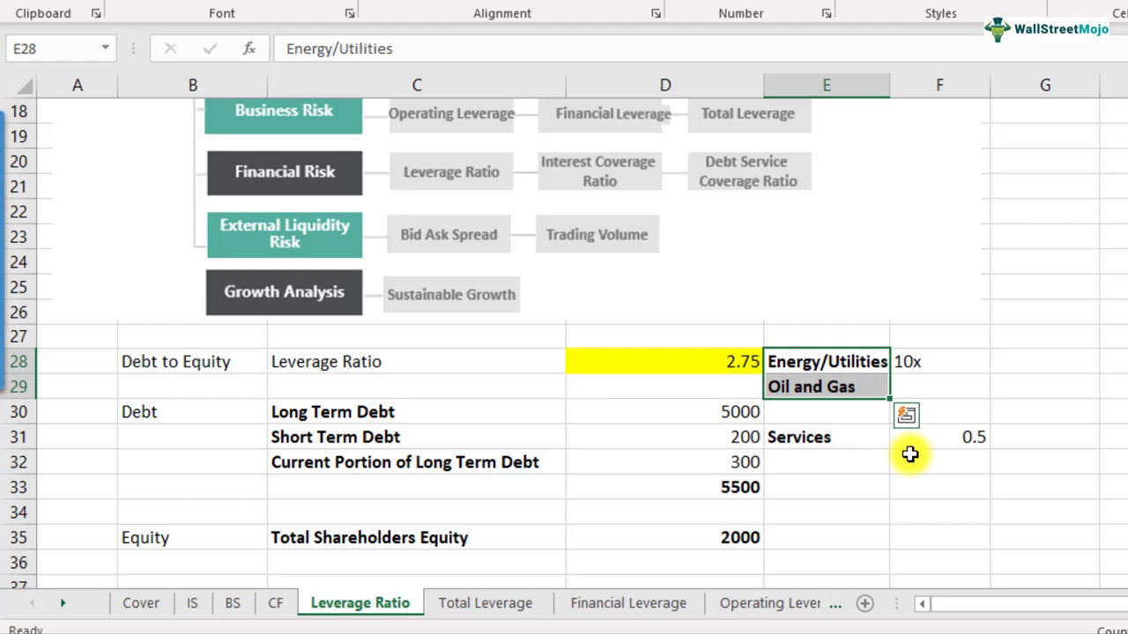
{"action": "left_click", "coordinate": [664, 362]}
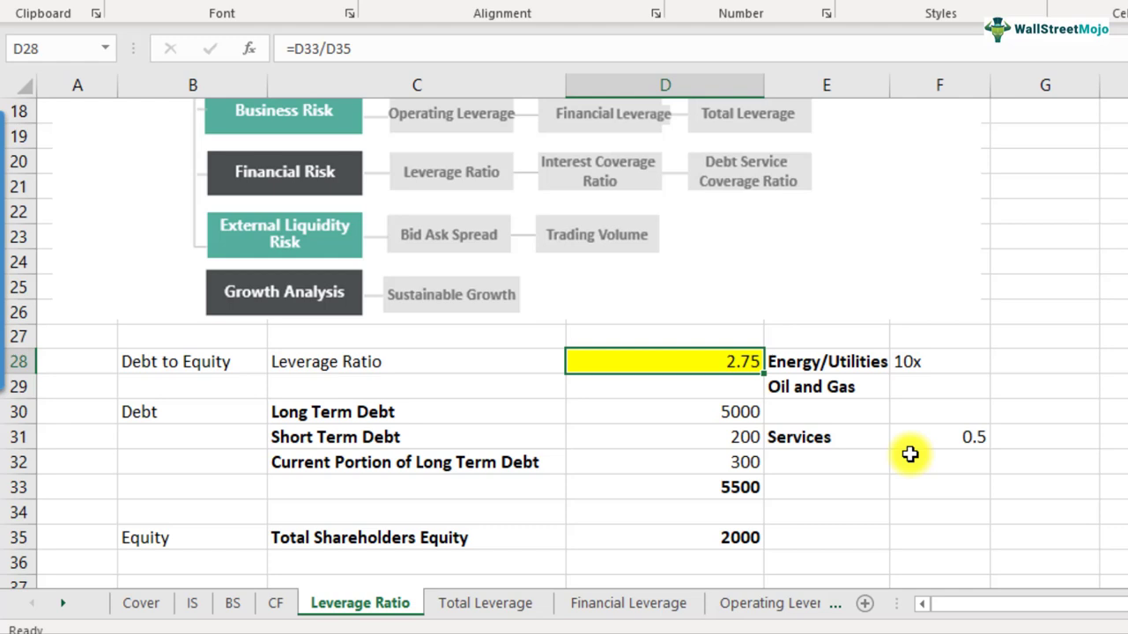
{"action": "mouse_move", "coordinate": [844, 364]}
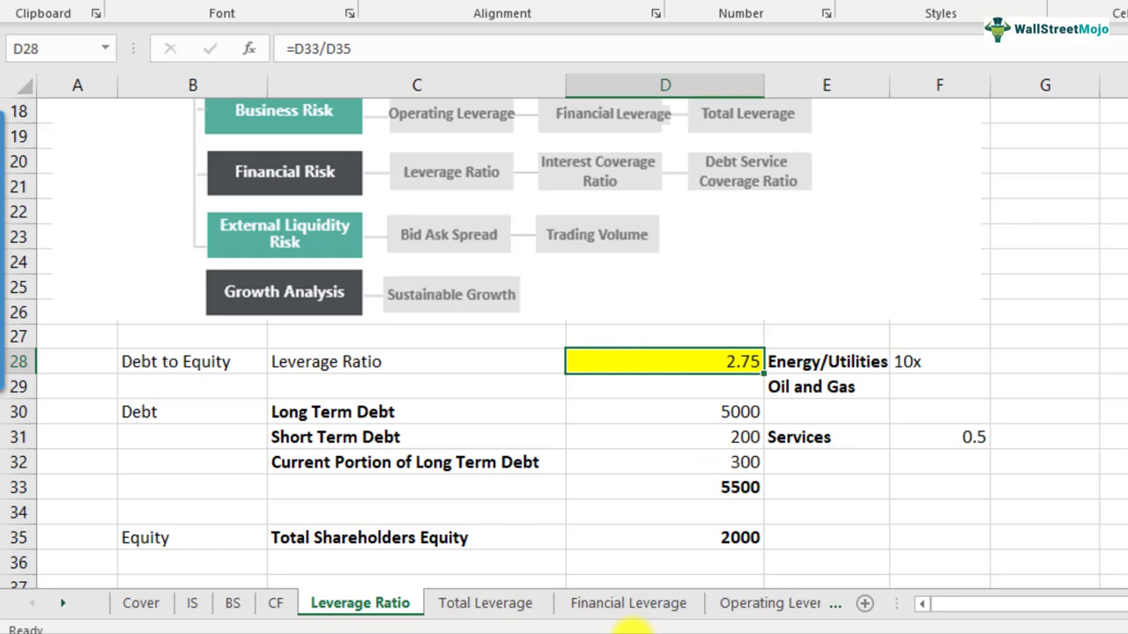
{"action": "left_click", "coordinate": [825, 437]}
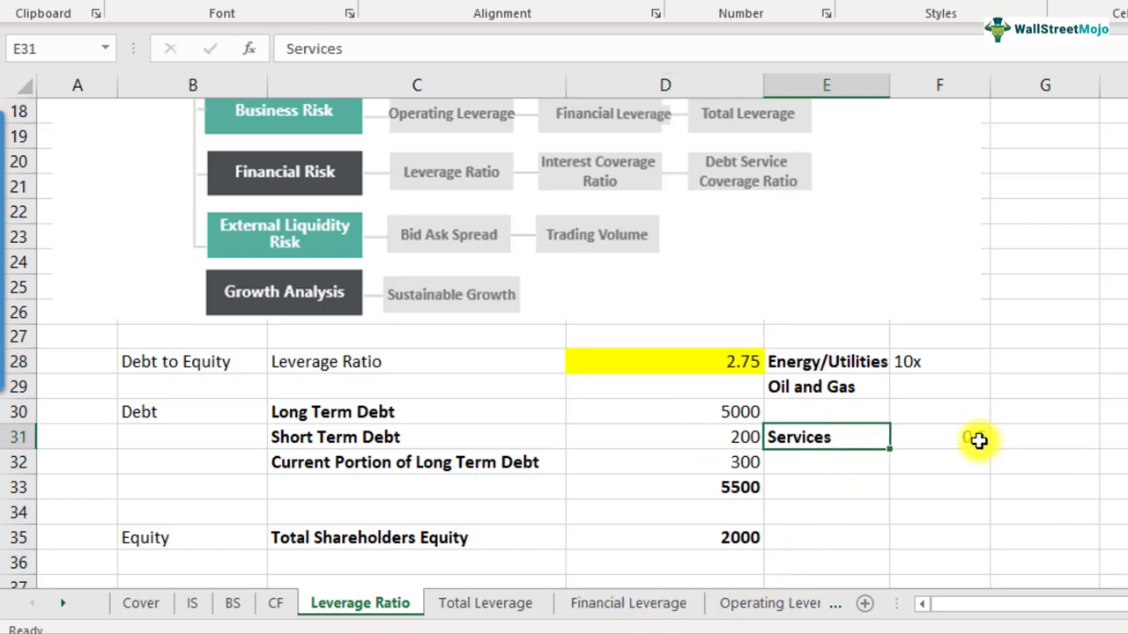
{"action": "left_click", "coordinate": [665, 361]}
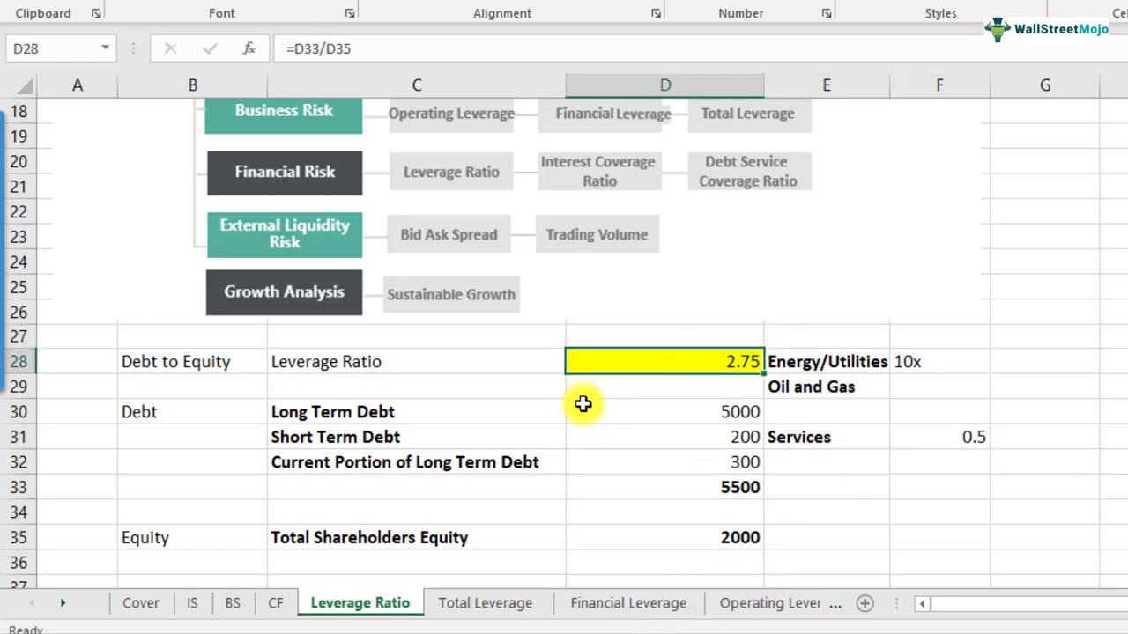
{"action": "mouse_move", "coordinate": [701, 391]}
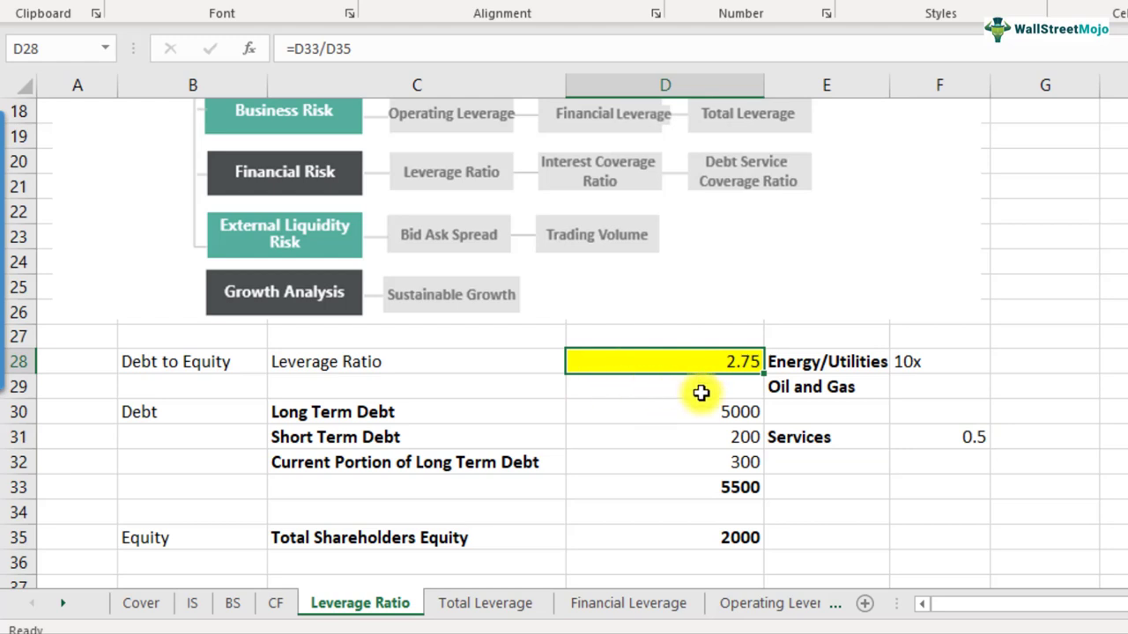
{"action": "mouse_move", "coordinate": [1015, 345]}
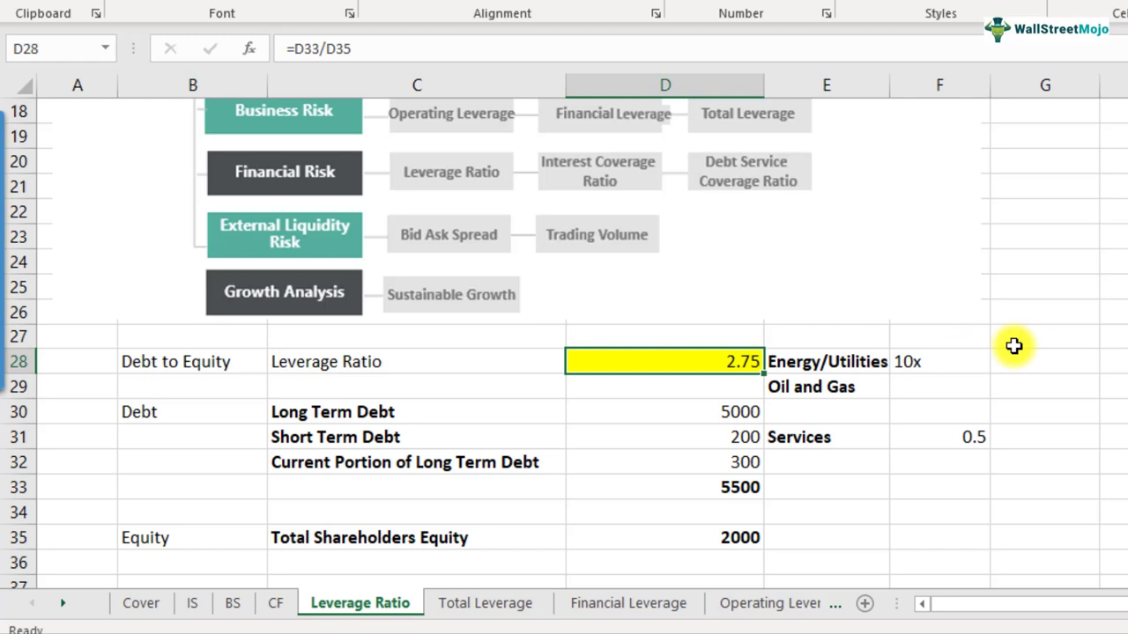
{"action": "left_click", "coordinate": [232, 603]}
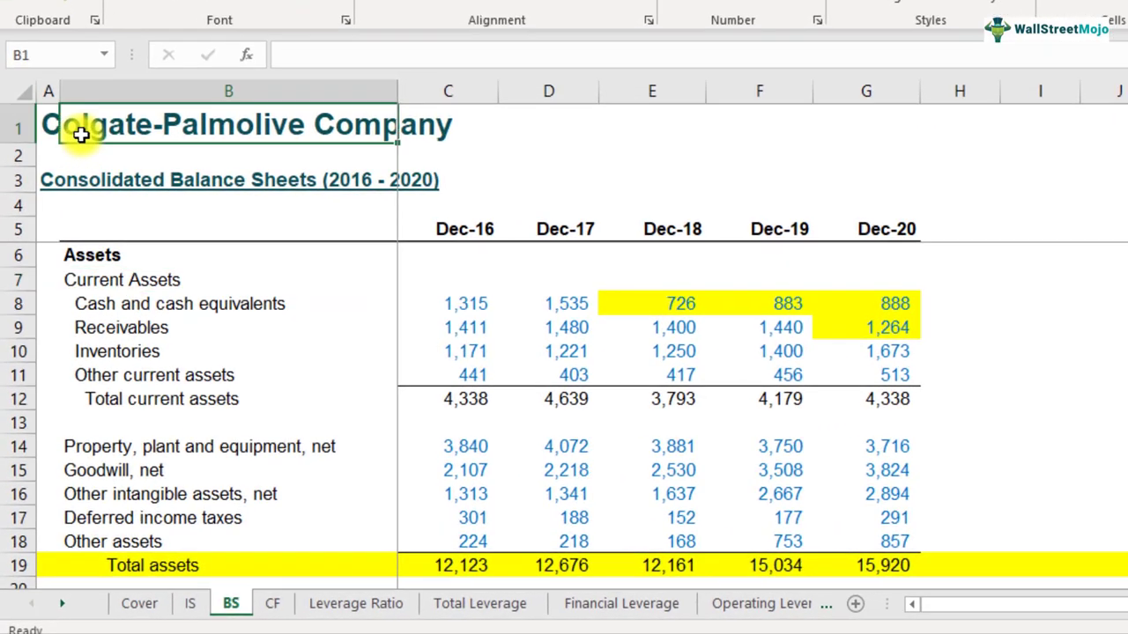
Scroll the BS sheet down to the Financial Risk Ratios section at row 148.
{"action": "scroll", "scroll_direction": "down", "scroll_amount": 3}
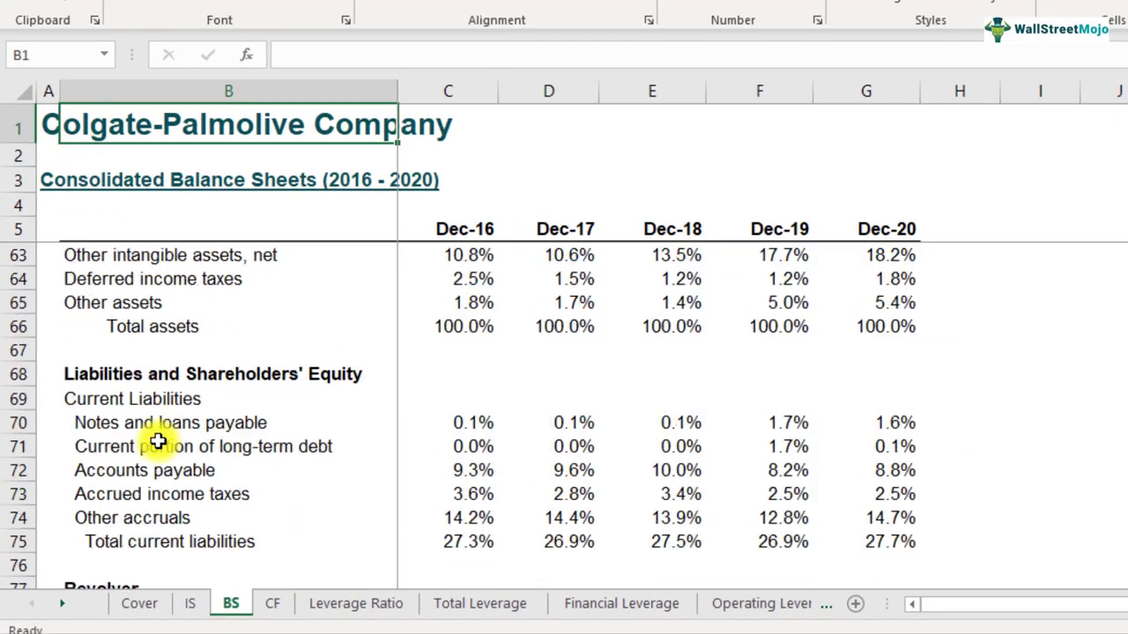
{"action": "scroll", "scroll_direction": "down", "scroll_amount": 3}
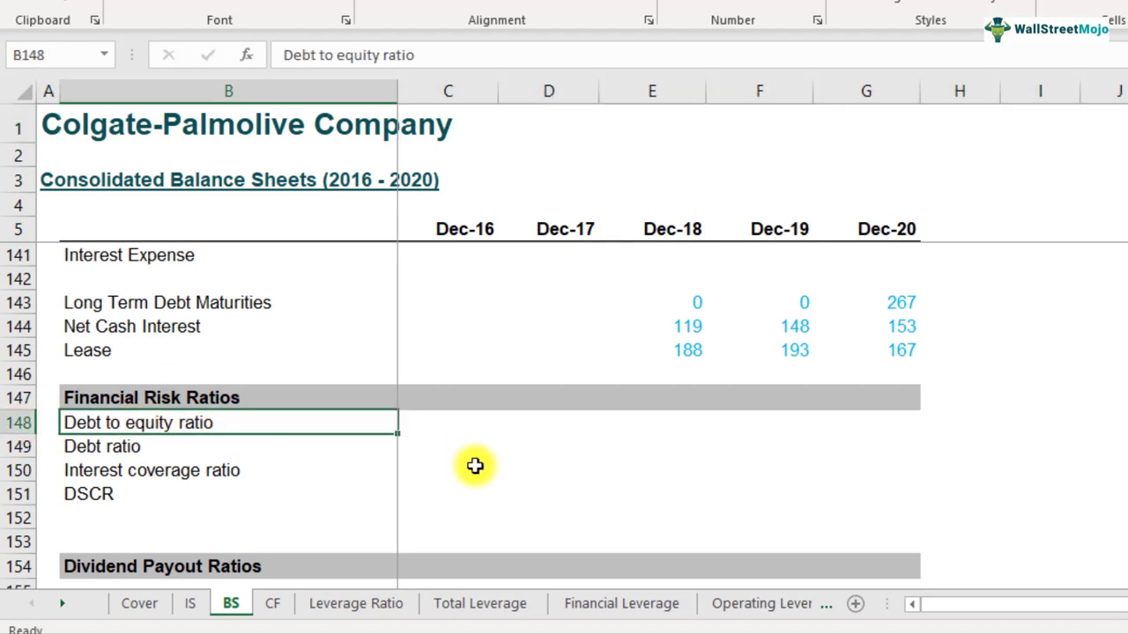
{"action": "mouse_move", "coordinate": [465, 430]}
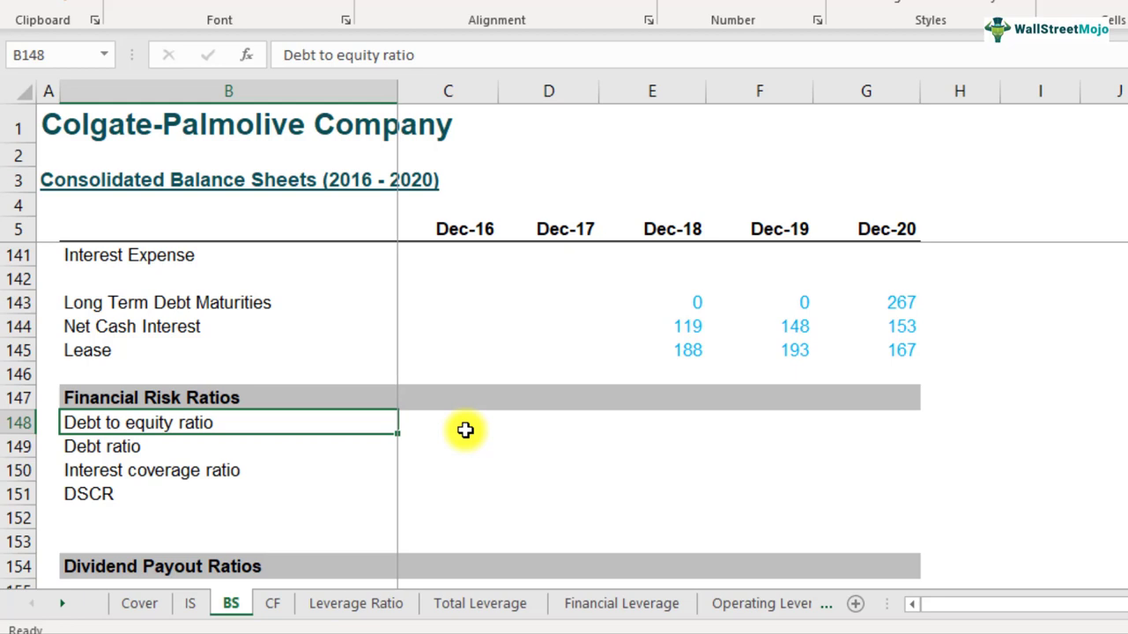
Start the Dec-16 ratio in C148 as =(C23+C24, adding notes payable and current long-term debt.
{"action": "left_click", "coordinate": [448, 423]}
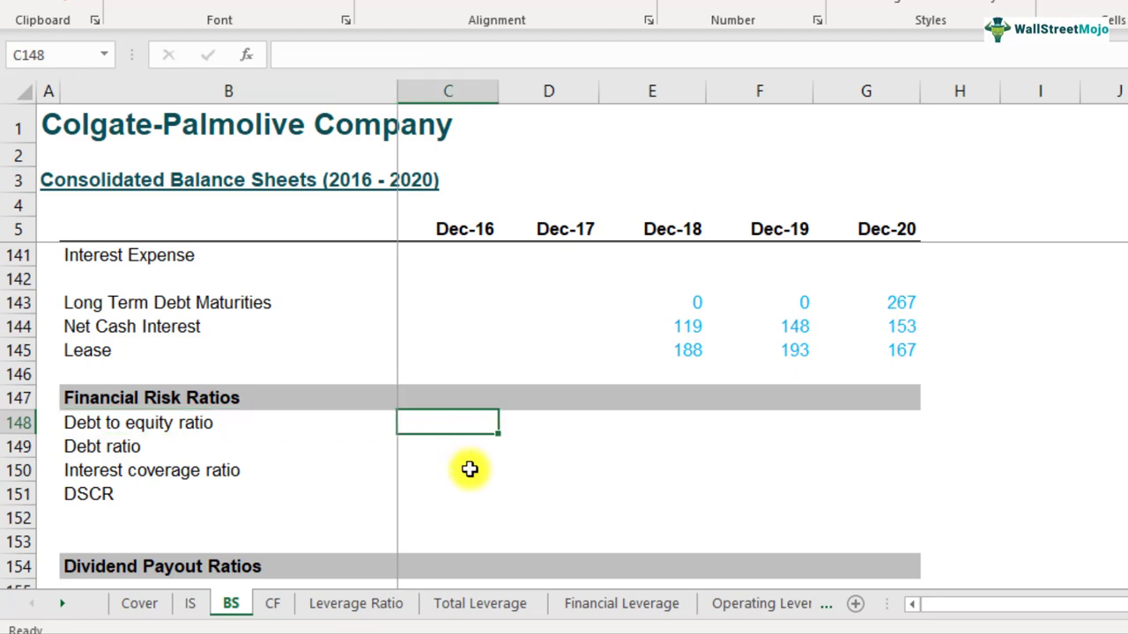
{"action": "type", "text": "="}
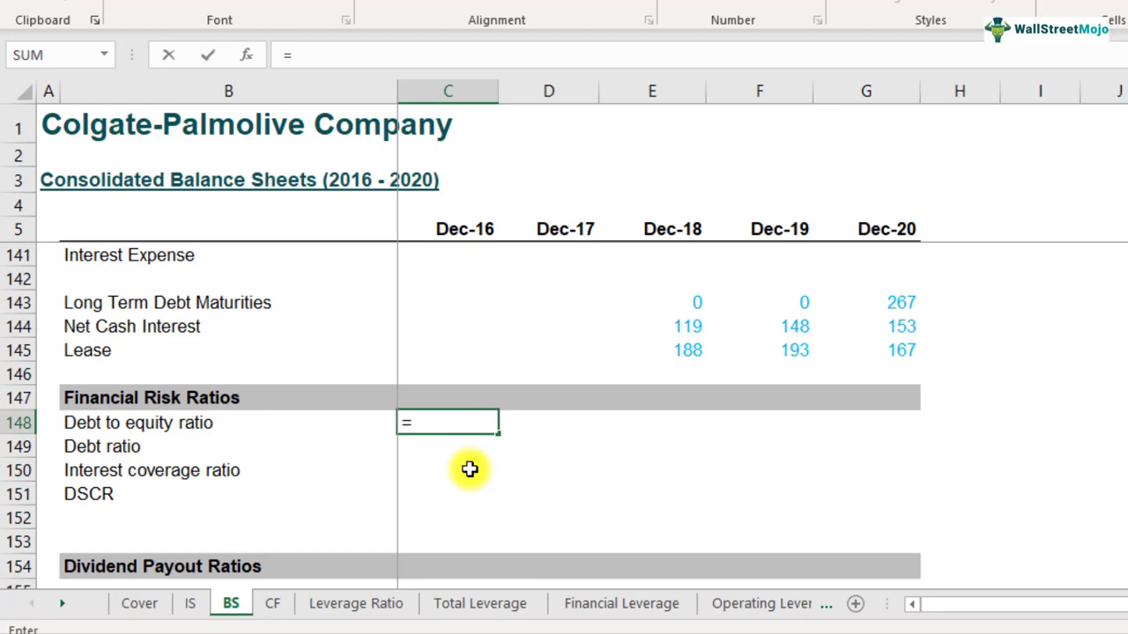
{"action": "scroll", "scroll_direction": "up", "scroll_amount": 3}
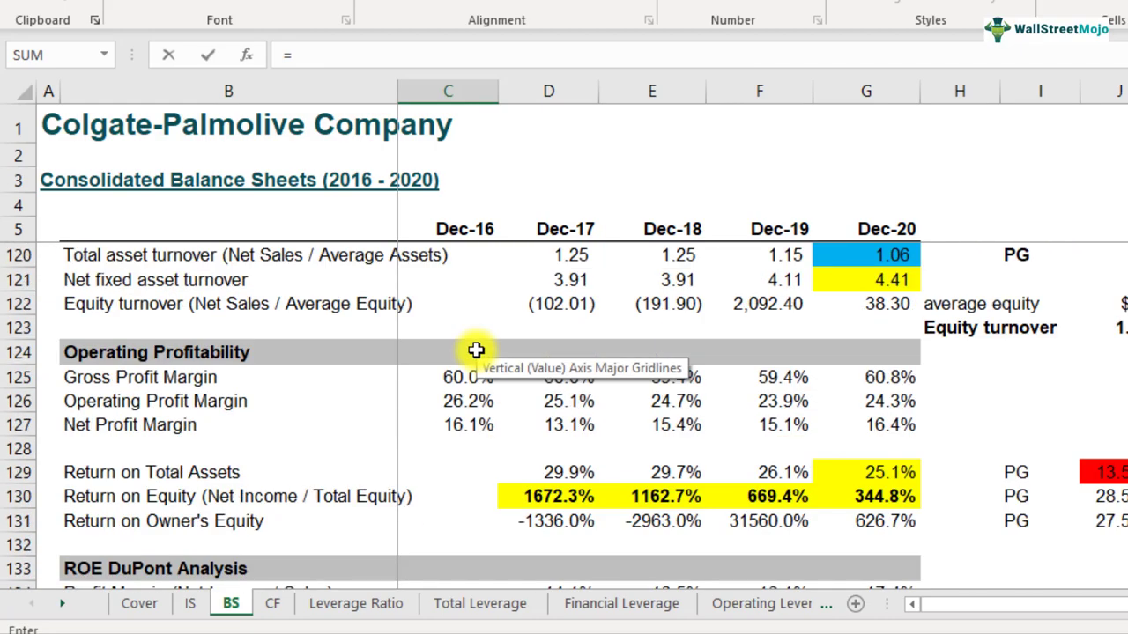
{"action": "scroll", "scroll_direction": "up", "scroll_amount": 3}
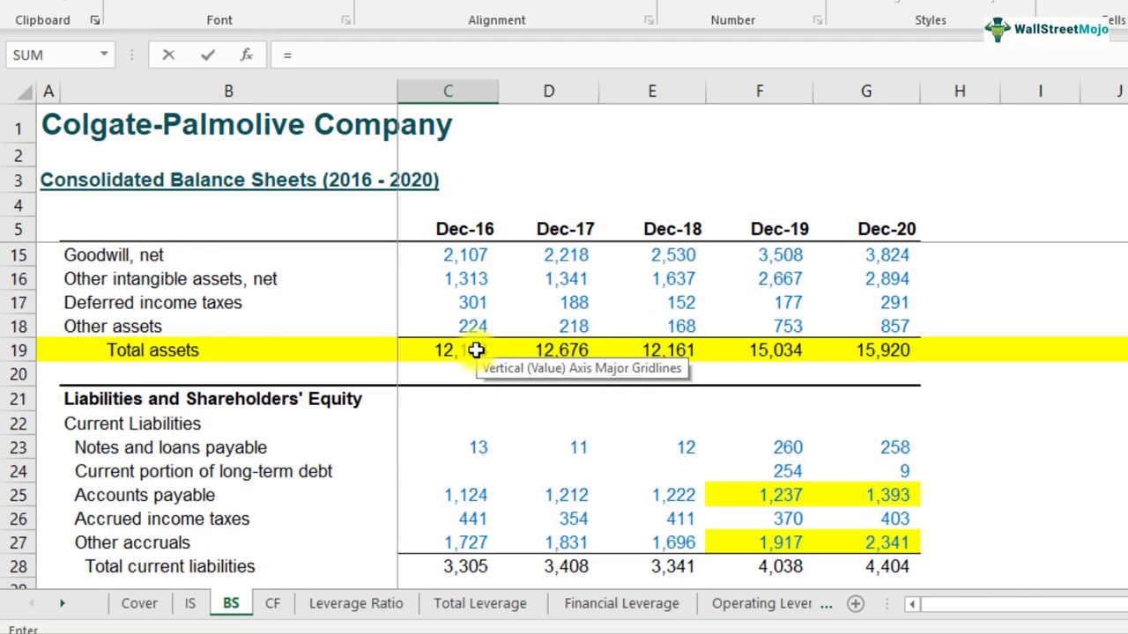
{"action": "scroll", "scroll_direction": "down", "scroll_amount": 3}
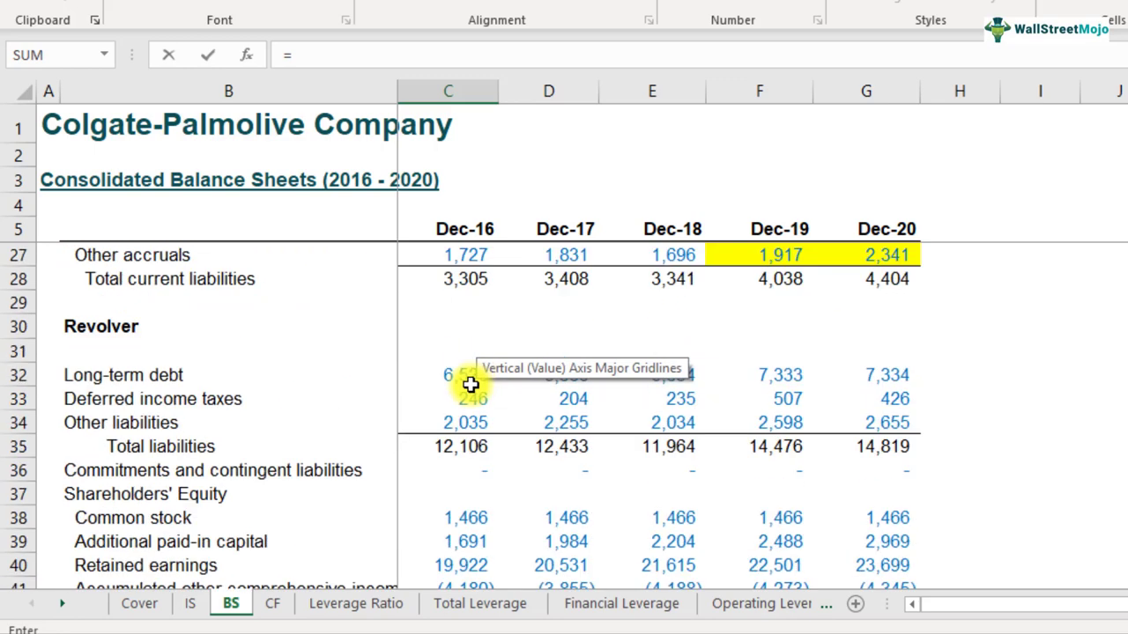
{"action": "scroll", "scroll_direction": "up", "scroll_amount": 3}
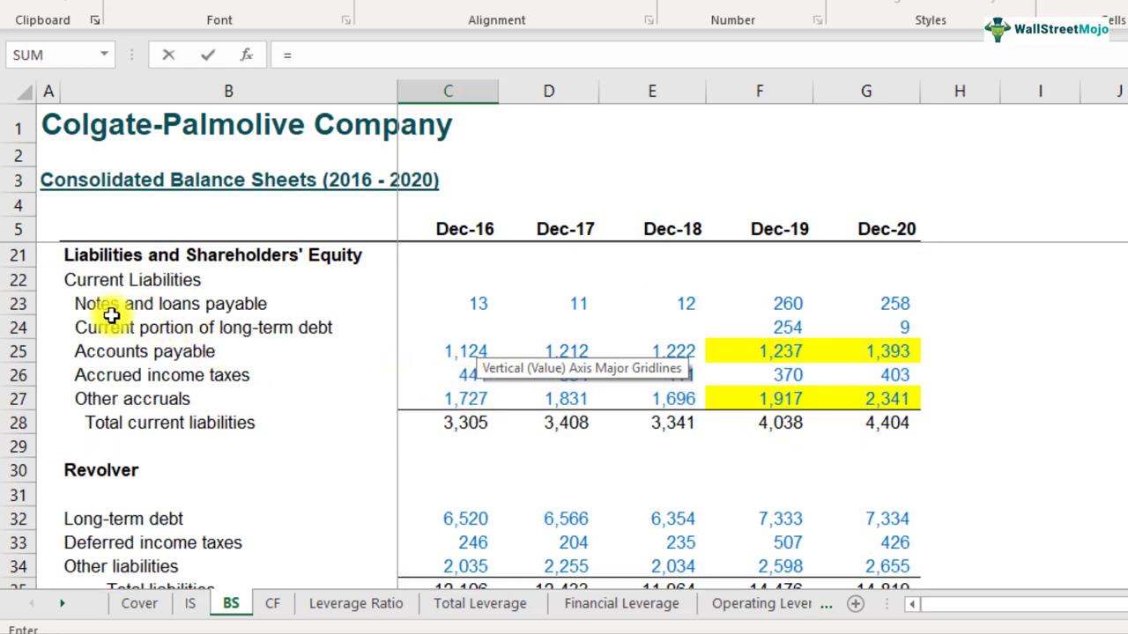
{"action": "mouse_move", "coordinate": [130, 303]}
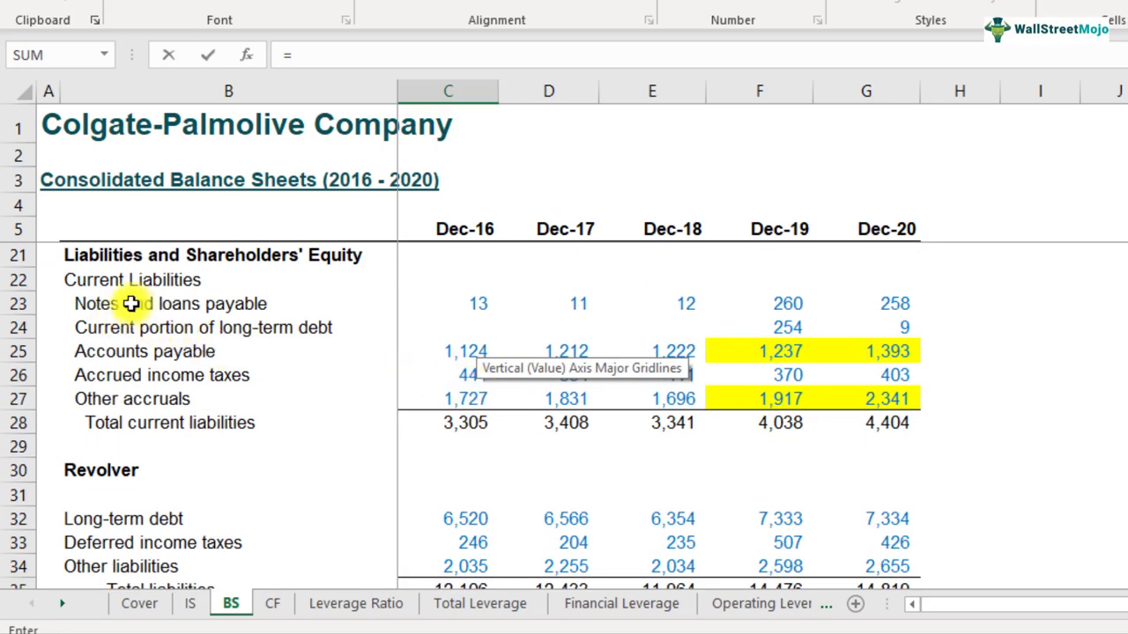
{"action": "mouse_move", "coordinate": [261, 307]}
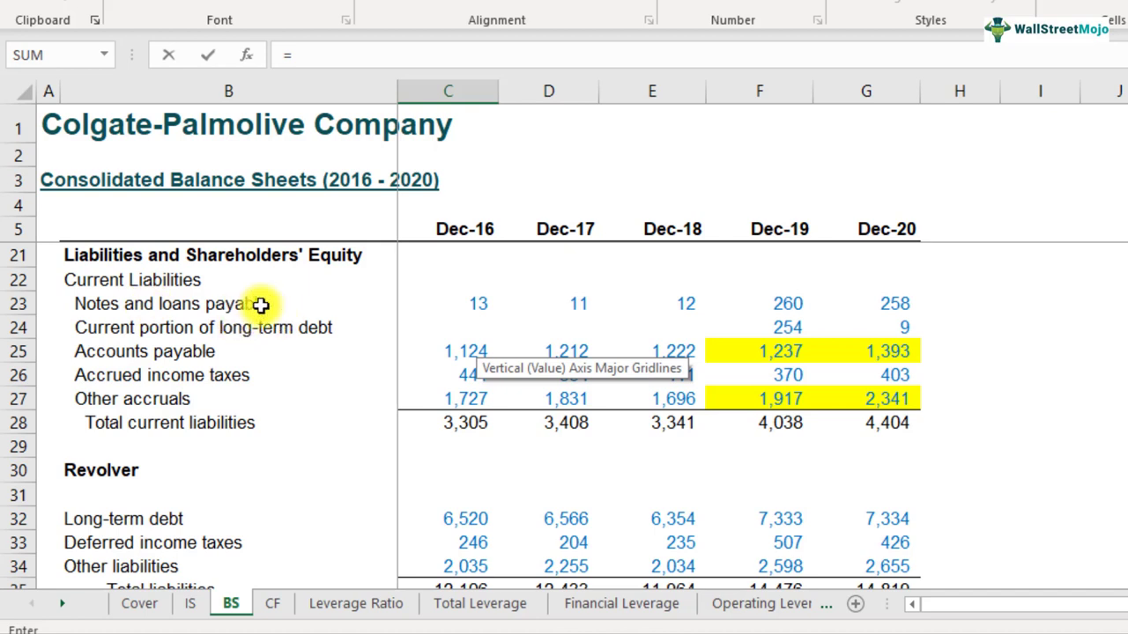
{"action": "mouse_move", "coordinate": [197, 310]}
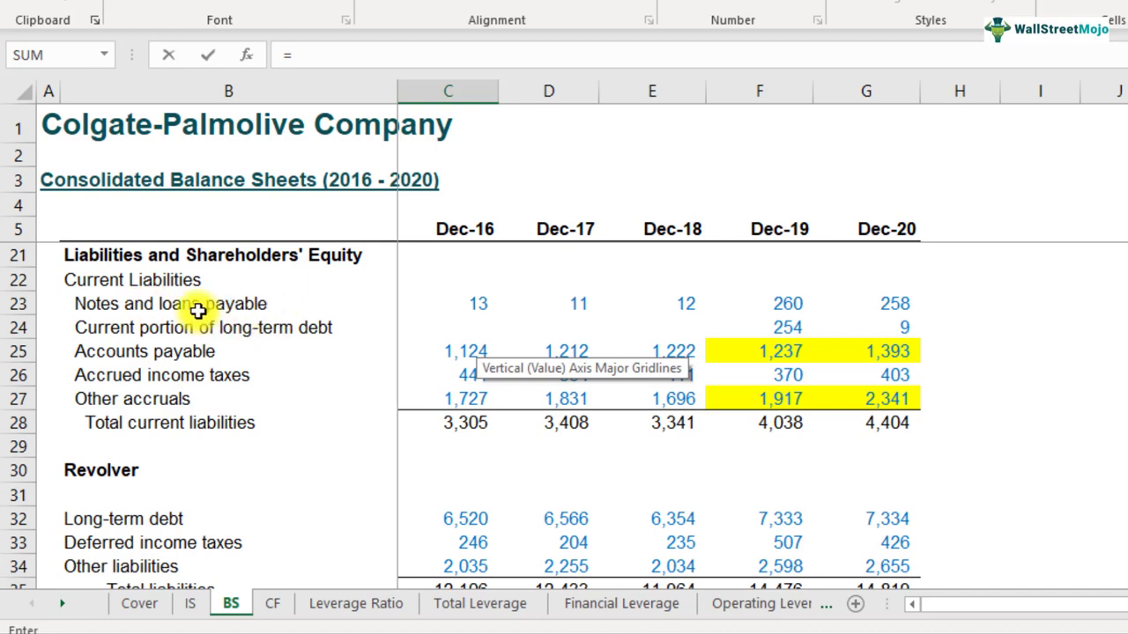
{"action": "mouse_move", "coordinate": [229, 306]}
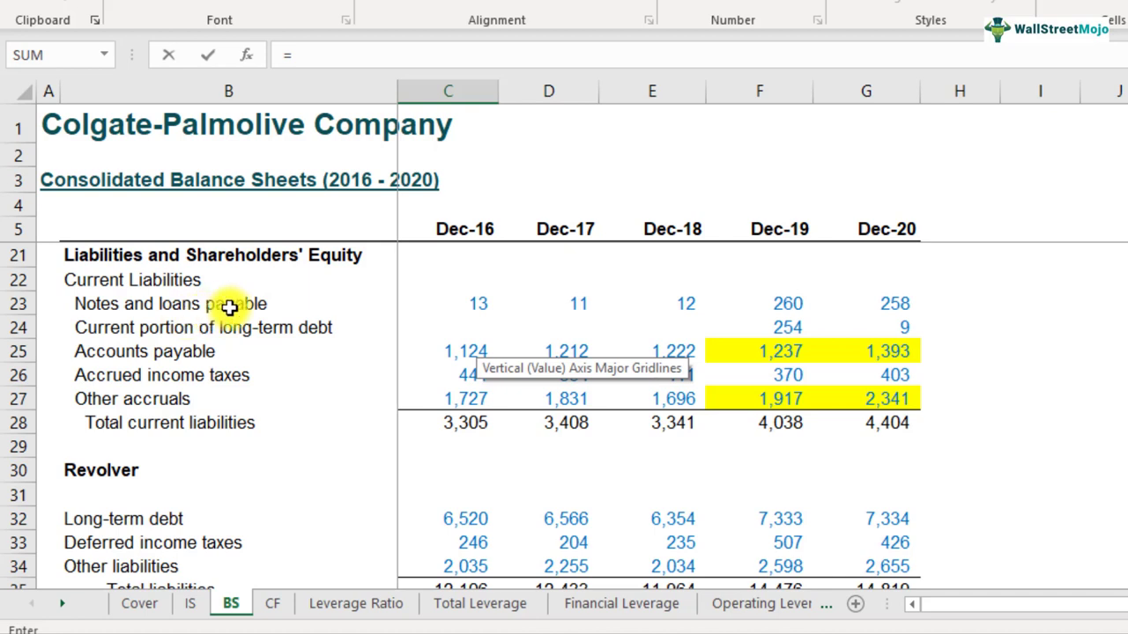
{"action": "left_click", "coordinate": [448, 303]}
{"action": "type", "text": "("}
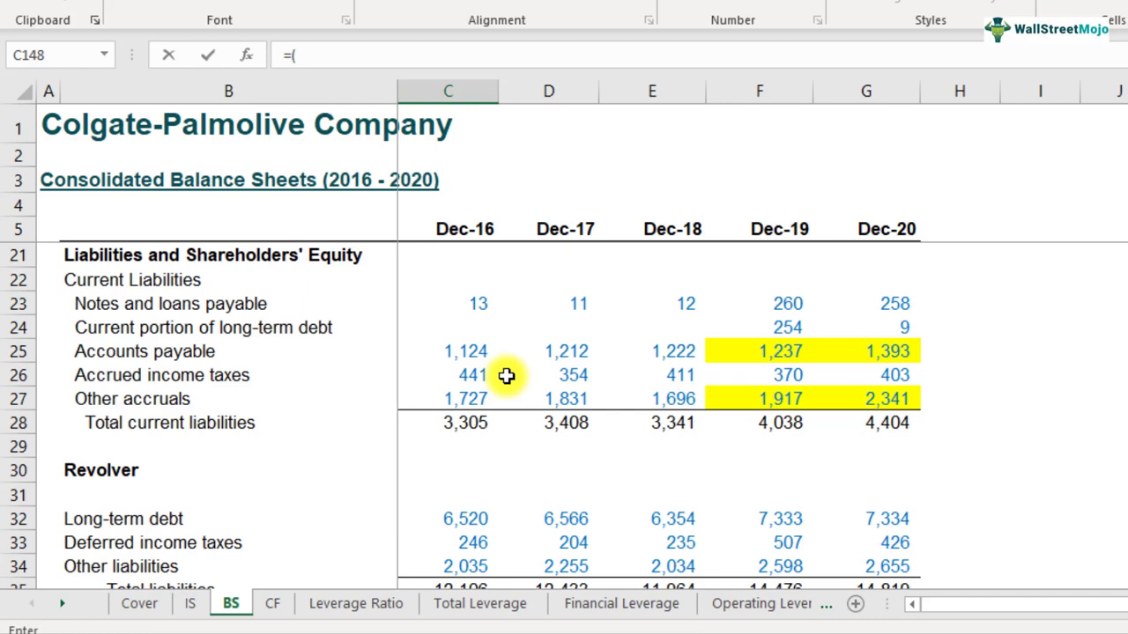
{"action": "left_click", "coordinate": [465, 303]}
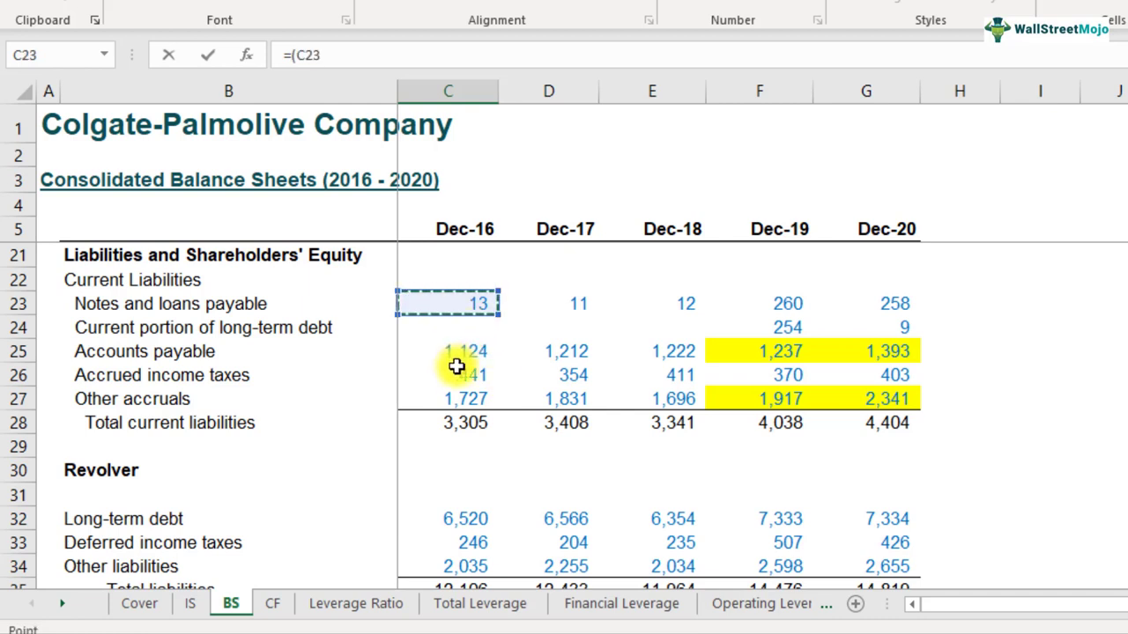
{"action": "type", "text": "+"}
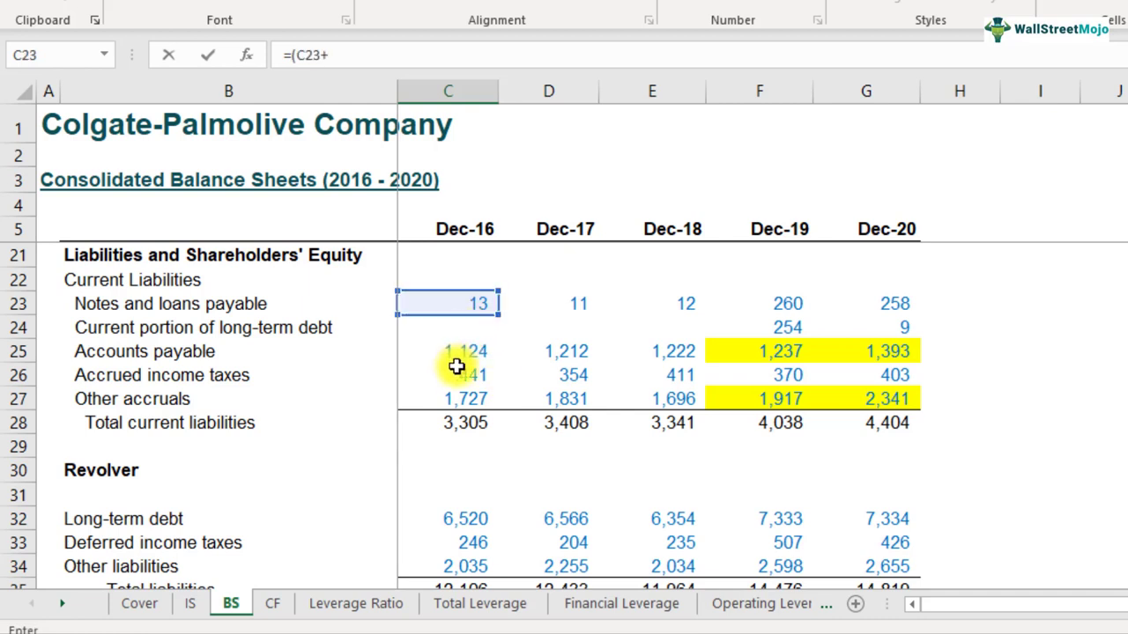
{"action": "mouse_move", "coordinate": [215, 310]}
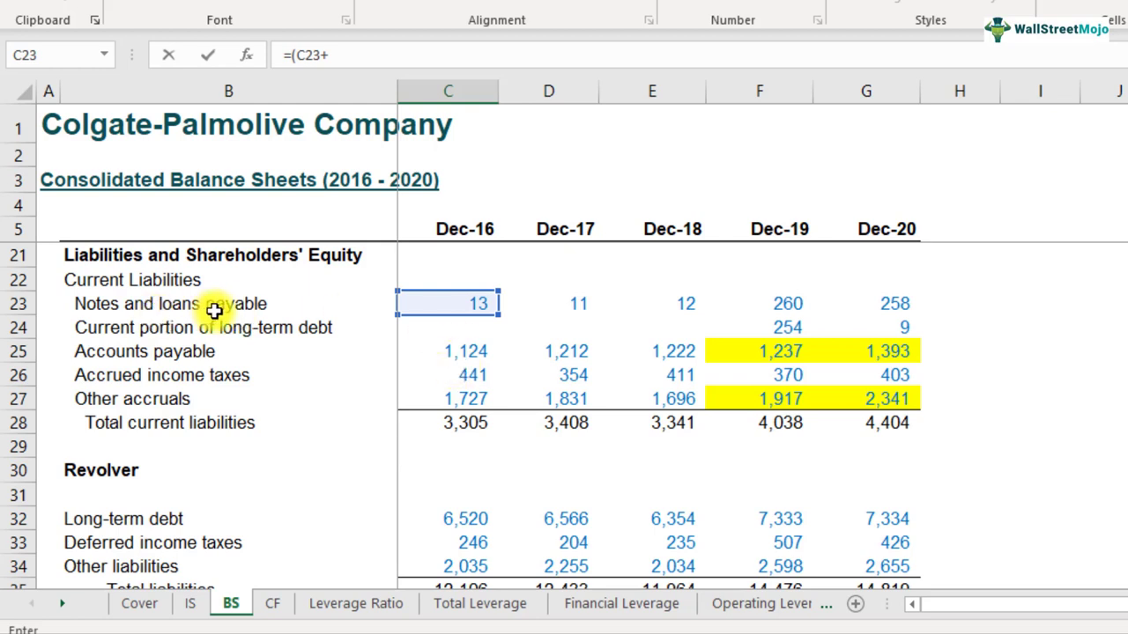
{"action": "mouse_move", "coordinate": [173, 342]}
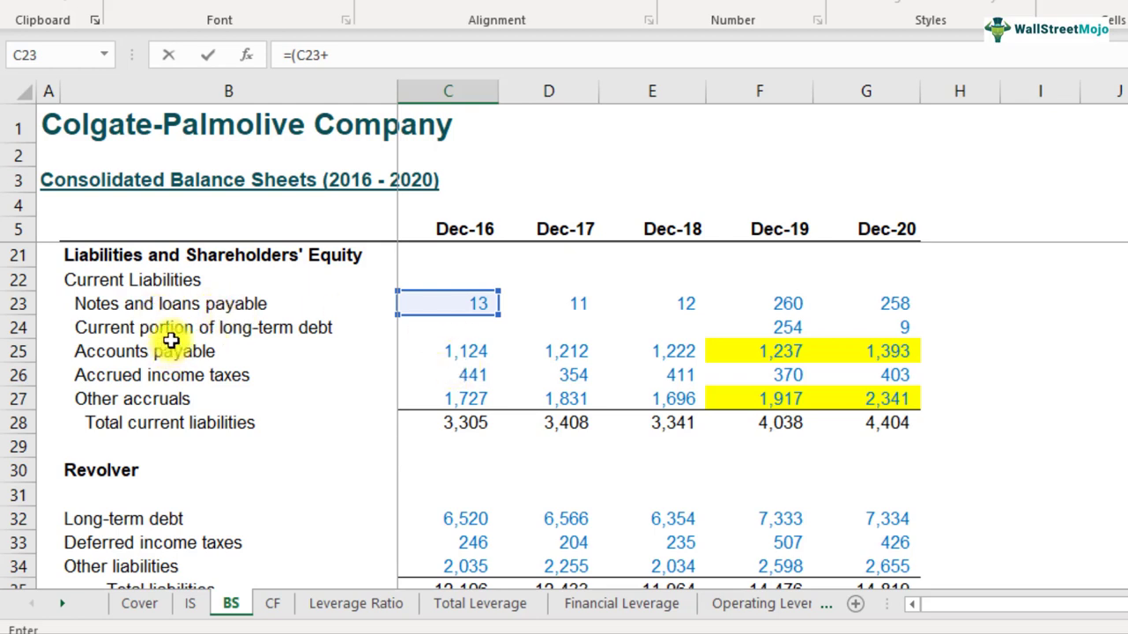
{"action": "mouse_move", "coordinate": [440, 329]}
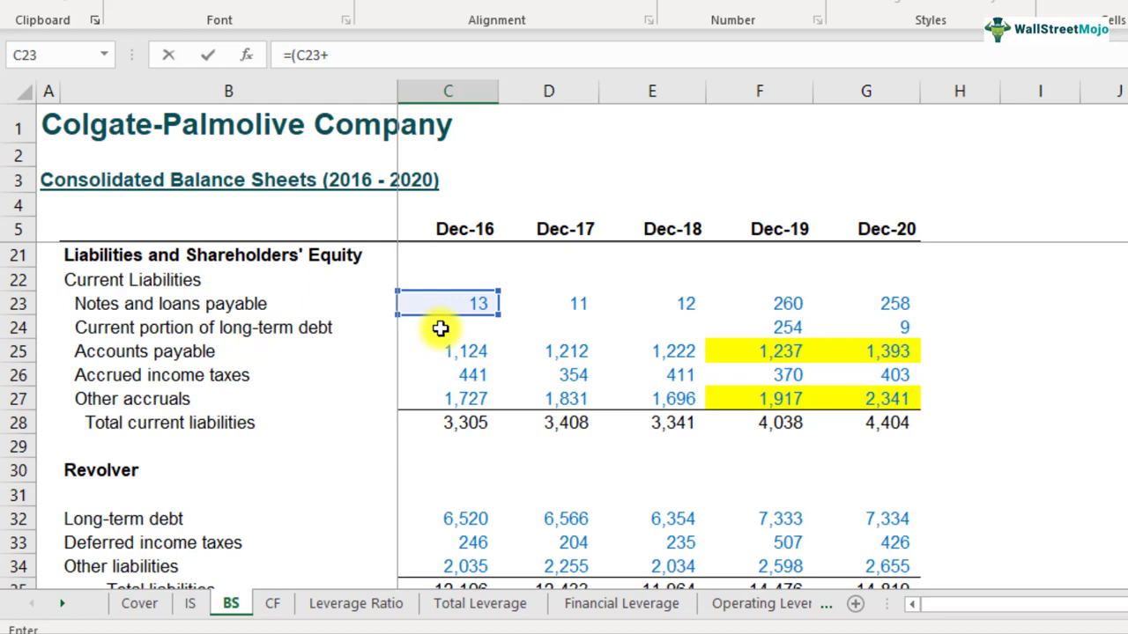
{"action": "left_click", "coordinate": [447, 326]}
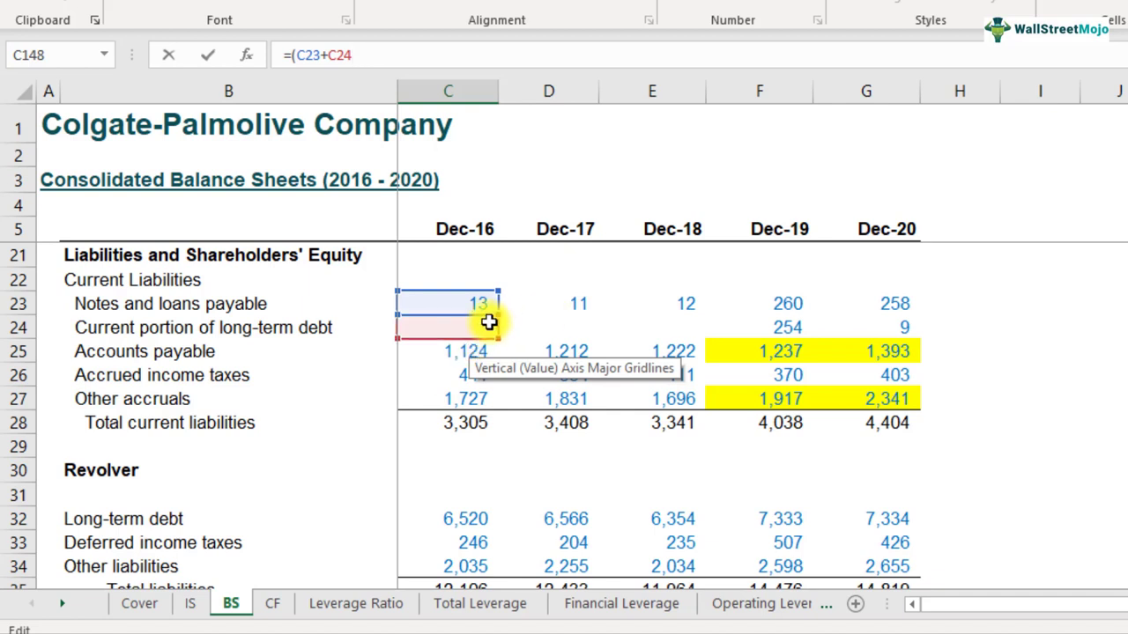
{"action": "mouse_move", "coordinate": [793, 315]}
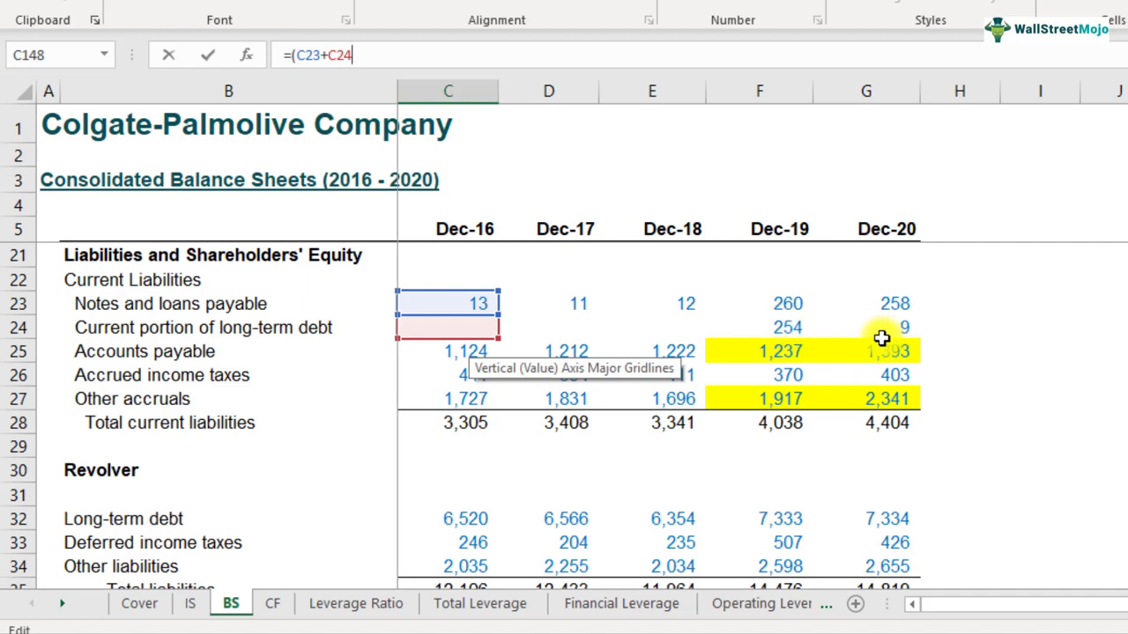
{"action": "mouse_move", "coordinate": [789, 186]}
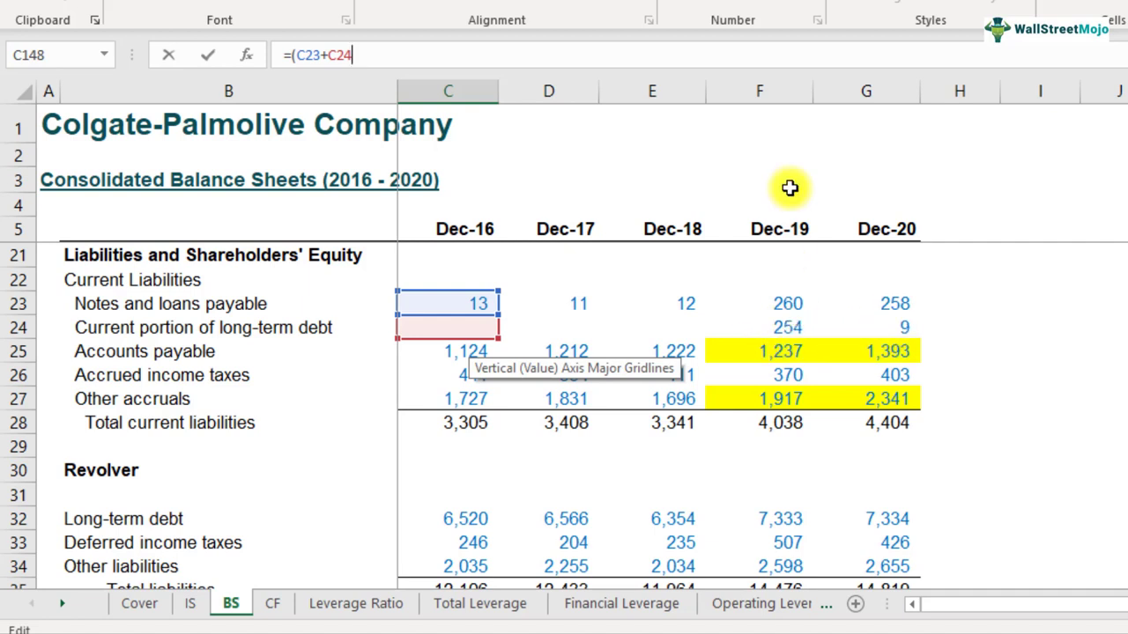
{"action": "mouse_move", "coordinate": [786, 329]}
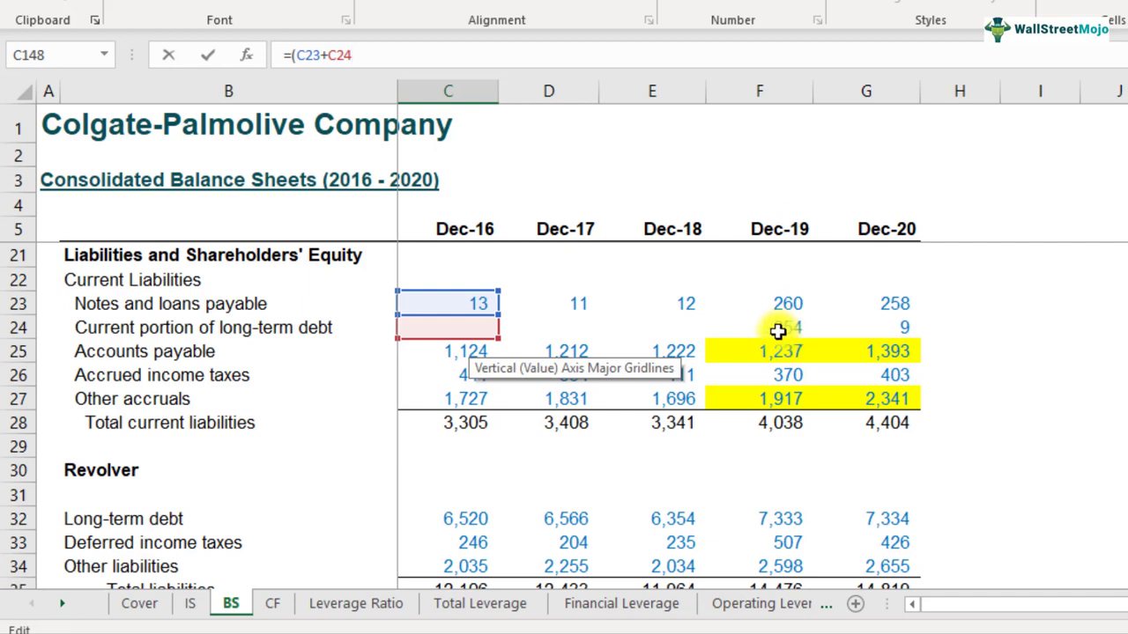
{"action": "mouse_move", "coordinate": [449, 330]}
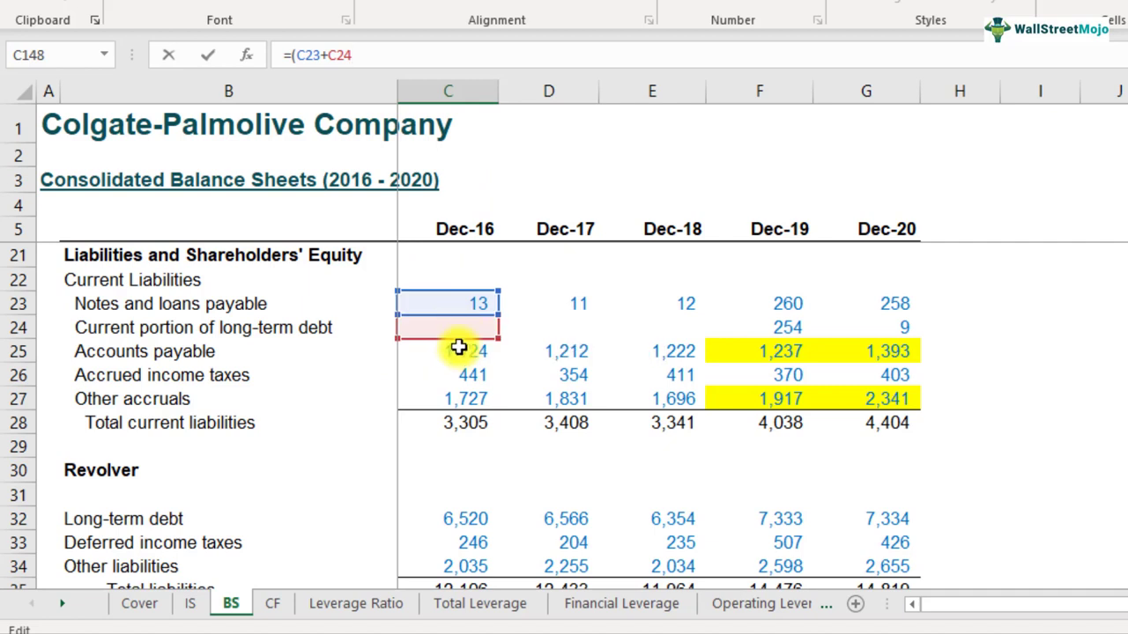
{"action": "mouse_move", "coordinate": [467, 338]}
{"action": "type", "text": "+"}
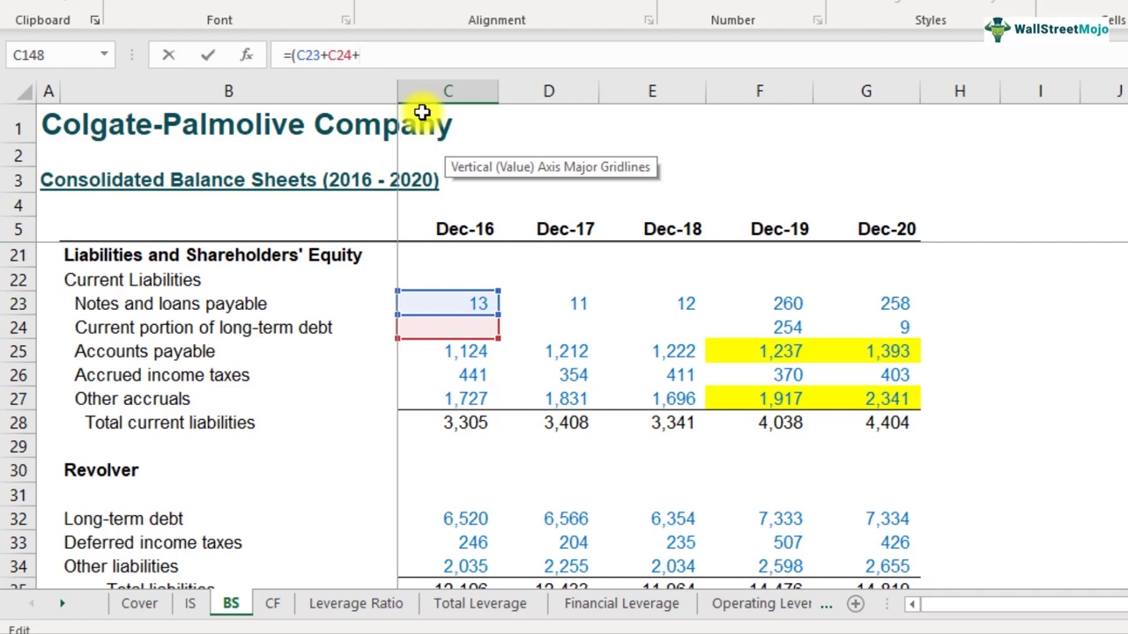
Complete the formula as =(C23+C24+C32)/C46, dividing total debt by Dec-16 shareholders' equity.
{"action": "scroll", "scroll_direction": "down", "scroll_amount": 3}
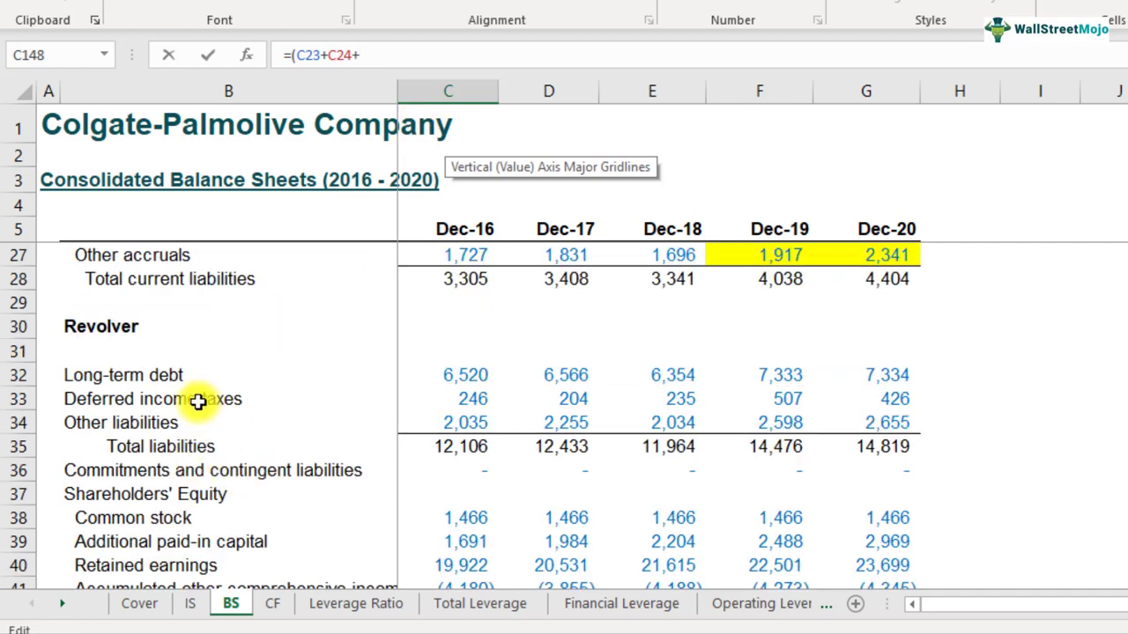
{"action": "left_click", "coordinate": [448, 373]}
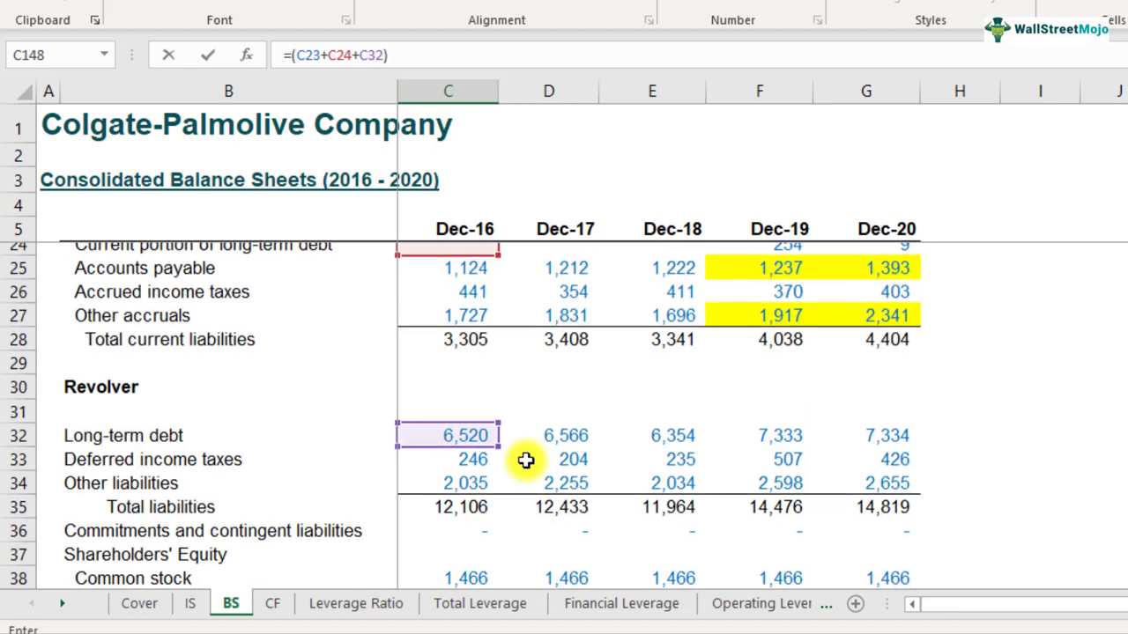
{"action": "scroll", "scroll_direction": "up", "scroll_amount": 3}
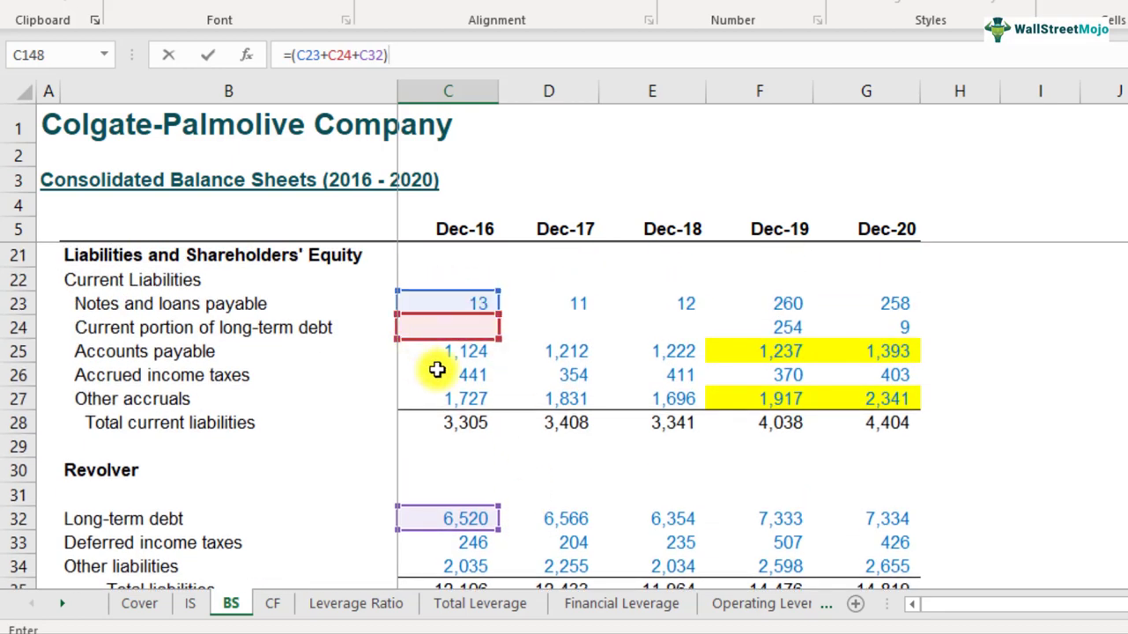
{"action": "scroll", "scroll_direction": "down", "scroll_amount": 3}
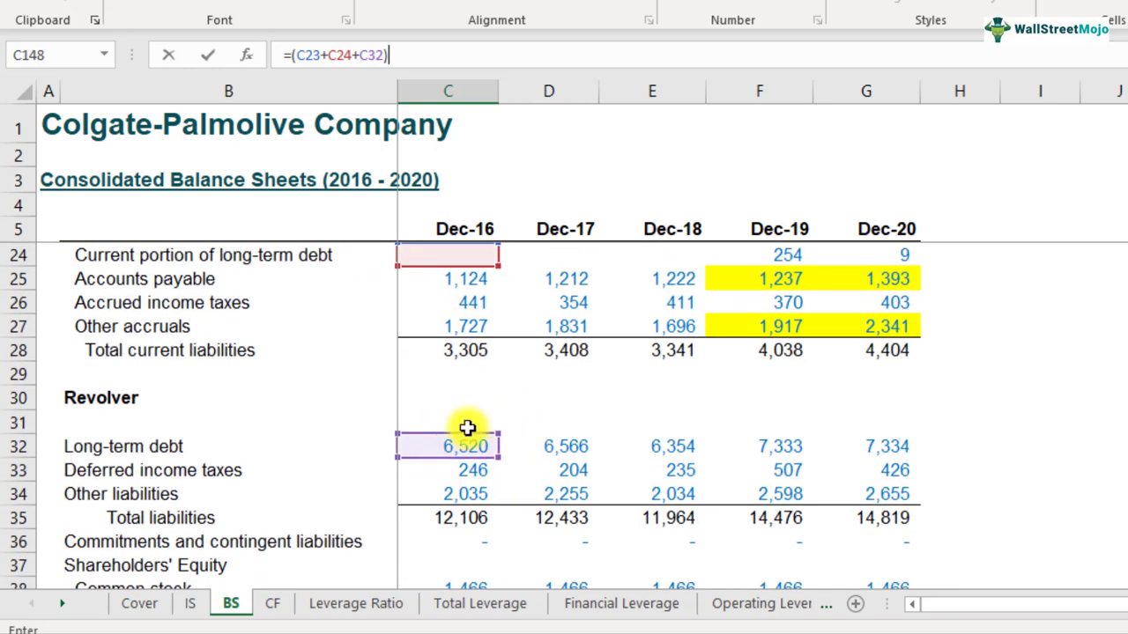
{"action": "type", "text": "/"}
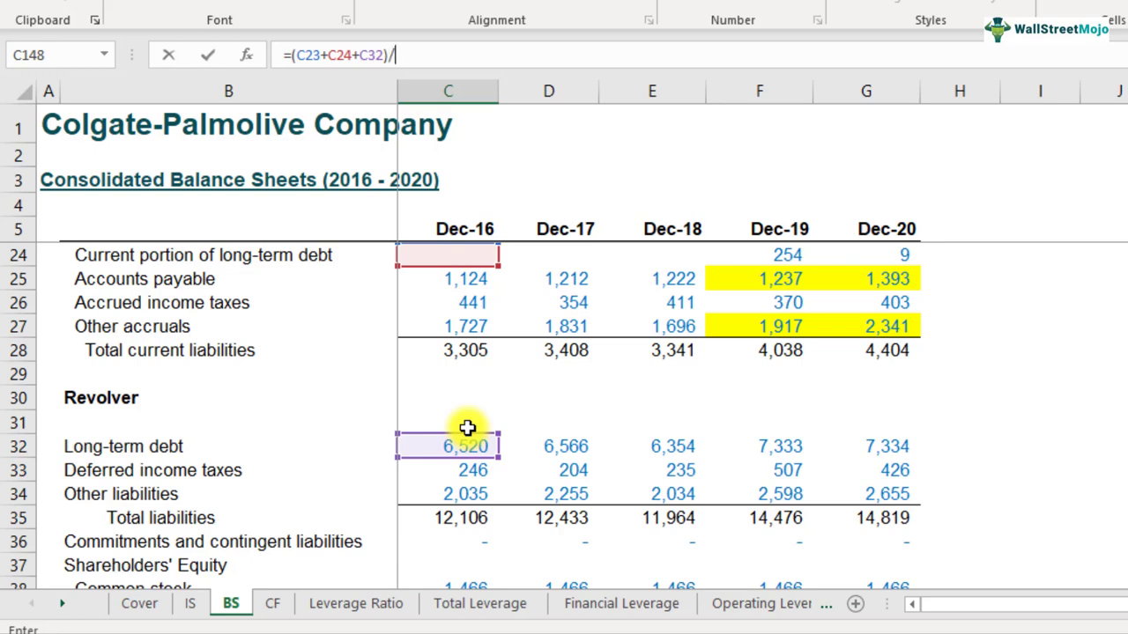
{"action": "scroll", "scroll_direction": "down", "scroll_amount": 3}
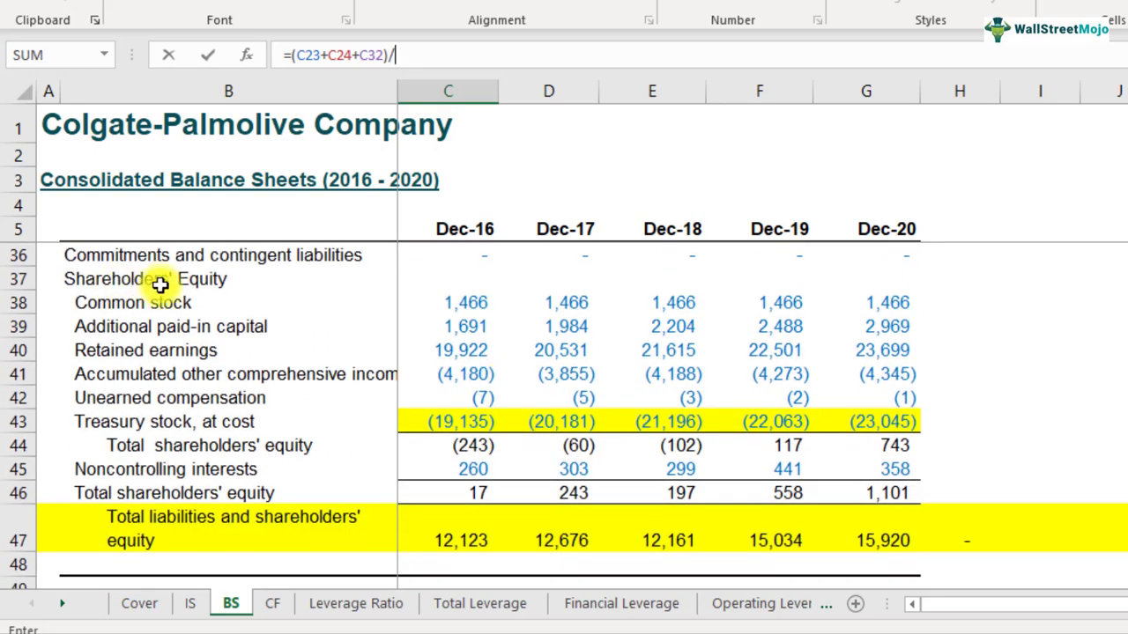
{"action": "mouse_move", "coordinate": [173, 314]}
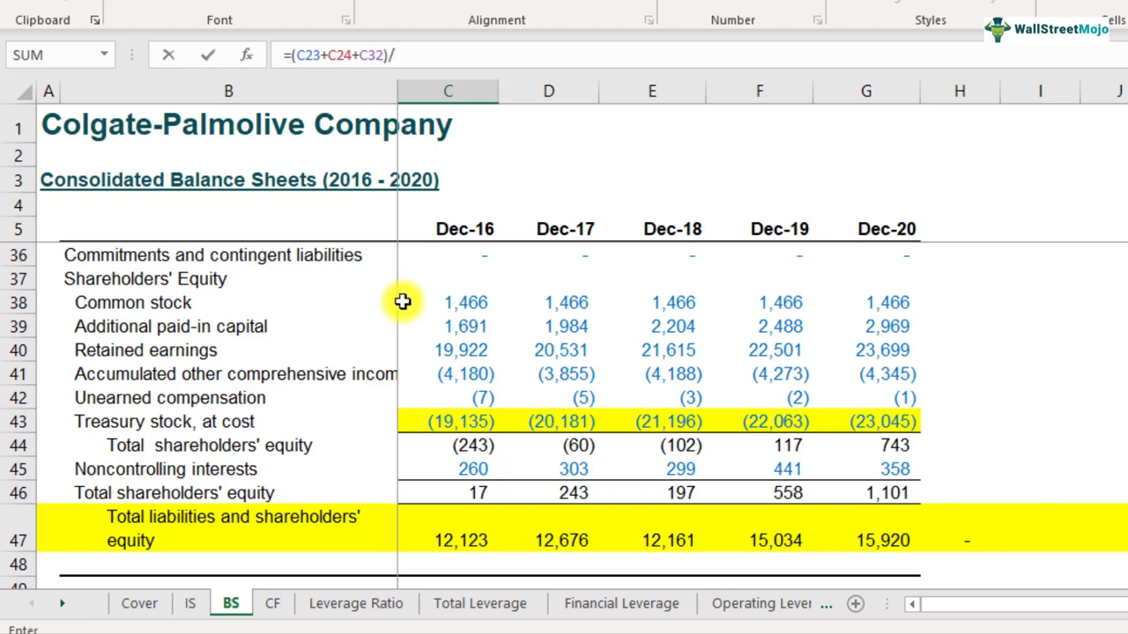
{"action": "mouse_move", "coordinate": [460, 303]}
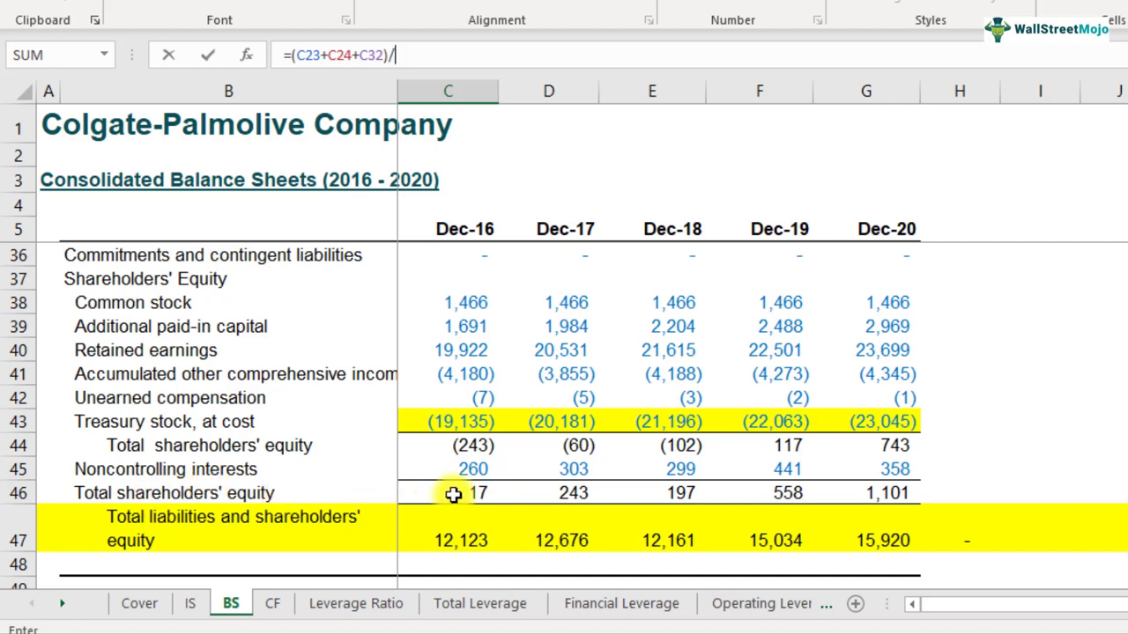
{"action": "left_click", "coordinate": [447, 493]}
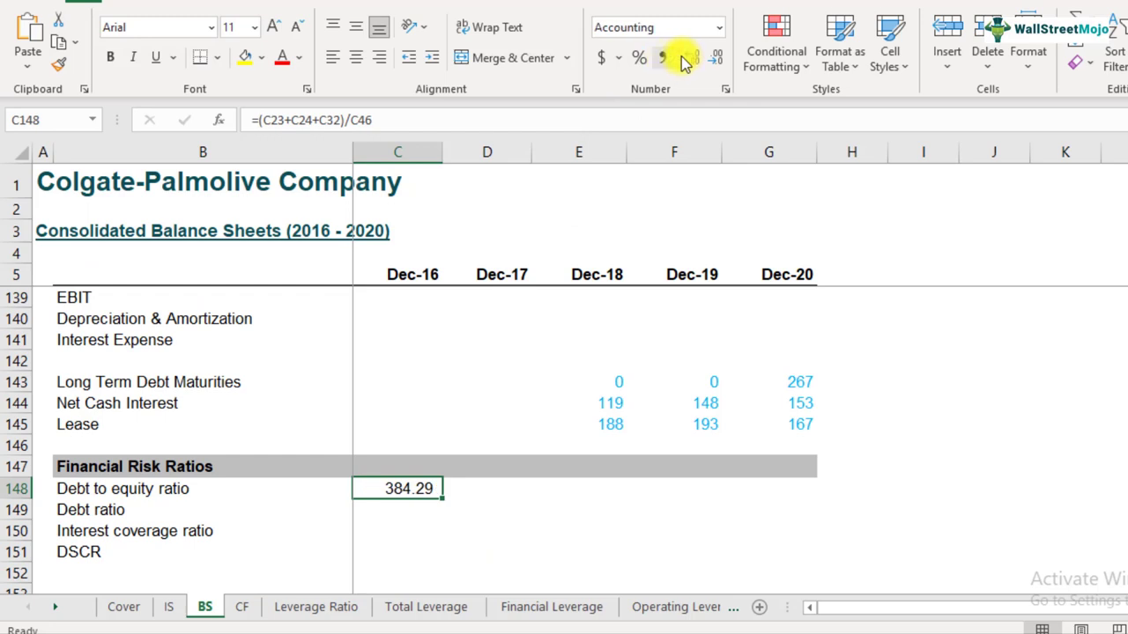
{"action": "mouse_move", "coordinate": [636, 430]}
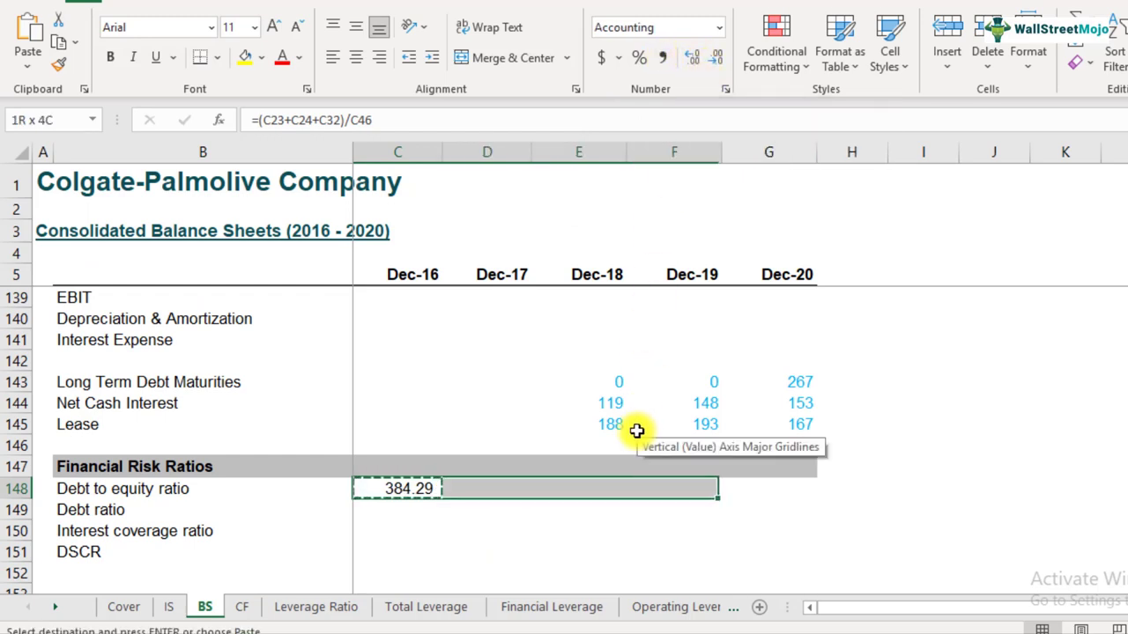
Paste the ratio across C148:G148 giving 27.07, 32.31, 14.06, 6.90 and check the formulas.
{"action": "key", "text": "ctrl+v"}
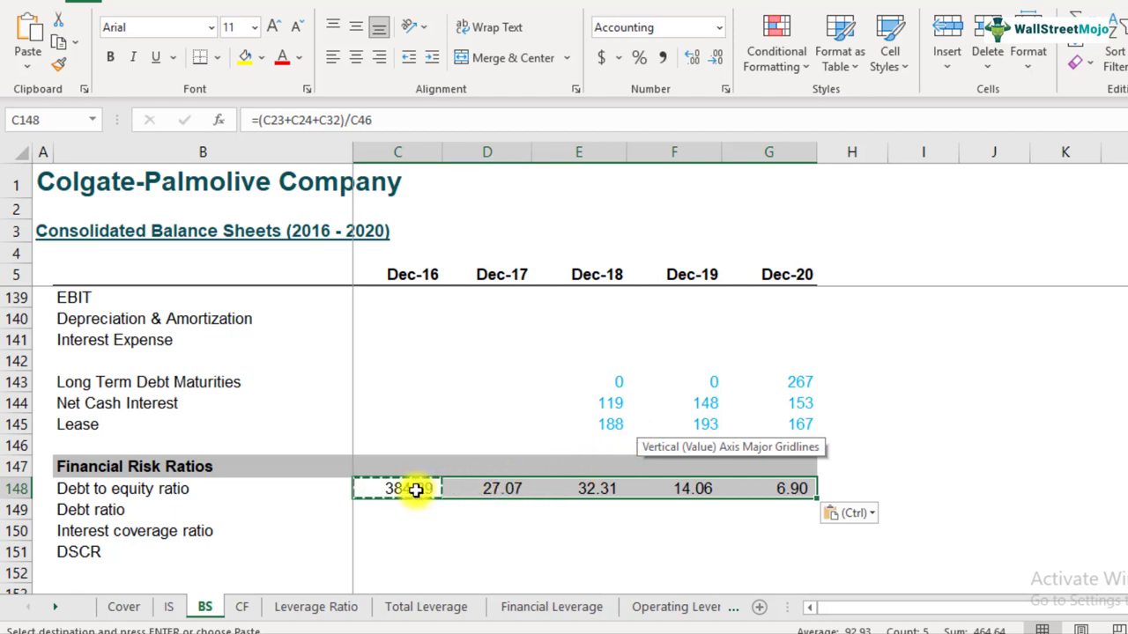
{"action": "left_click", "coordinate": [578, 489]}
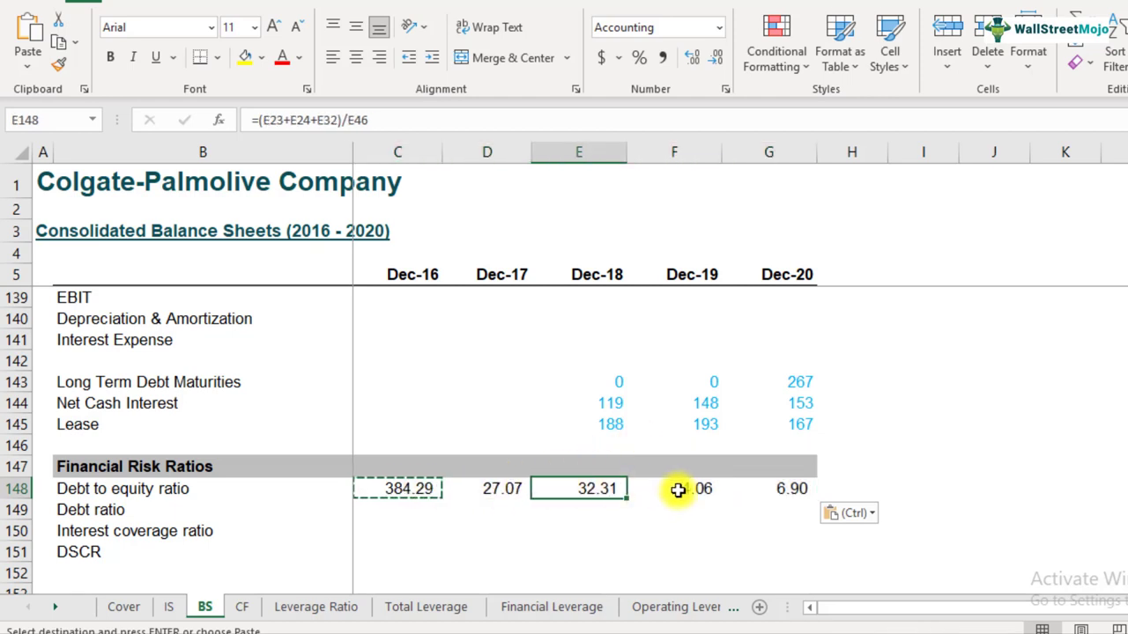
{"action": "left_click", "coordinate": [398, 490]}
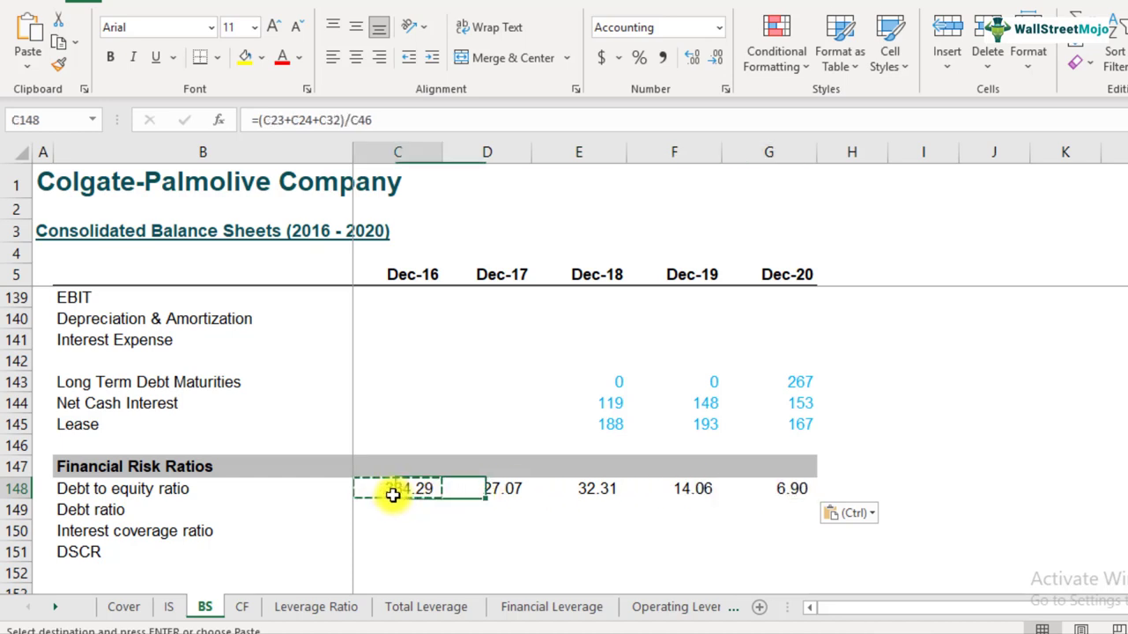
{"action": "left_click", "coordinate": [768, 488]}
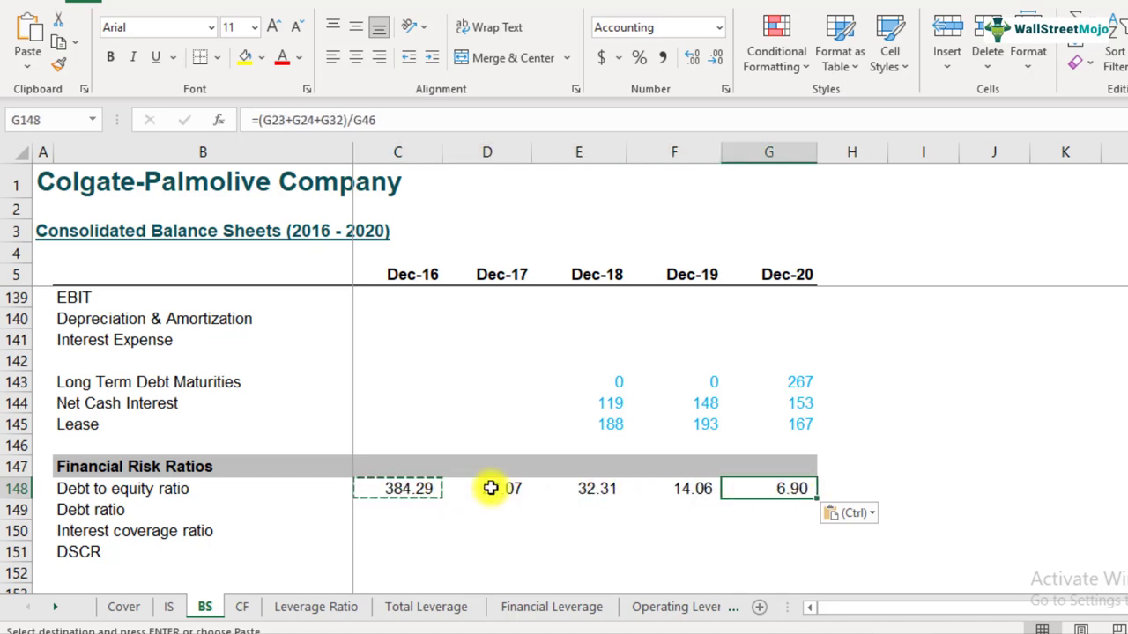
{"action": "scroll", "scroll_direction": "up", "scroll_amount": 3}
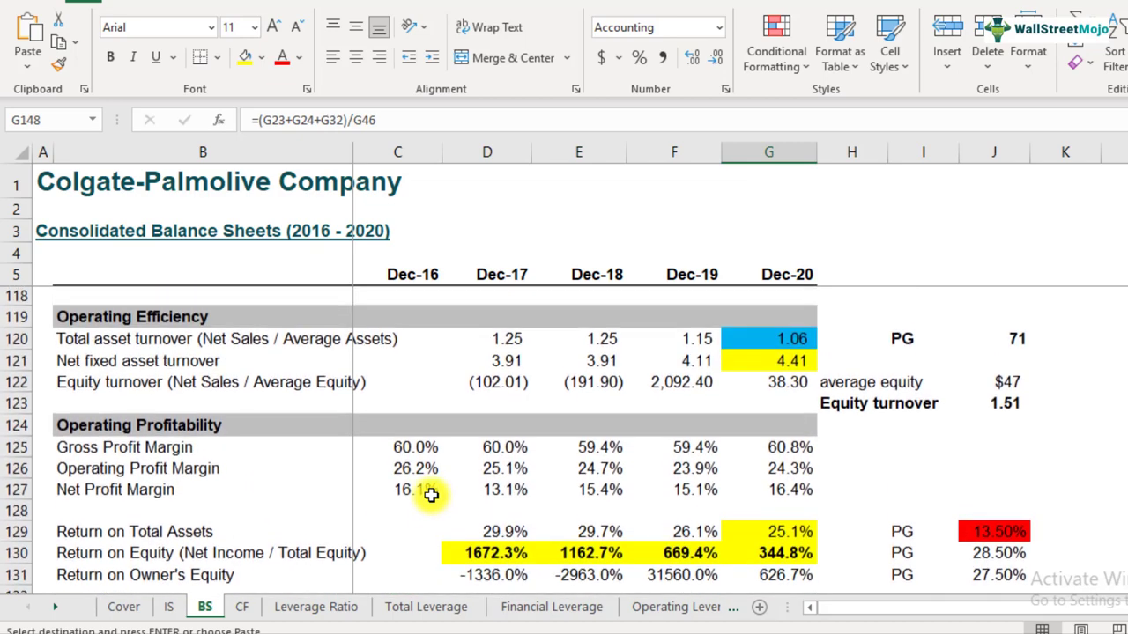
{"action": "scroll", "scroll_direction": "up", "scroll_amount": 3}
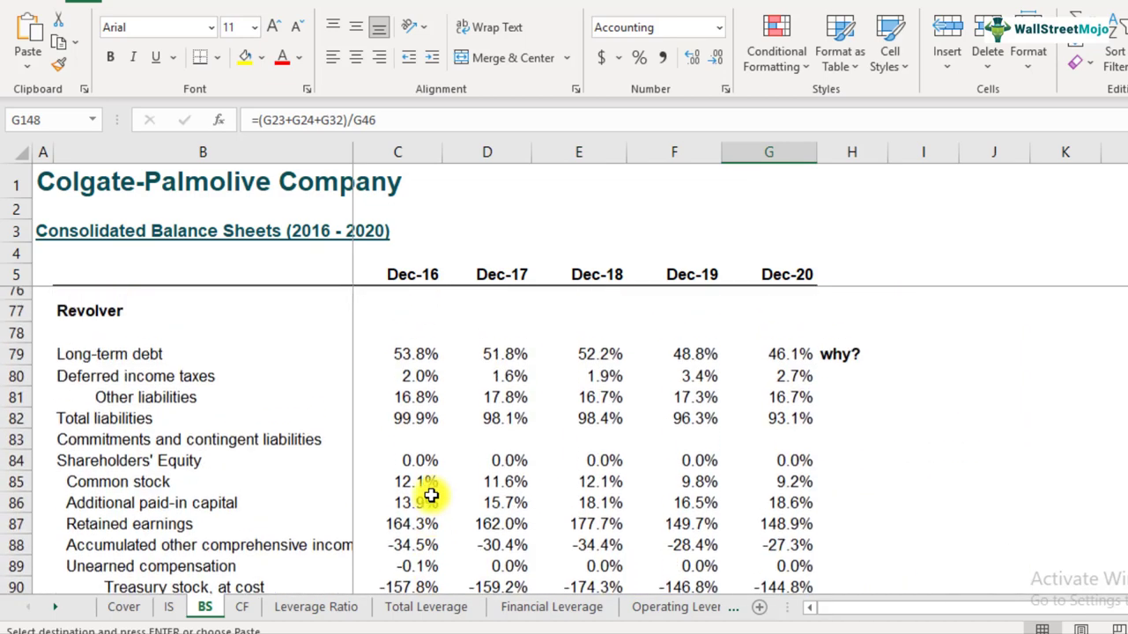
{"action": "scroll", "scroll_direction": "down", "scroll_amount": 3}
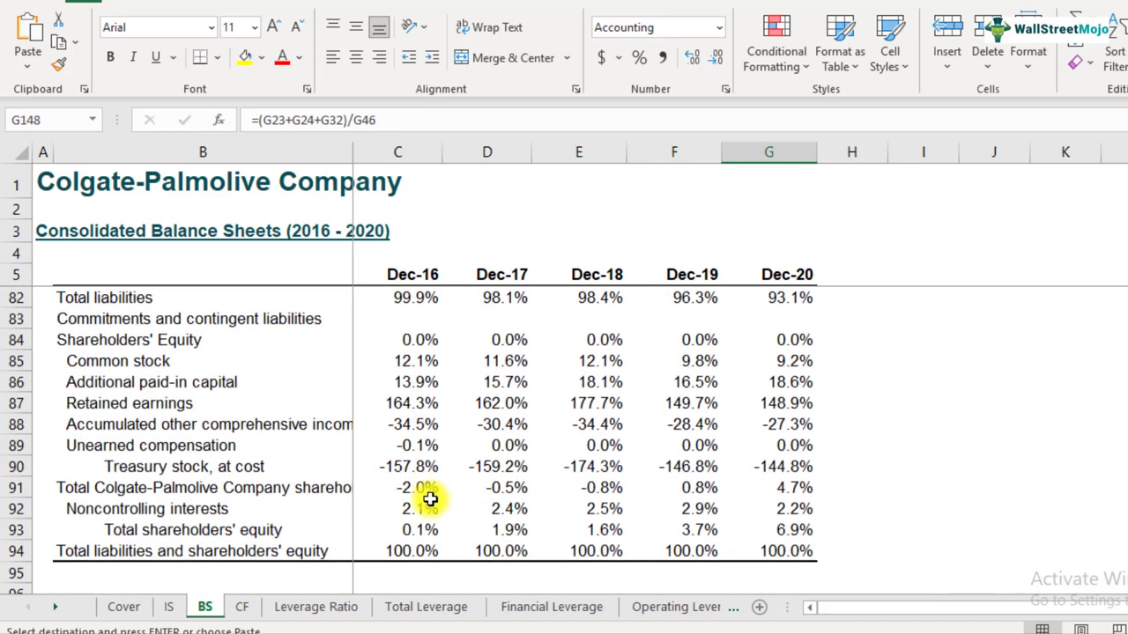
{"action": "scroll", "scroll_direction": "up", "scroll_amount": 3}
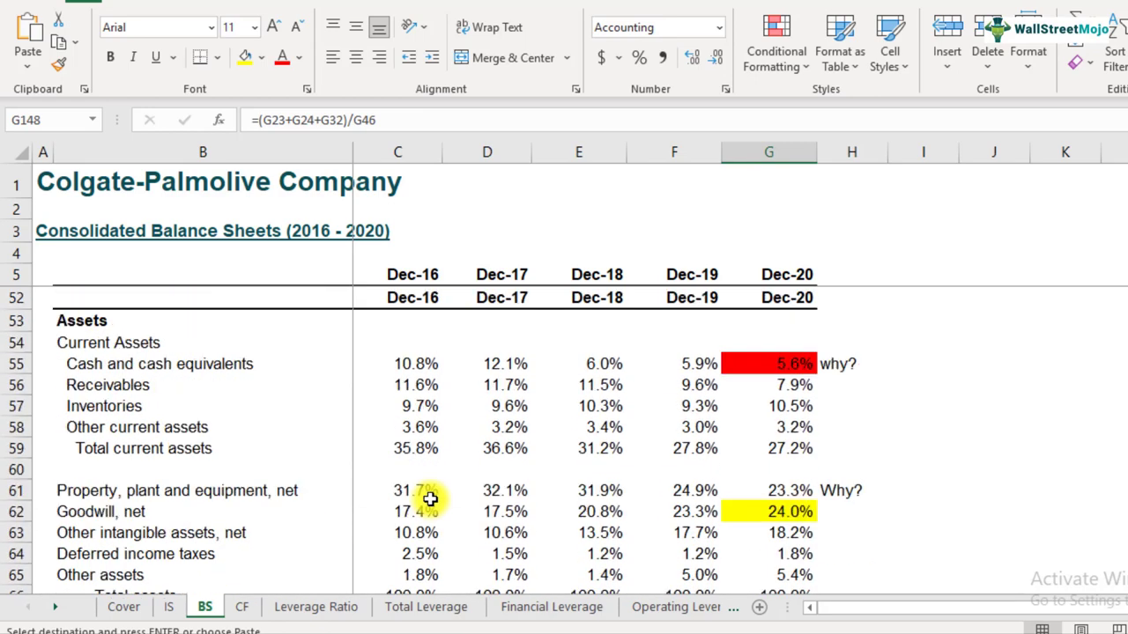
{"action": "scroll", "scroll_direction": "up", "scroll_amount": 3}
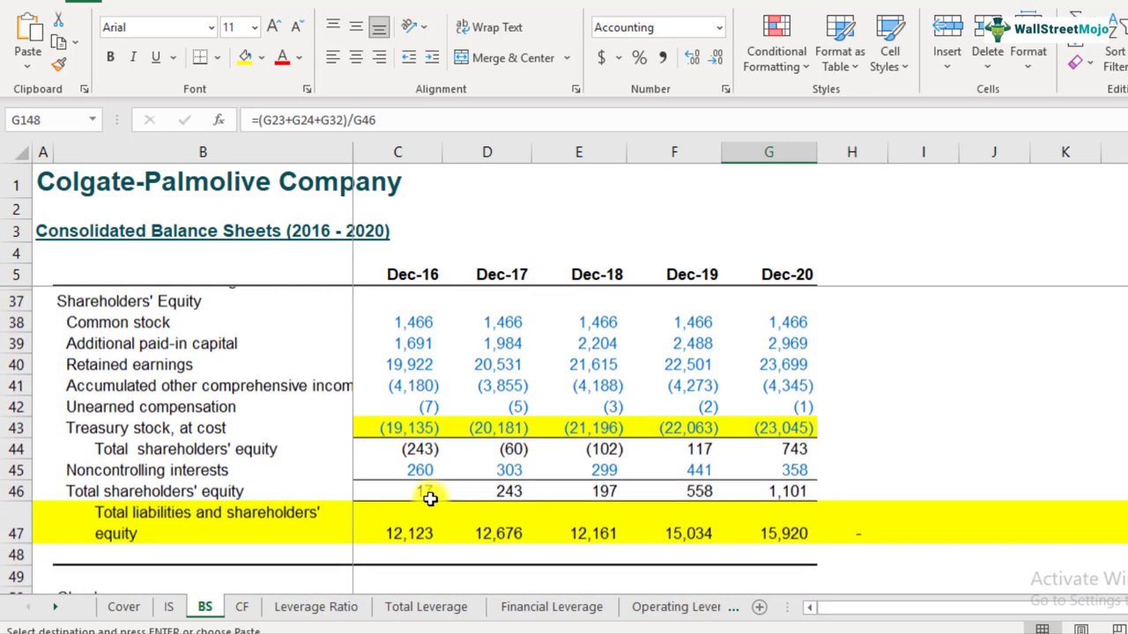
{"action": "scroll", "scroll_direction": "up", "scroll_amount": 3}
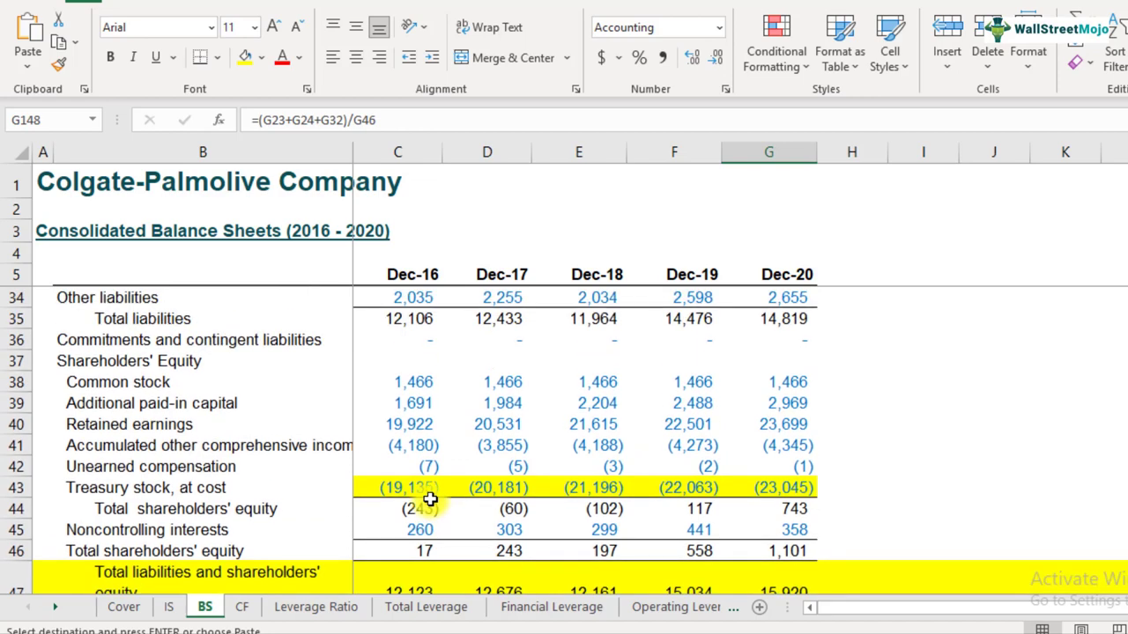
{"action": "scroll", "scroll_direction": "up", "scroll_amount": 3}
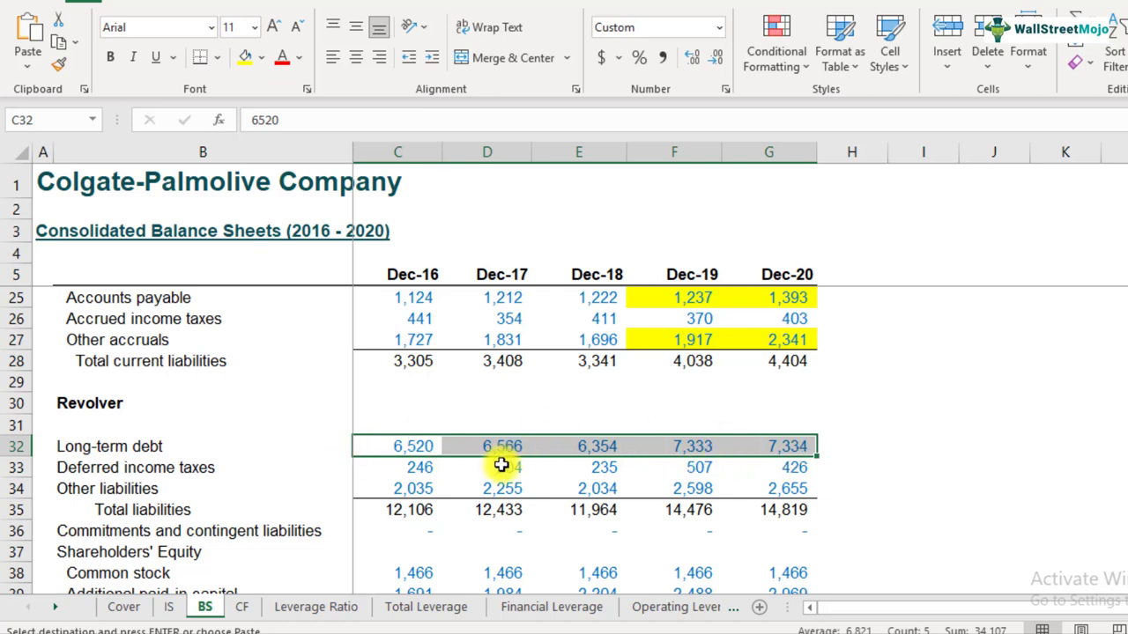
{"action": "scroll", "scroll_direction": "down", "scroll_amount": 3}
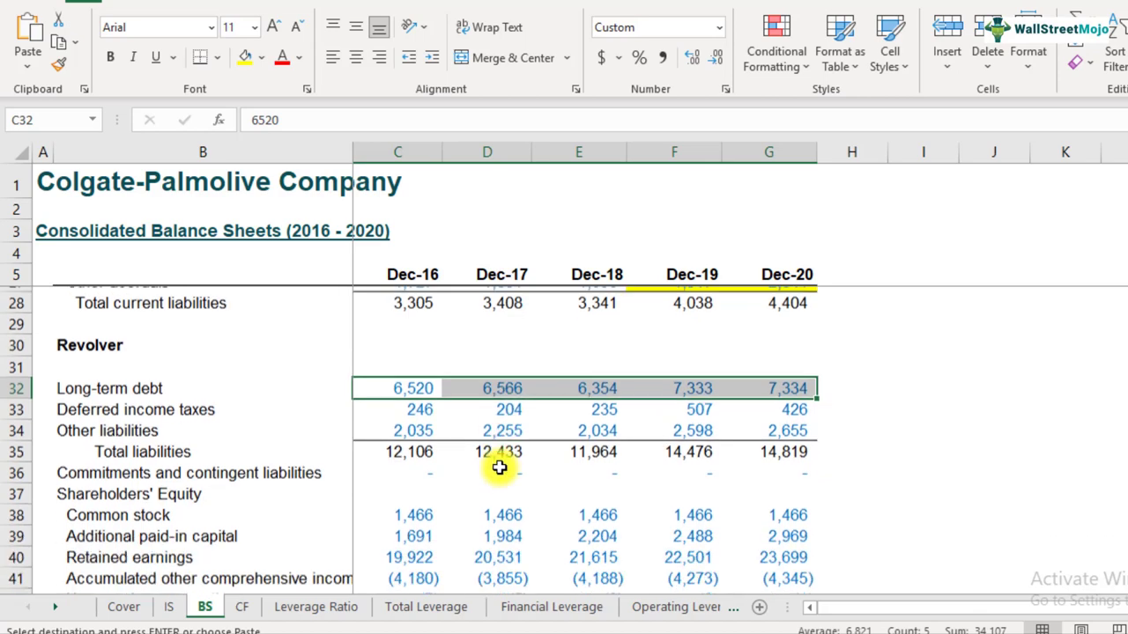
{"action": "scroll", "scroll_direction": "down", "scroll_amount": 3}
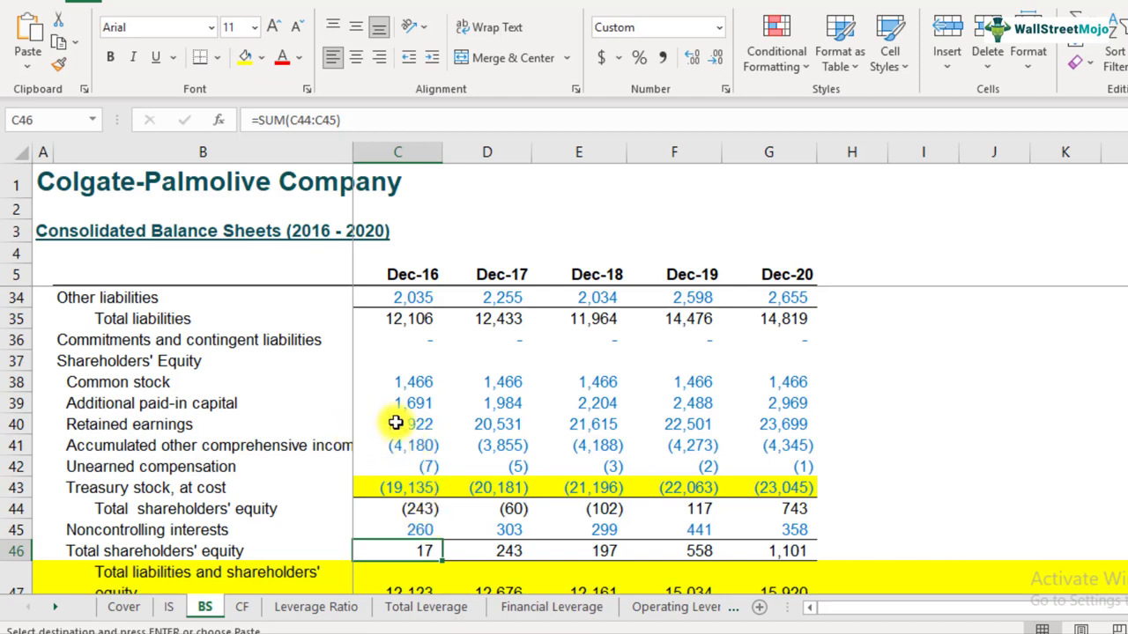
{"action": "left_click_drag", "start_coordinate": [399, 423], "coordinate": [673, 422]}
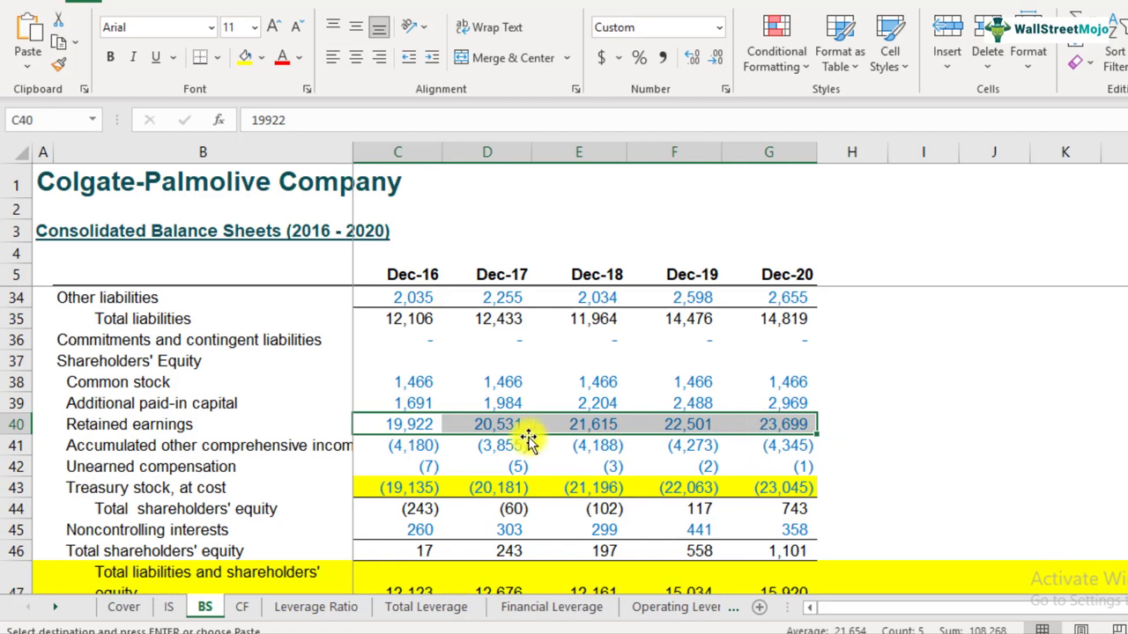
{"action": "mouse_move", "coordinate": [415, 424]}
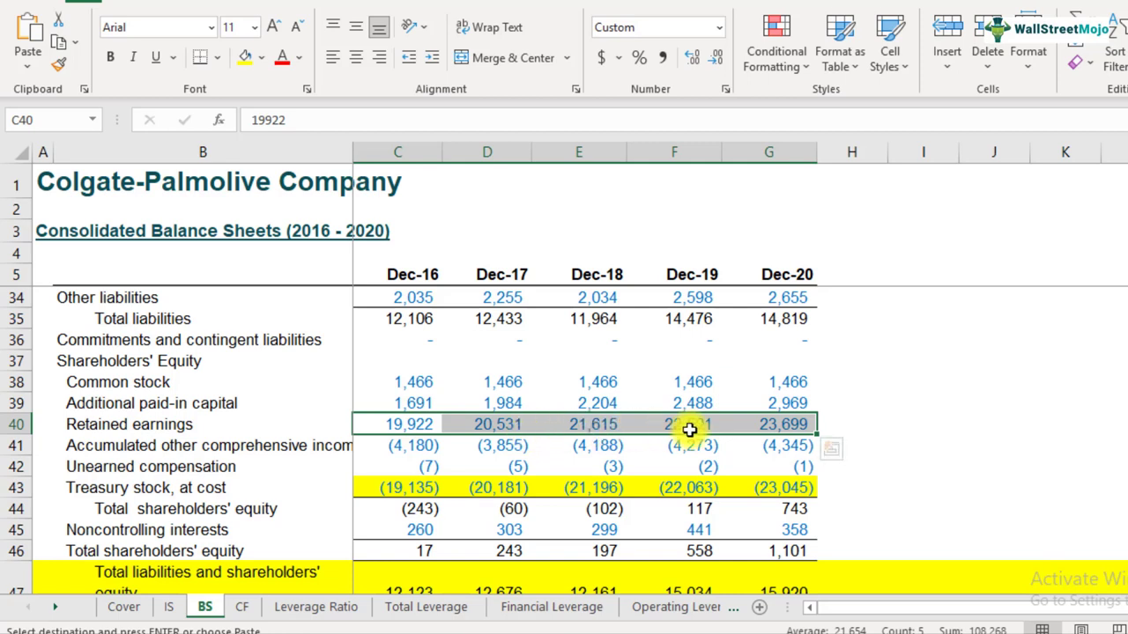
{"action": "mouse_move", "coordinate": [754, 423]}
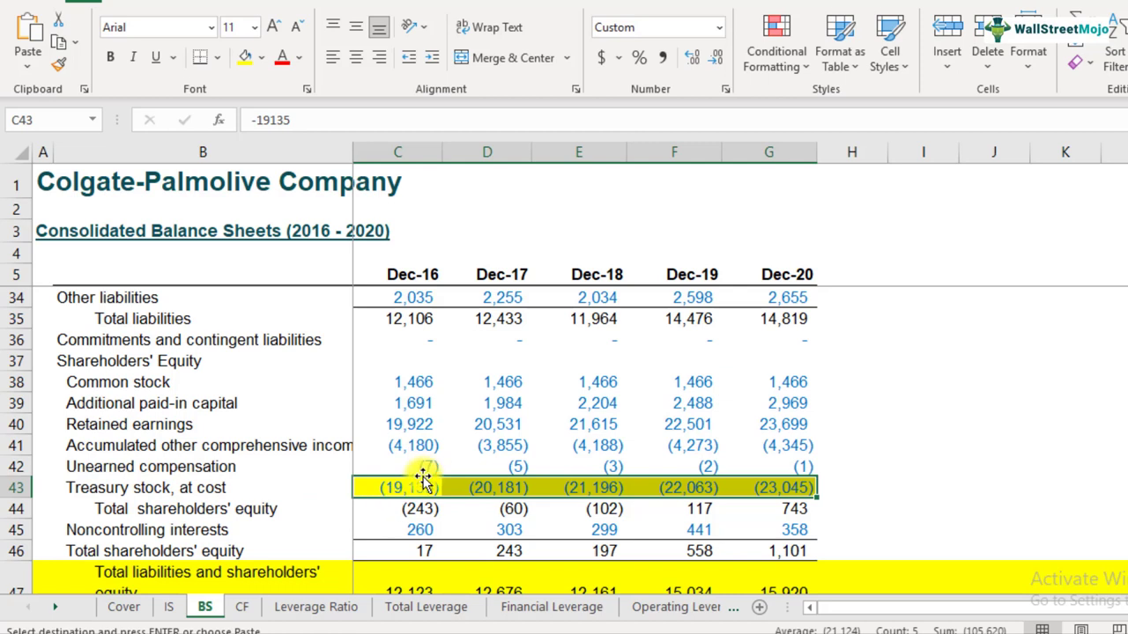
{"action": "left_click_drag", "start_coordinate": [412, 486], "coordinate": [782, 487]}
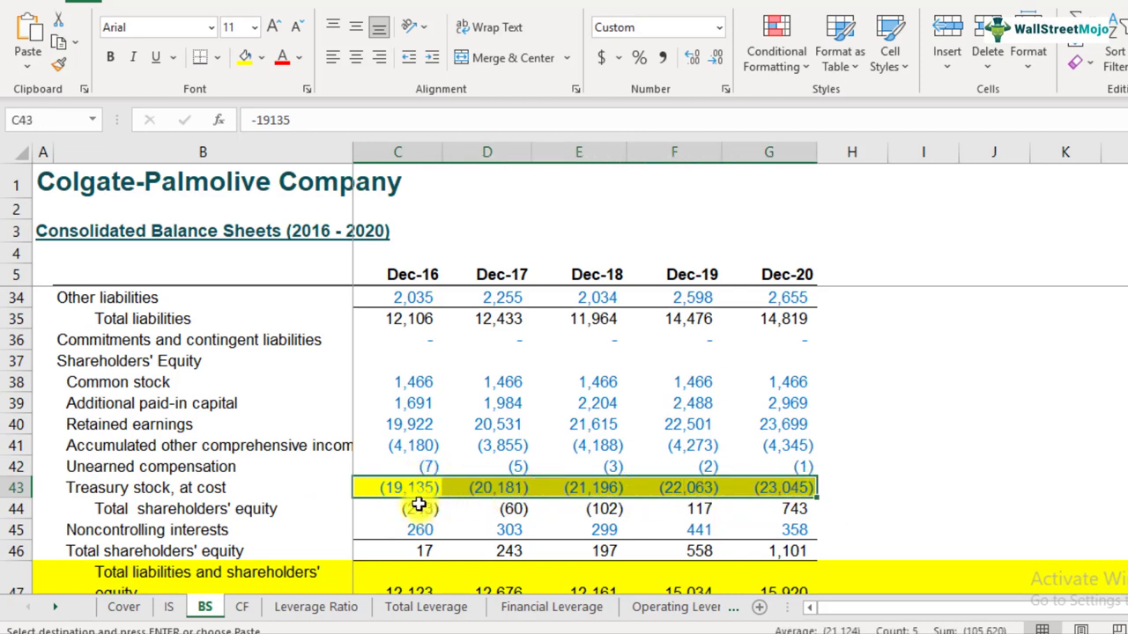
{"action": "mouse_move", "coordinate": [407, 515]}
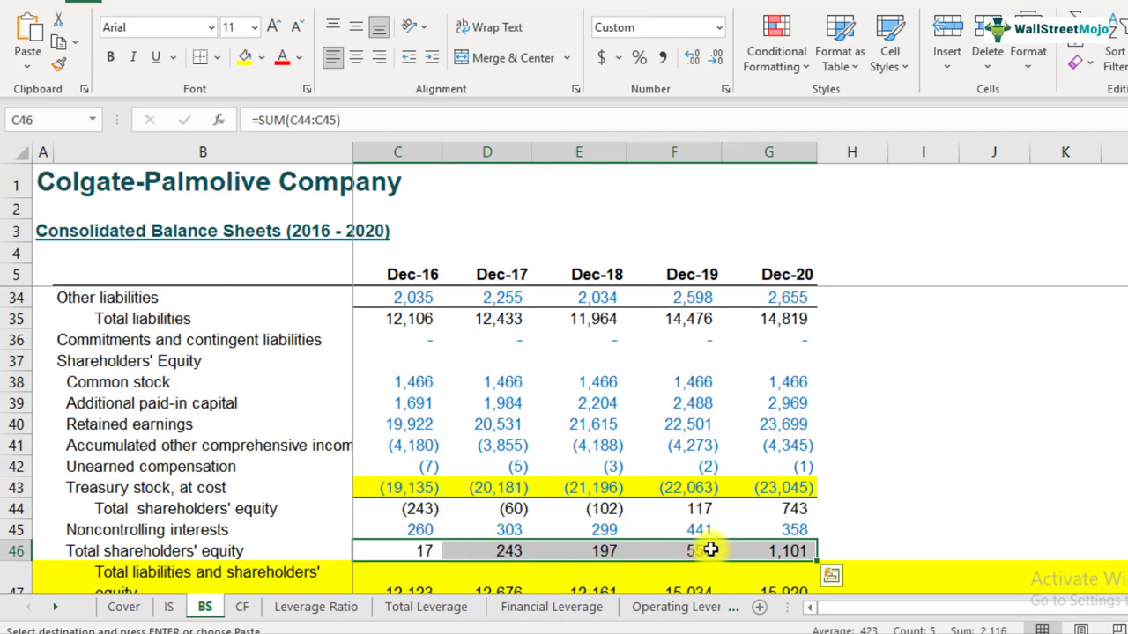
{"action": "scroll", "scroll_direction": "down", "scroll_amount": 3}
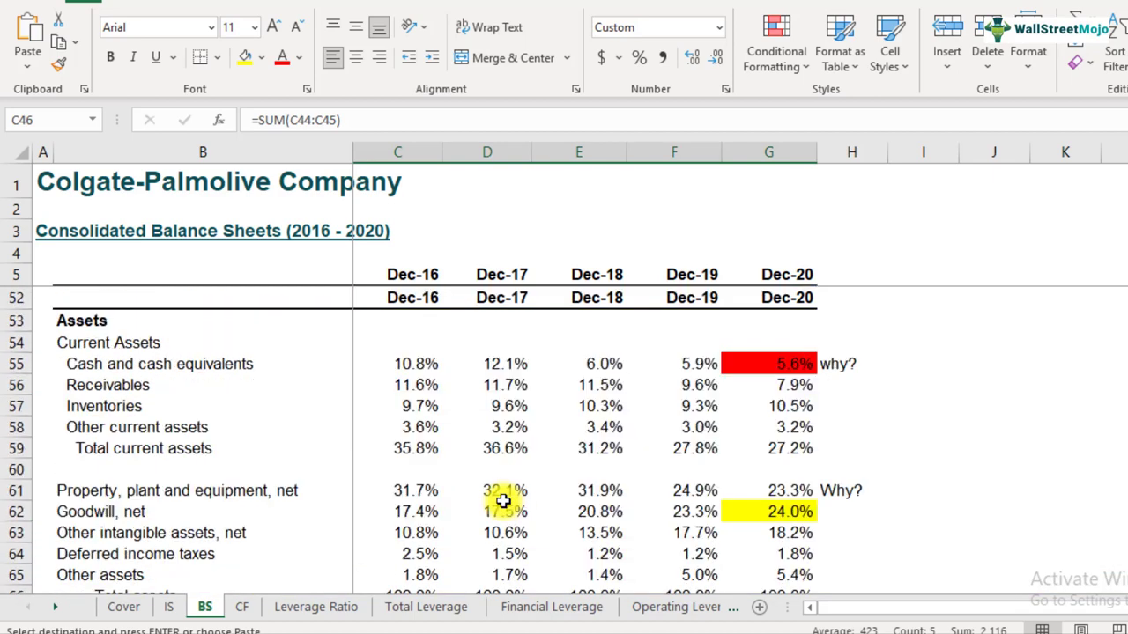
{"action": "scroll", "scroll_direction": "down", "scroll_amount": 3}
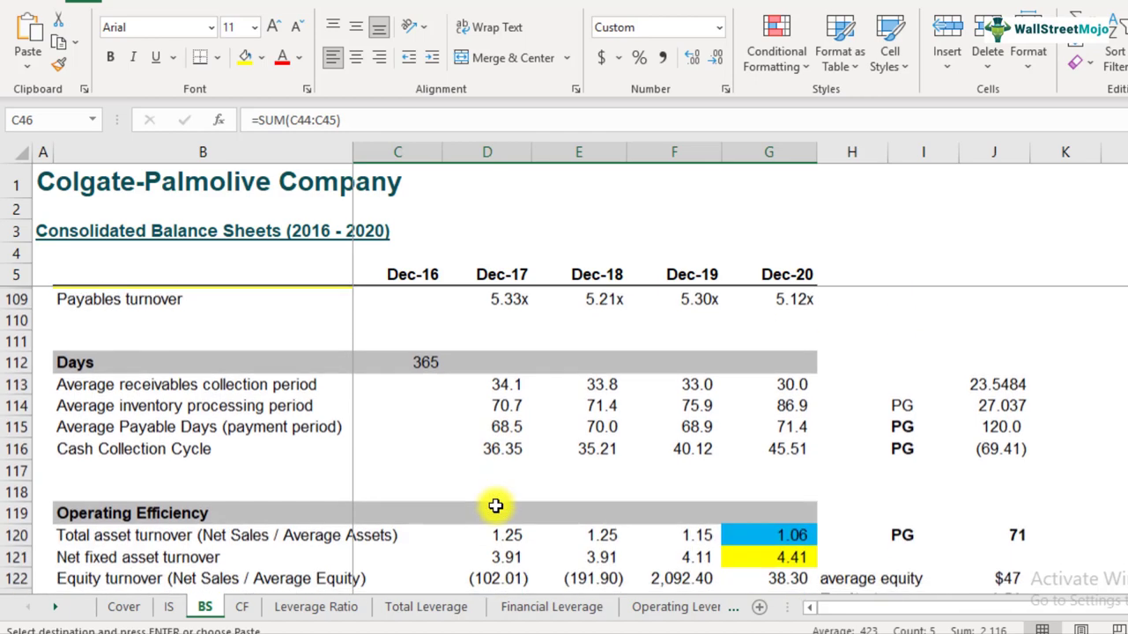
{"action": "scroll", "scroll_direction": "down", "scroll_amount": 3}
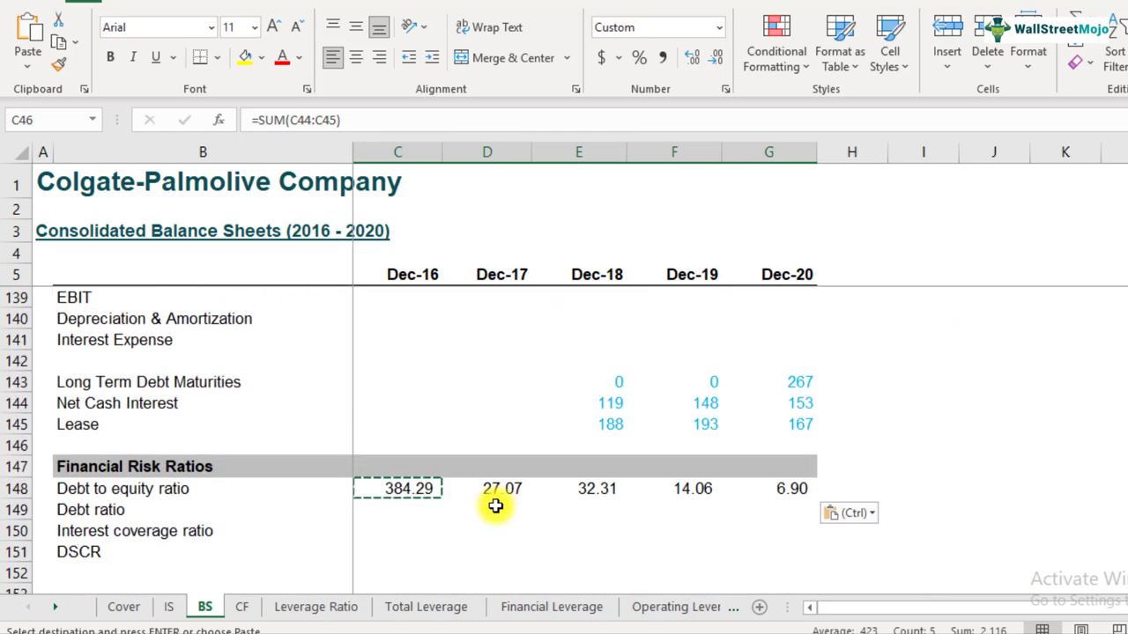
{"action": "left_click", "coordinate": [500, 488]}
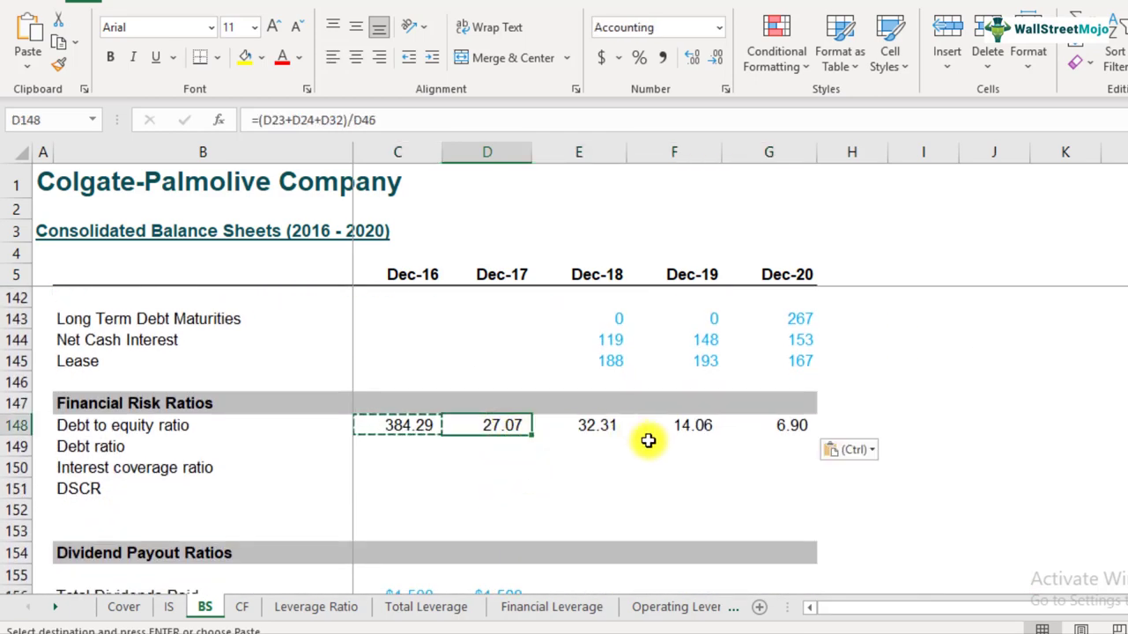